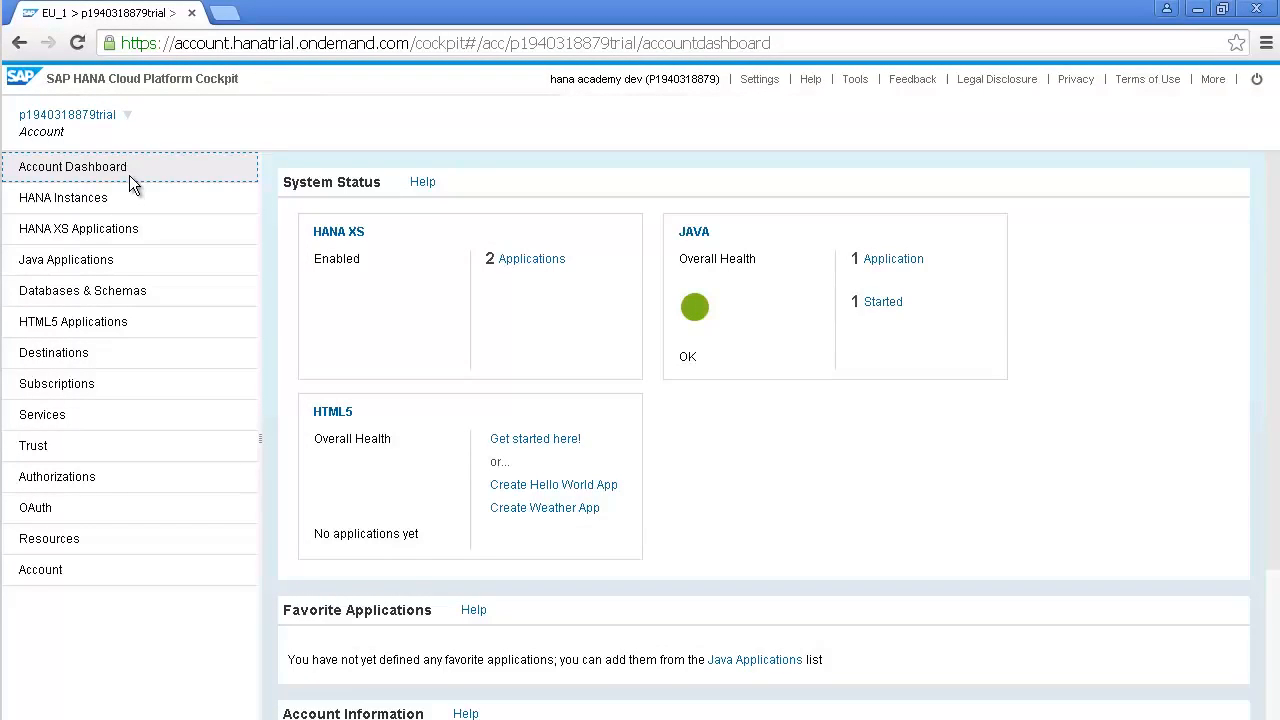
{"action": "mouse_move", "coordinate": [96, 270]}
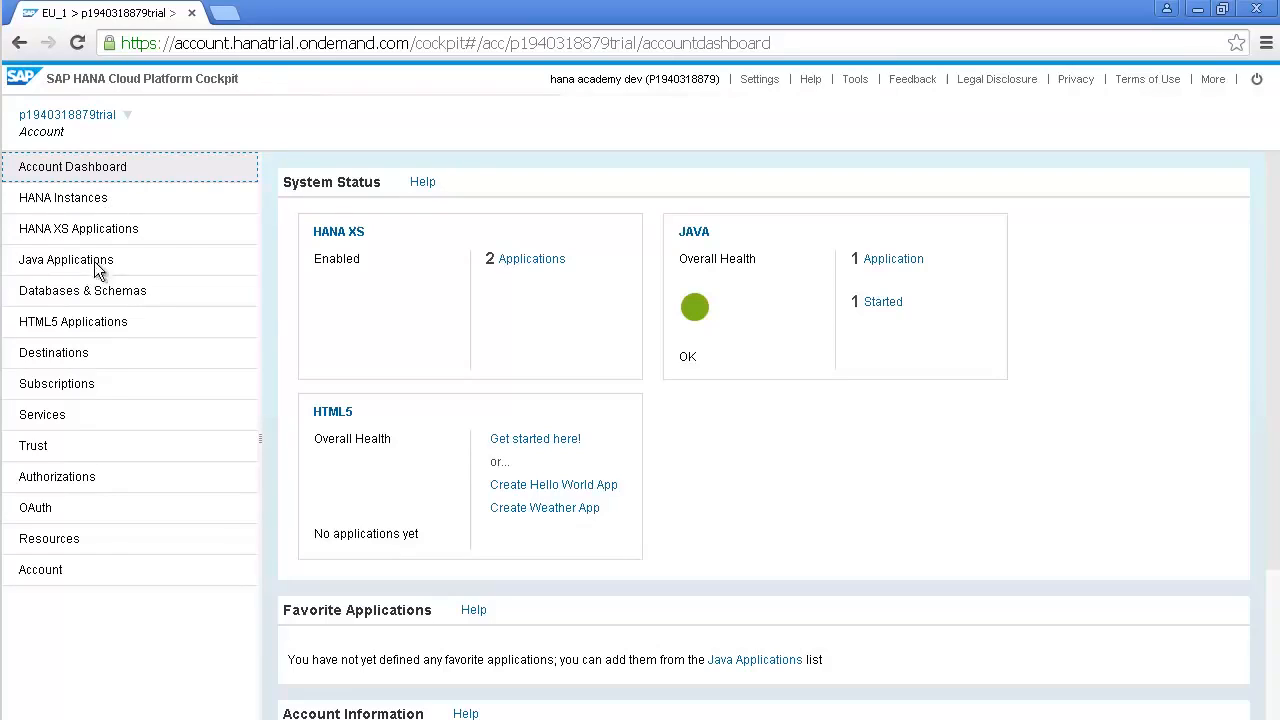
- Create a new HTML5 application named tempdemo in the cockpit and open its dashboard
{"action": "left_click", "coordinate": [72, 320]}
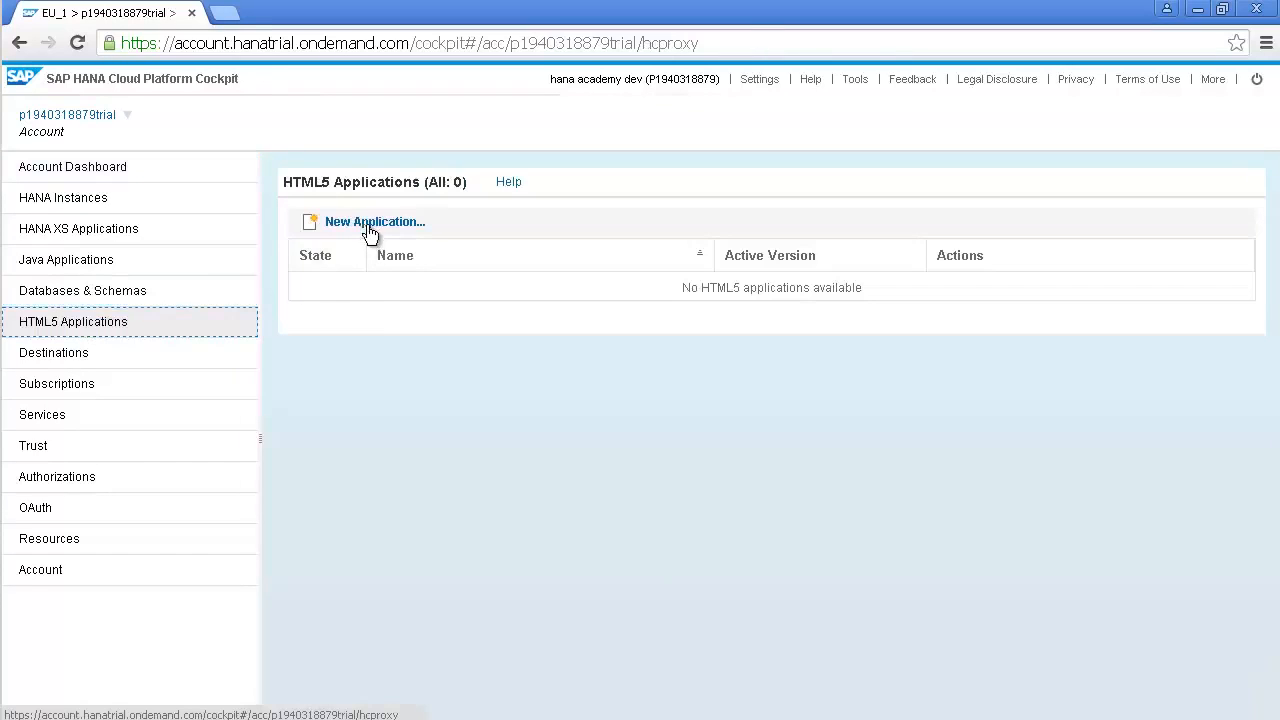
{"action": "left_click", "coordinate": [374, 220]}
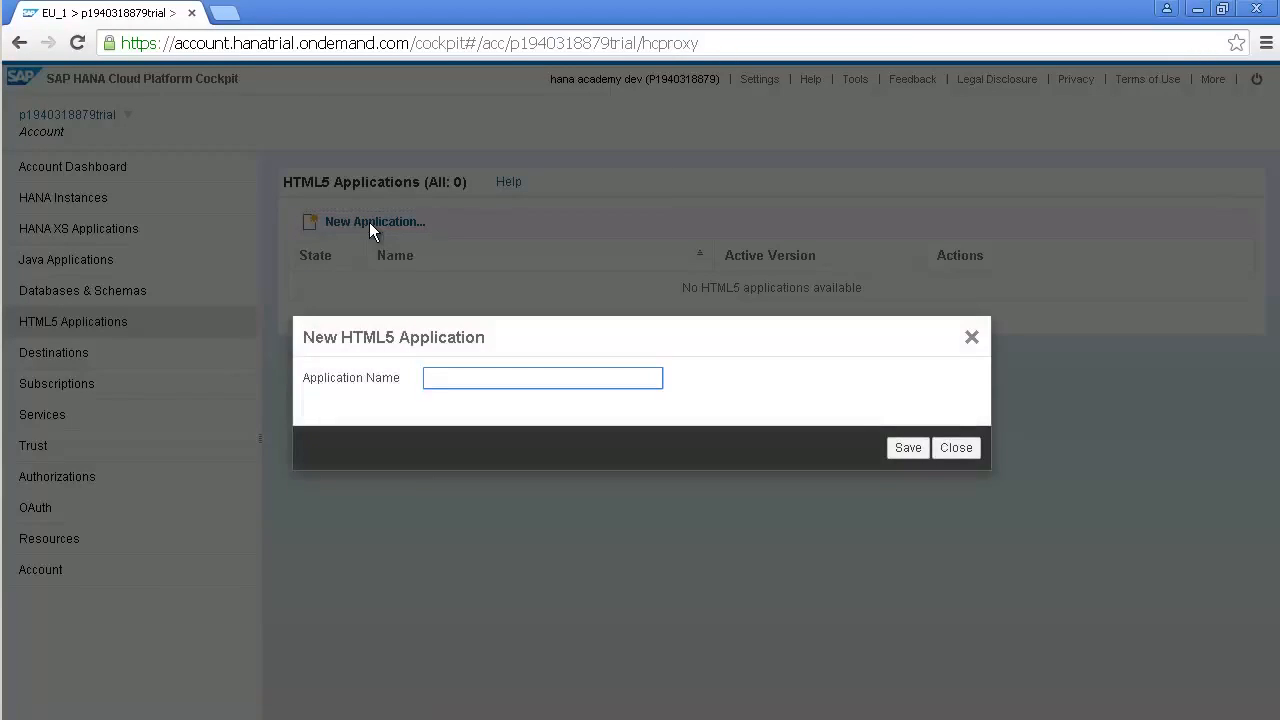
{"action": "type", "text": "tempdemo"}
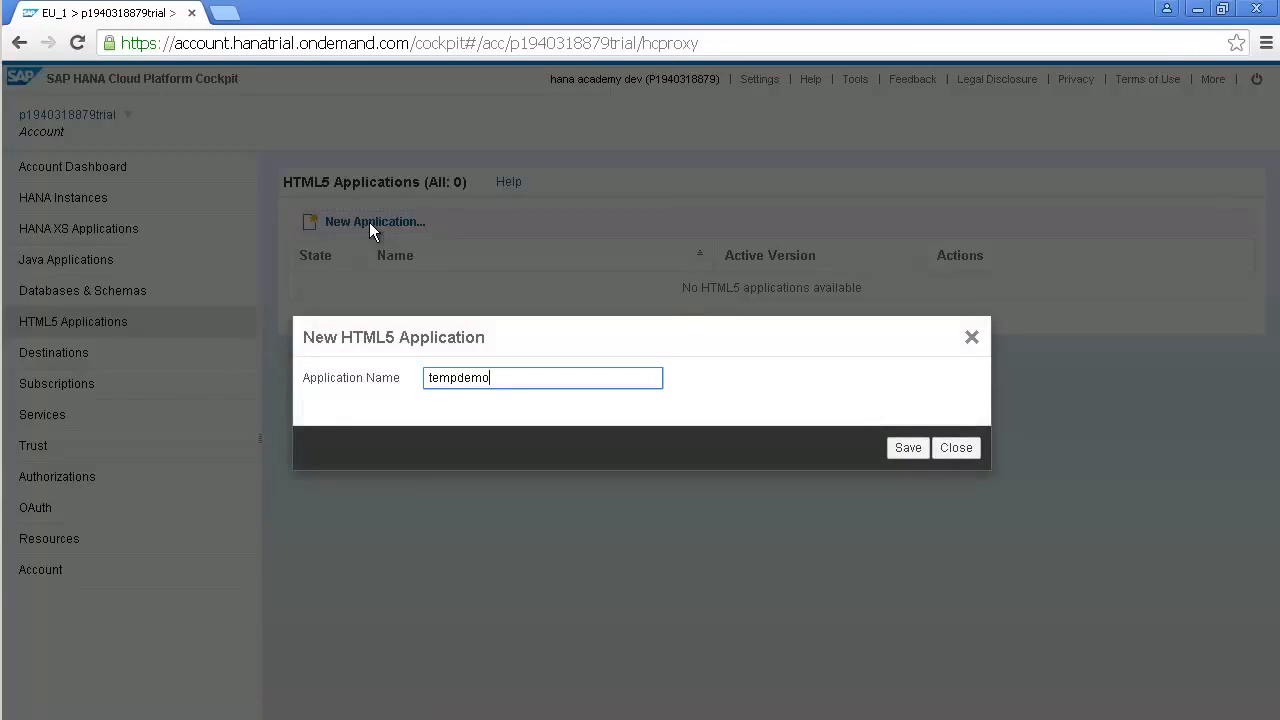
{"action": "left_click", "coordinate": [906, 448]}
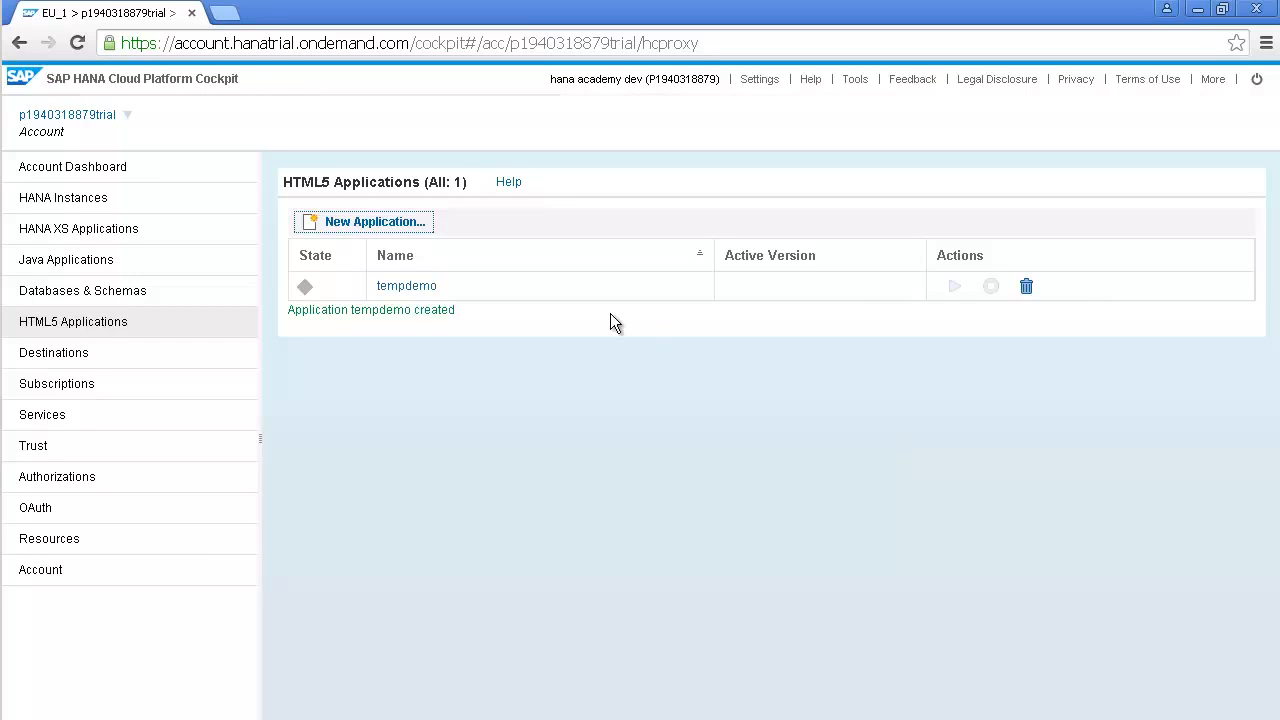
{"action": "left_click", "coordinate": [406, 284]}
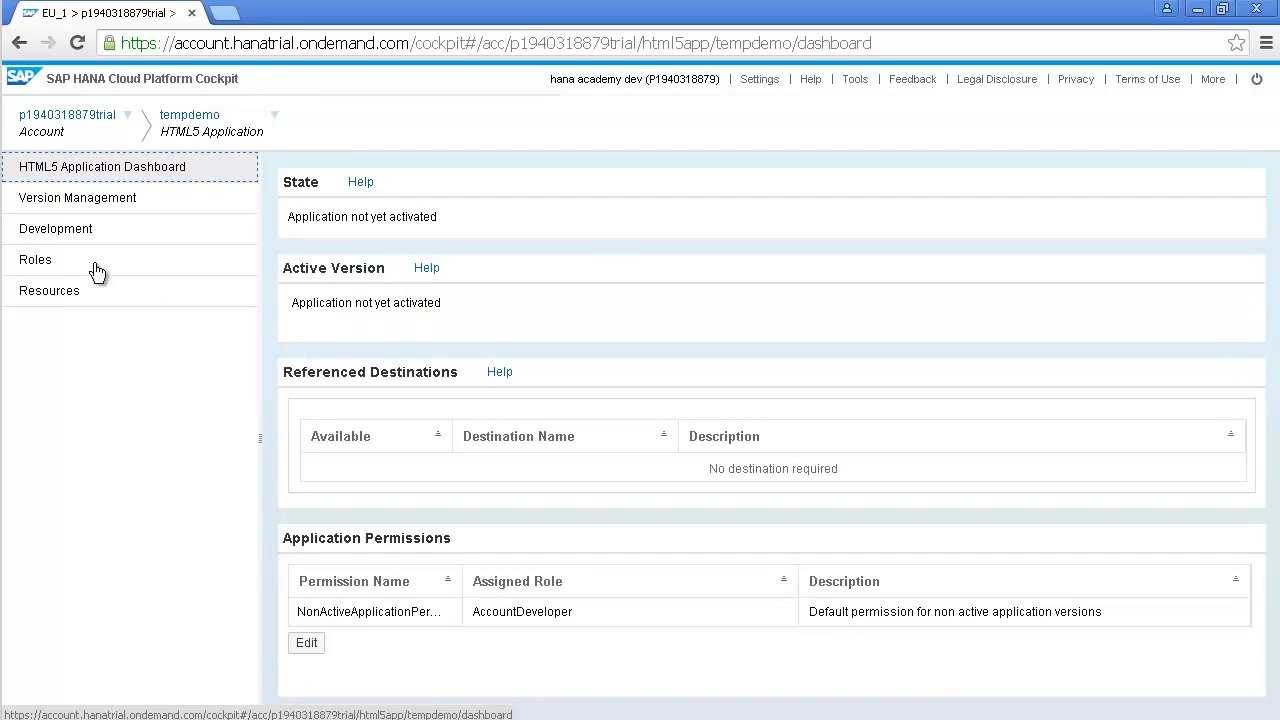
- View the Development details of the tempdemo application
{"action": "left_click", "coordinate": [56, 228]}
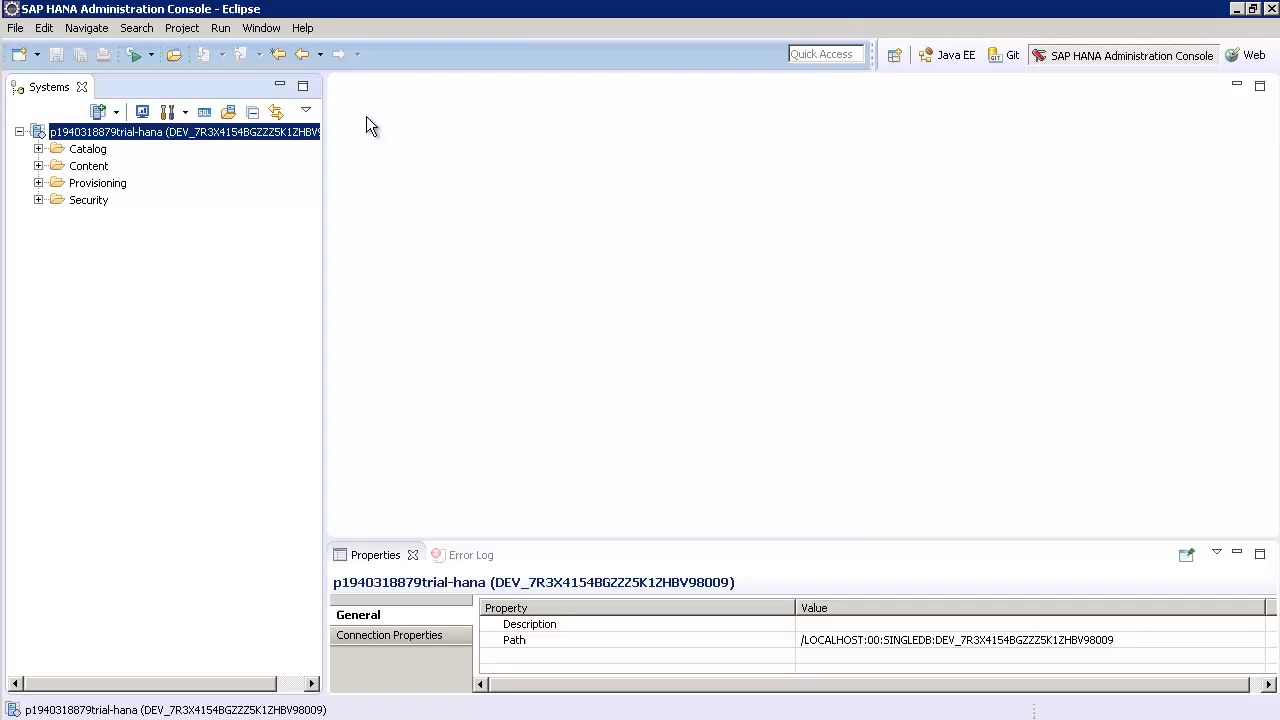
{"action": "mouse_move", "coordinate": [418, 118]}
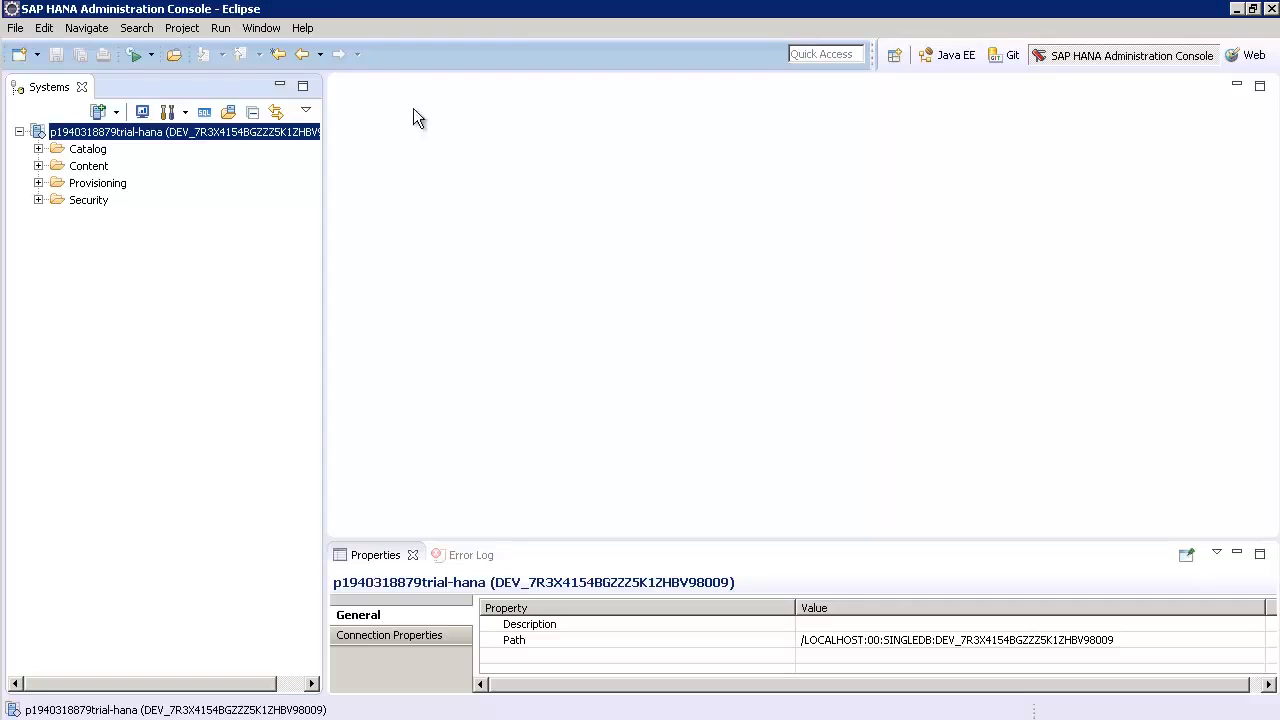
- Show the Team > Git > Configuration page in Window > Preferences
{"action": "left_click", "coordinate": [260, 28]}
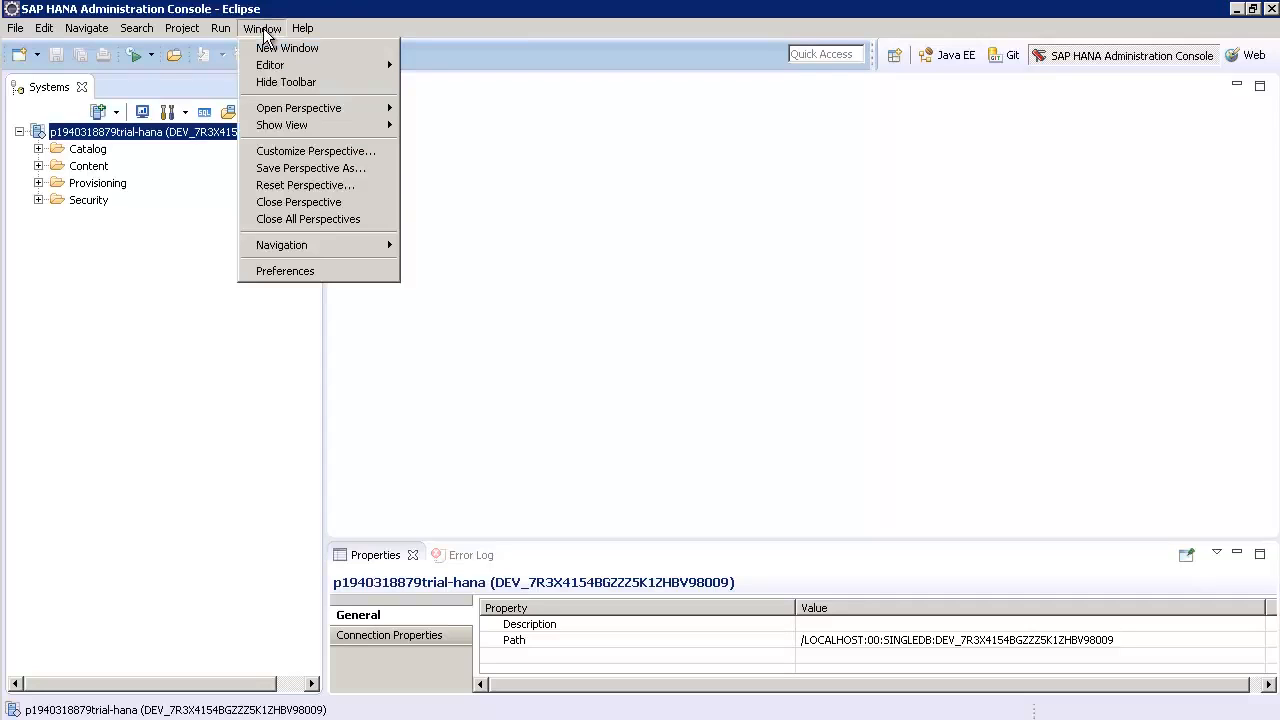
{"action": "mouse_move", "coordinate": [304, 272]}
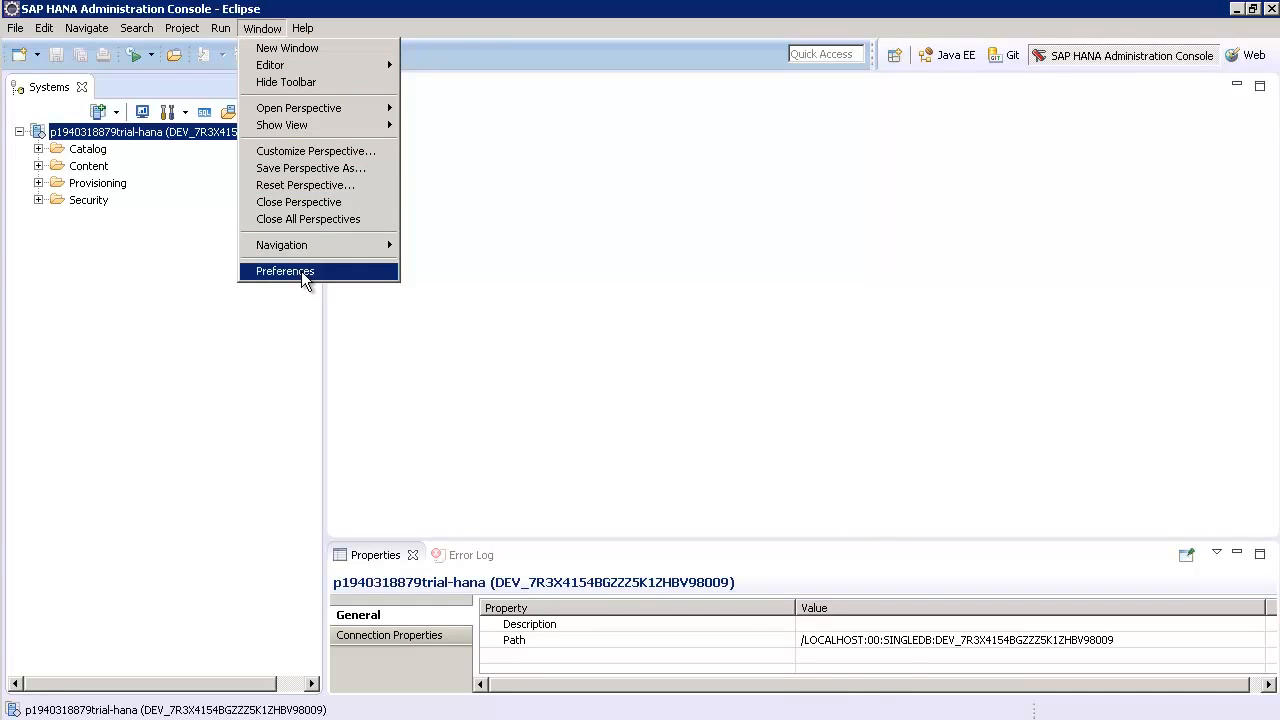
{"action": "left_click", "coordinate": [284, 272]}
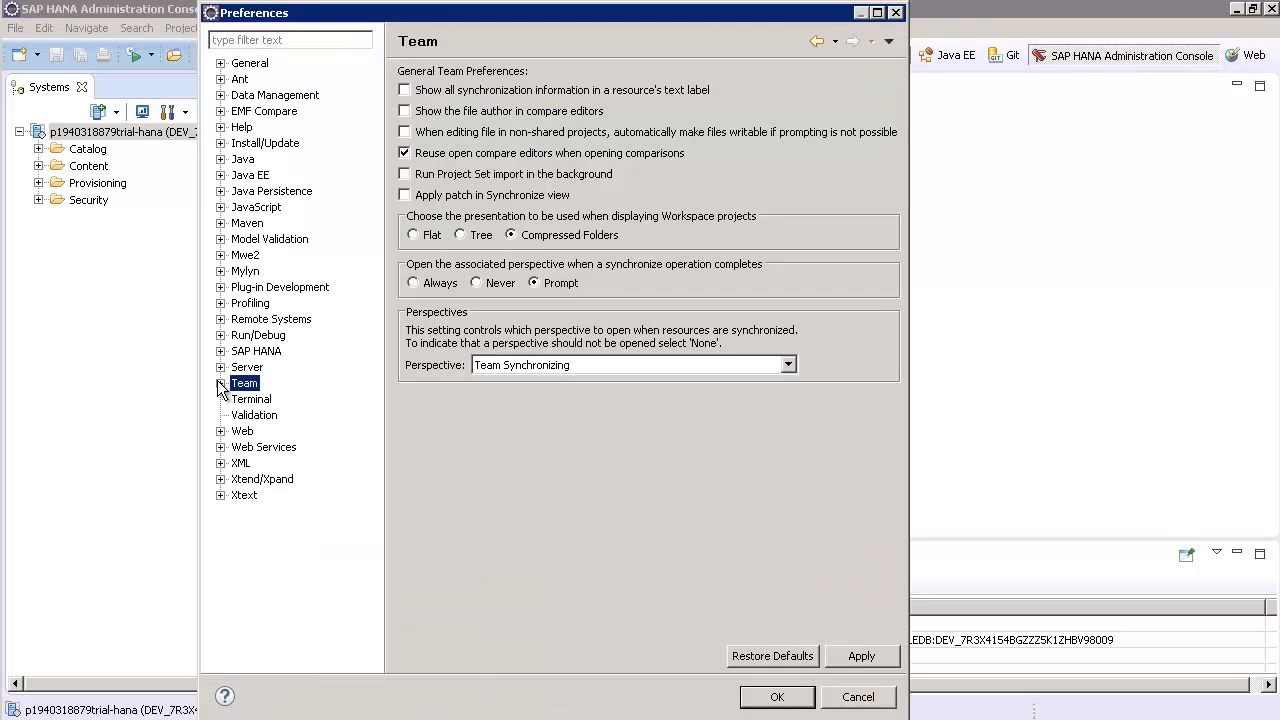
{"action": "left_click", "coordinate": [220, 384]}
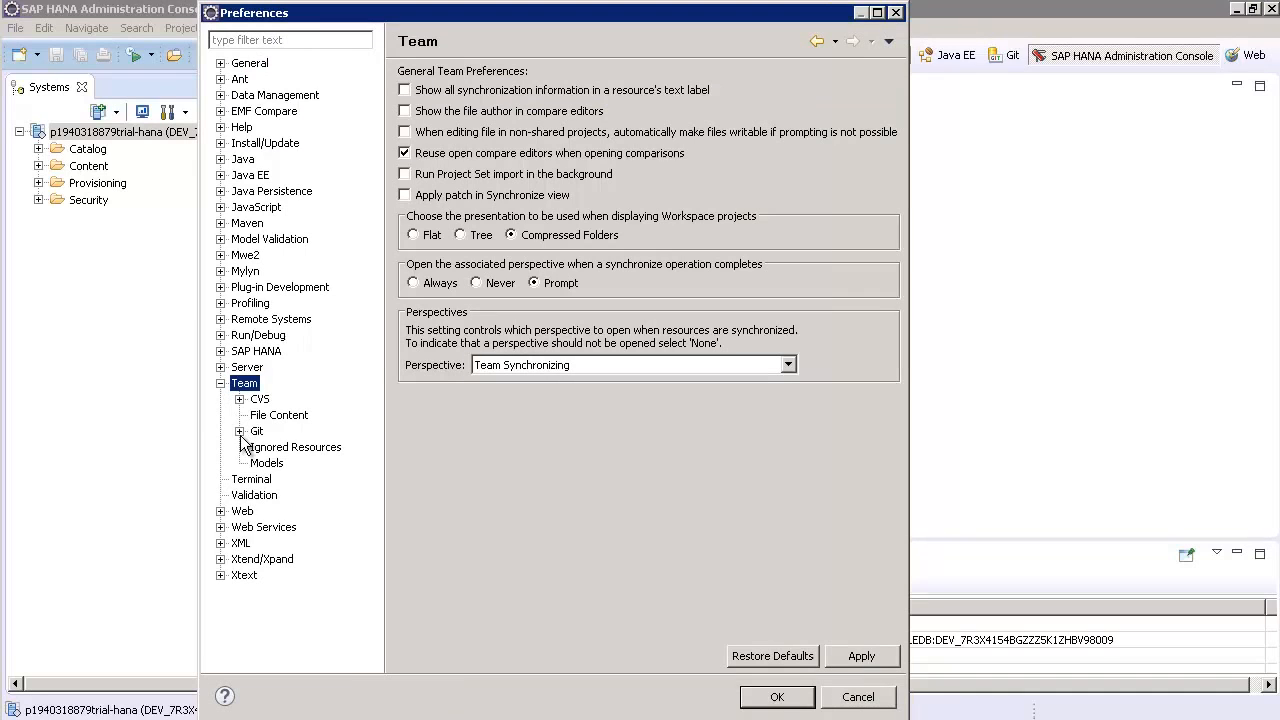
{"action": "left_click", "coordinate": [240, 430]}
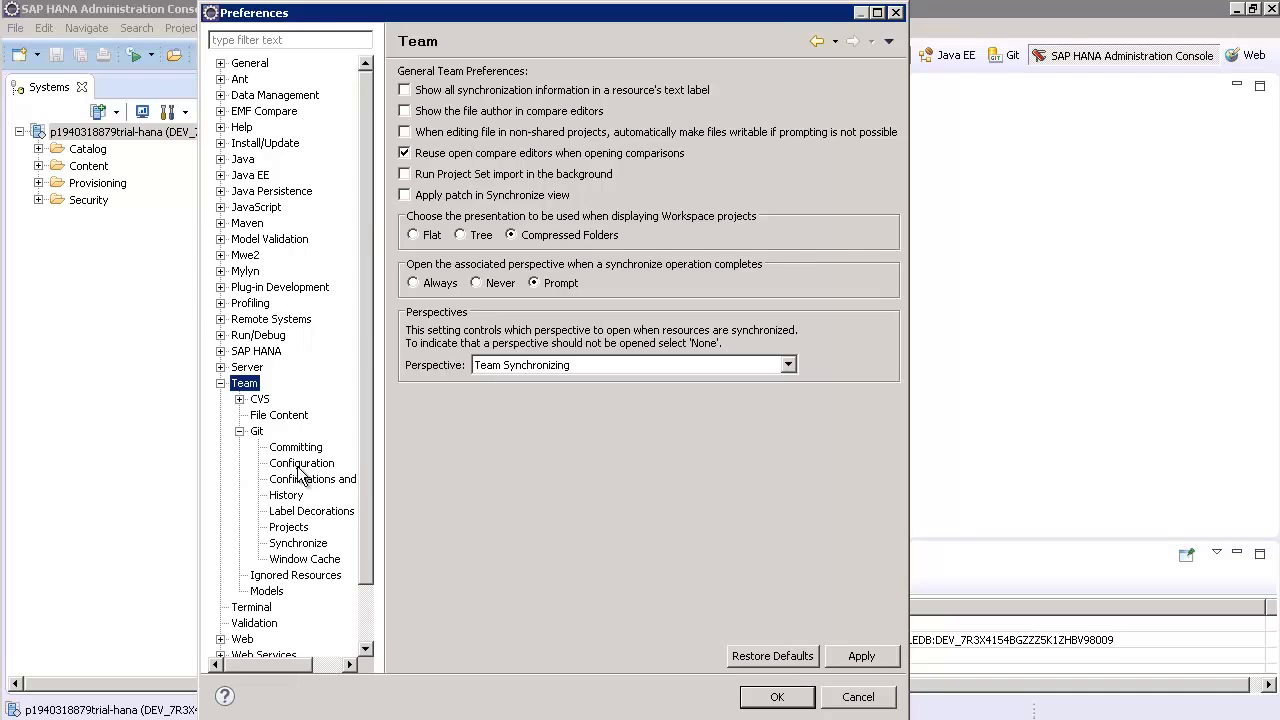
{"action": "left_click", "coordinate": [300, 462]}
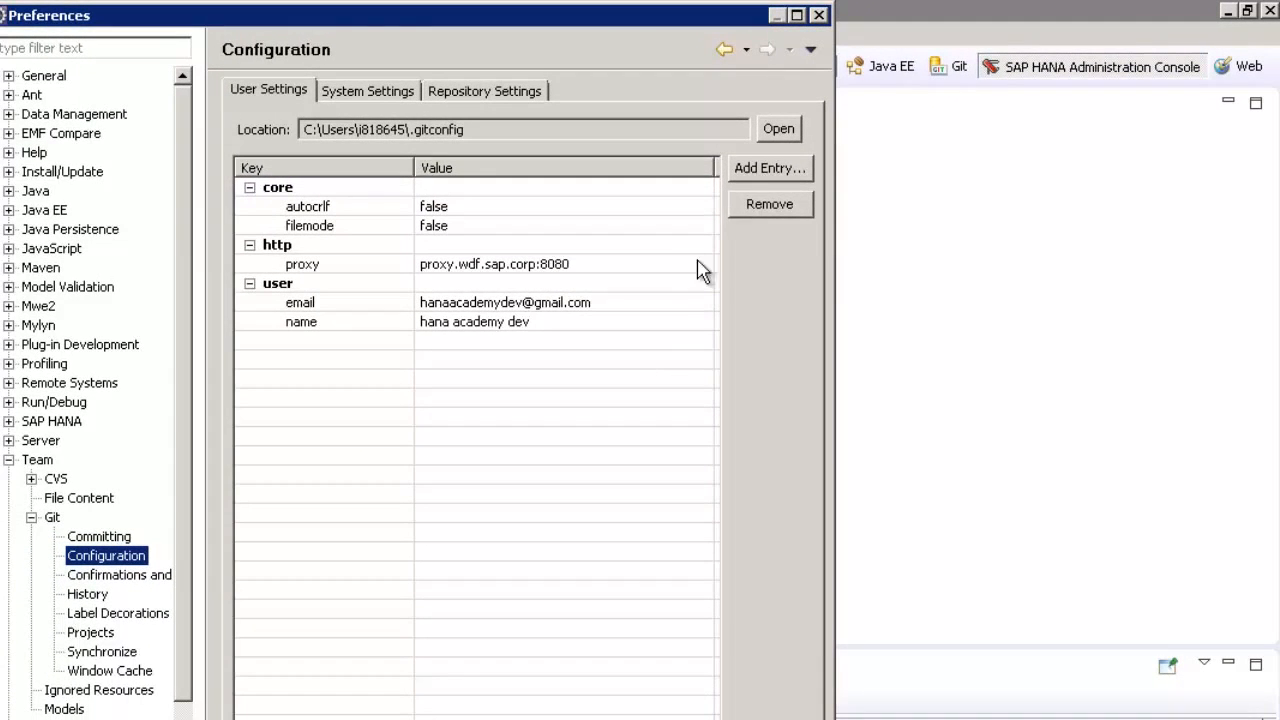
- Add Git entry core.autocrlf = false and accept the preferences
{"action": "left_click", "coordinate": [768, 168]}
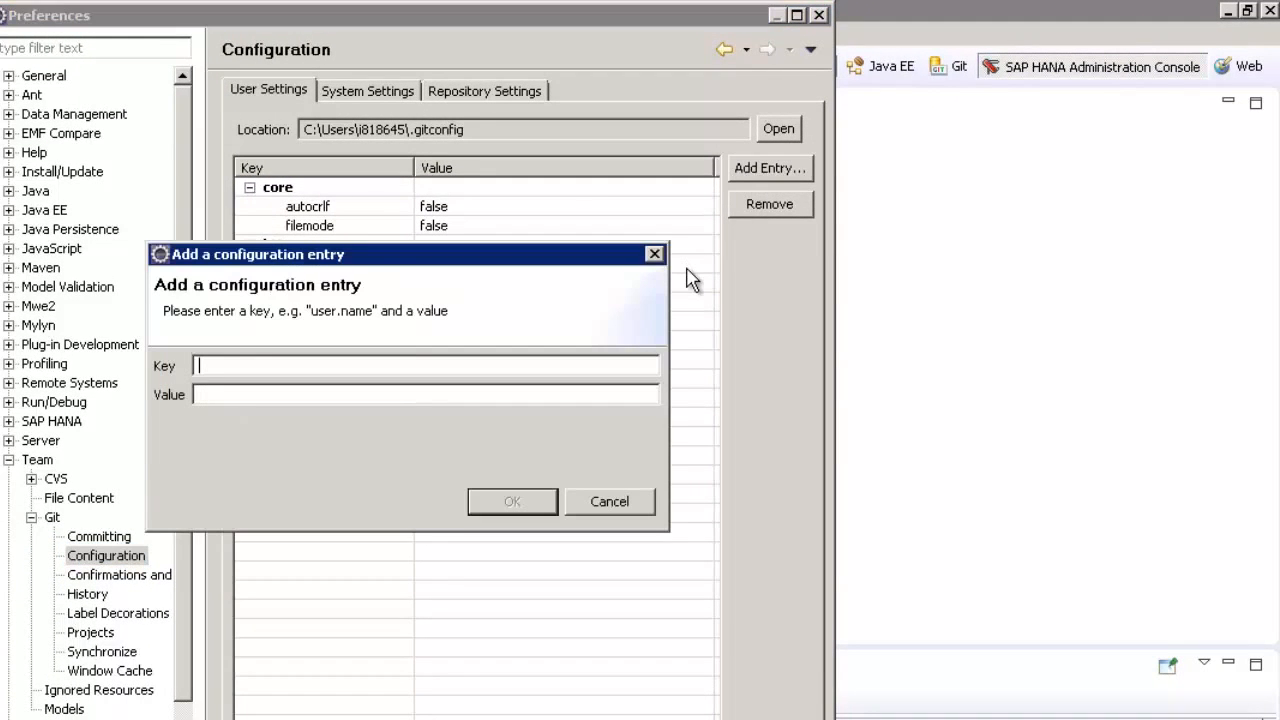
{"action": "type", "text": "core.autocrl"}
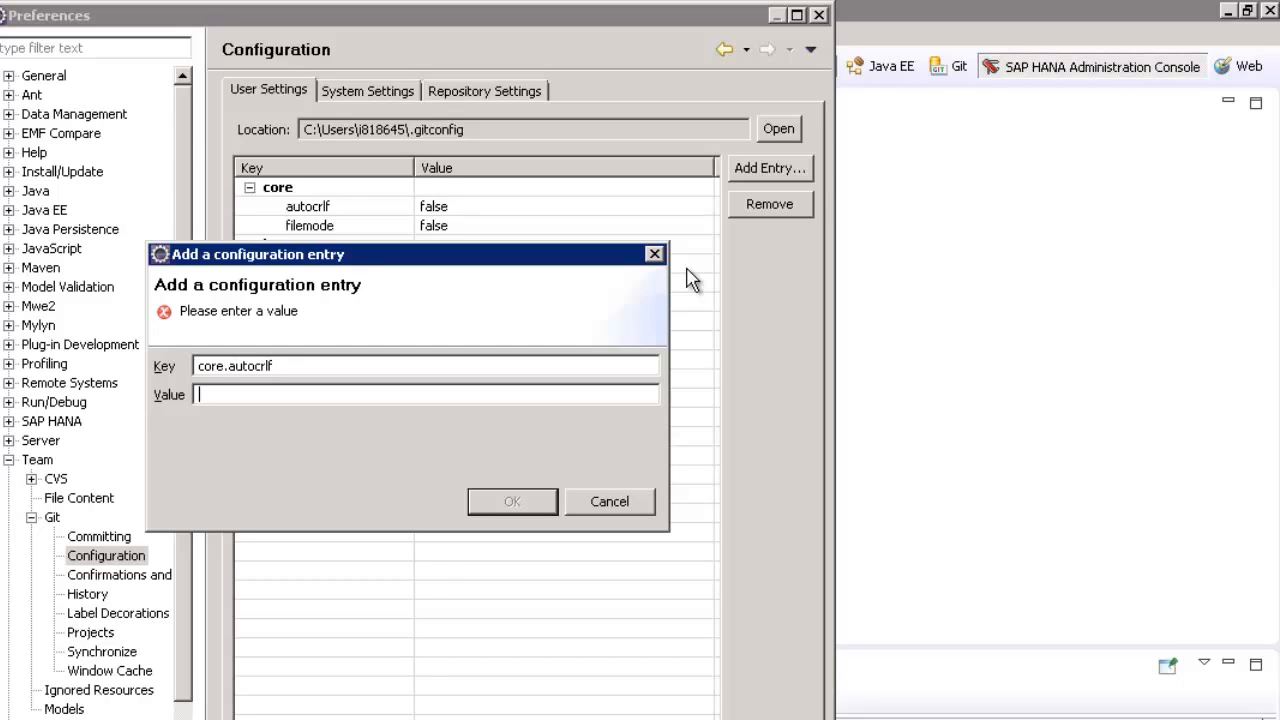
{"action": "type", "text": "false"}
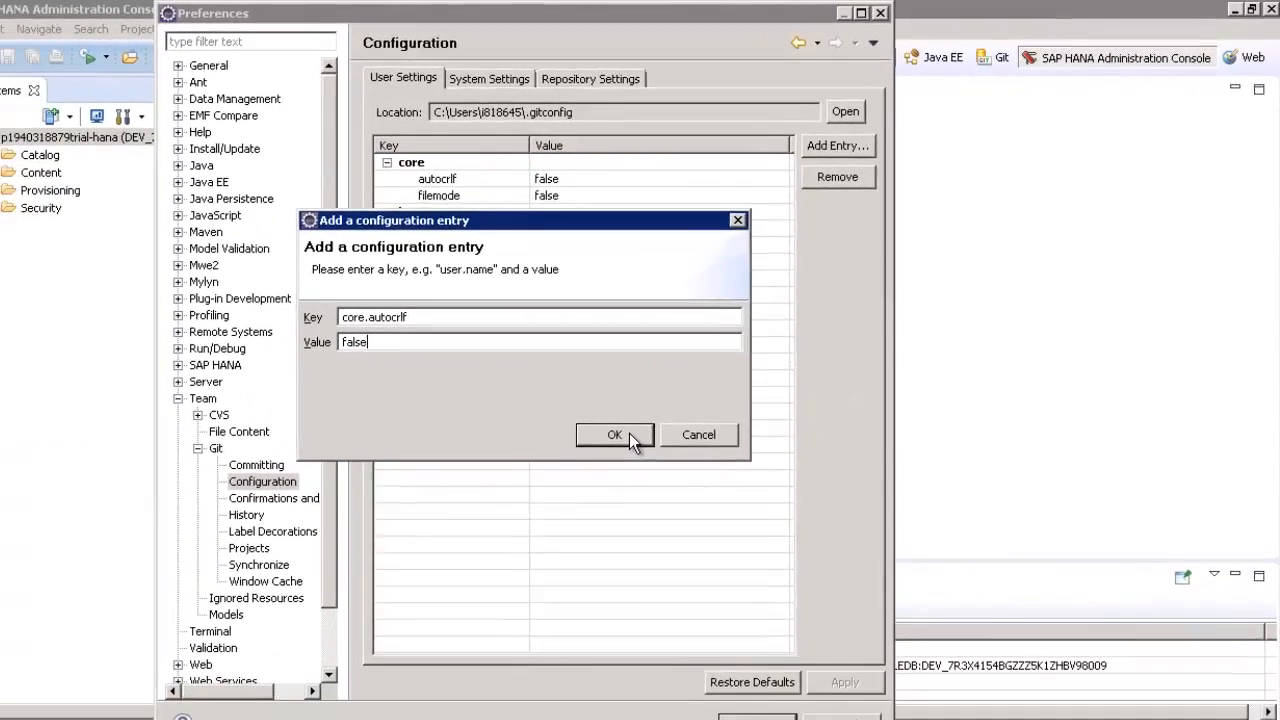
{"action": "left_click", "coordinate": [614, 434]}
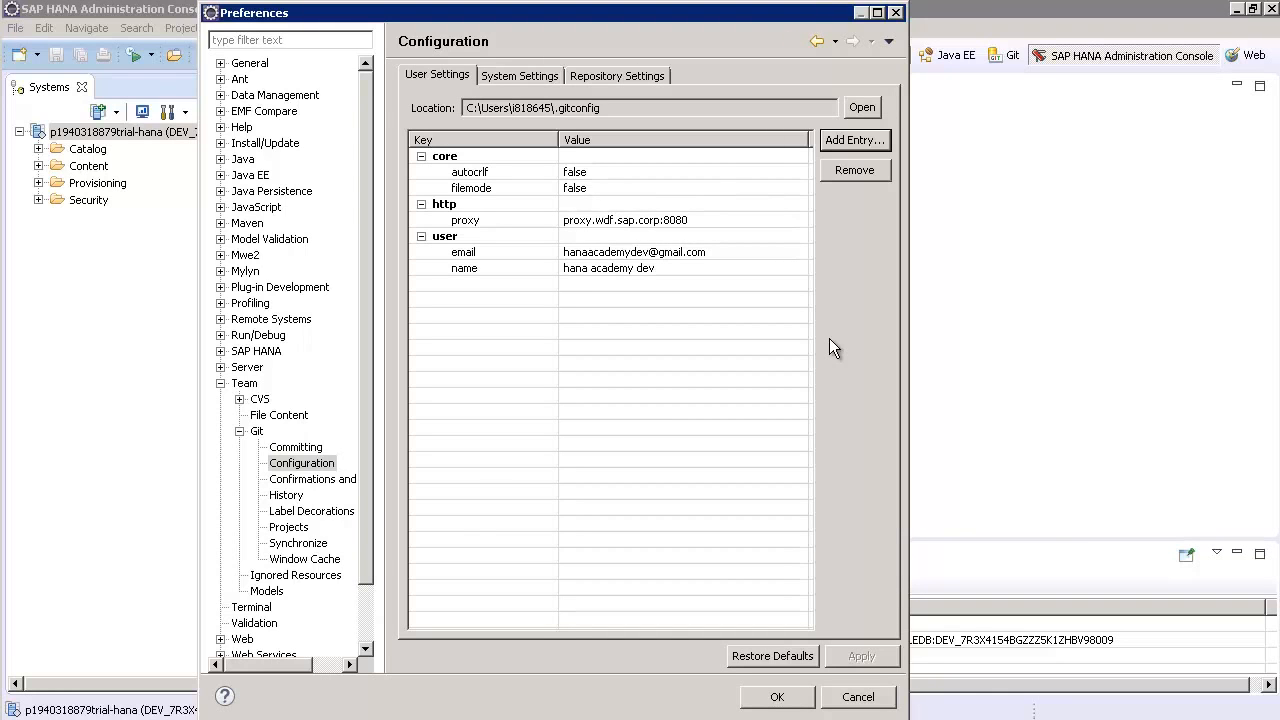
{"action": "left_click", "coordinate": [856, 696]}
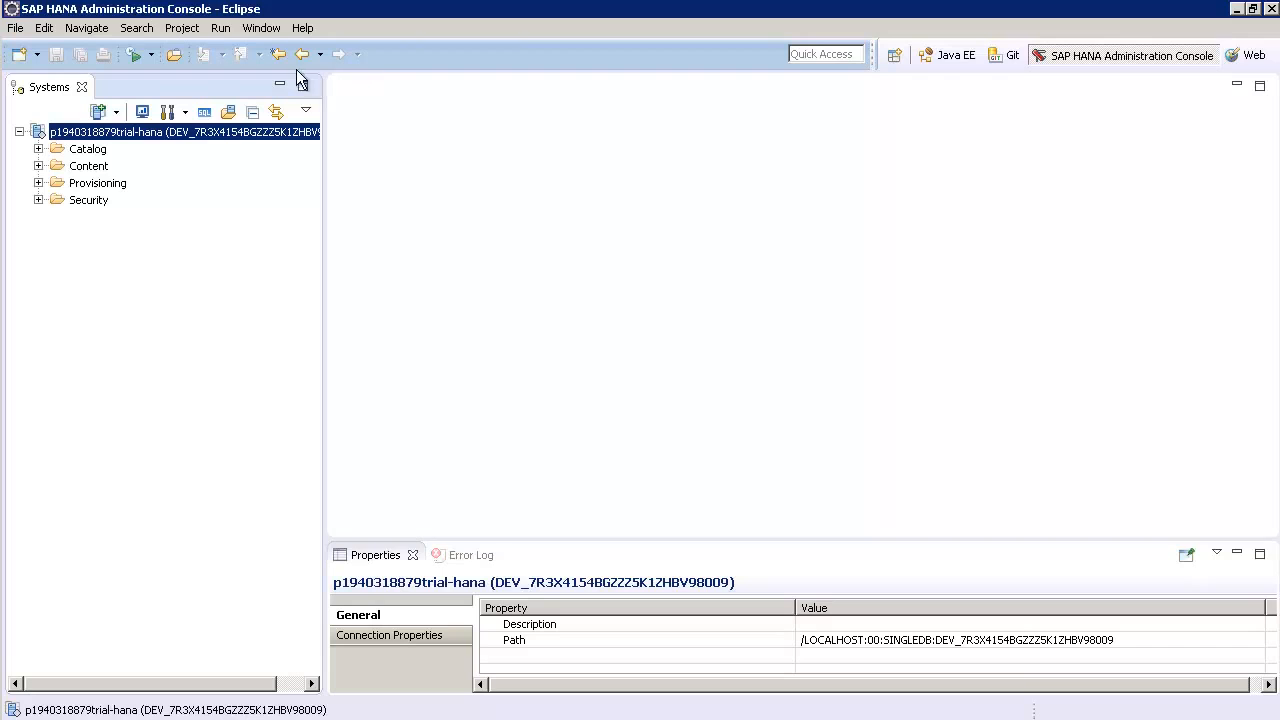
- Switch the workbench to the Git perspective via Open Perspective > Other
{"action": "left_click", "coordinate": [262, 28]}
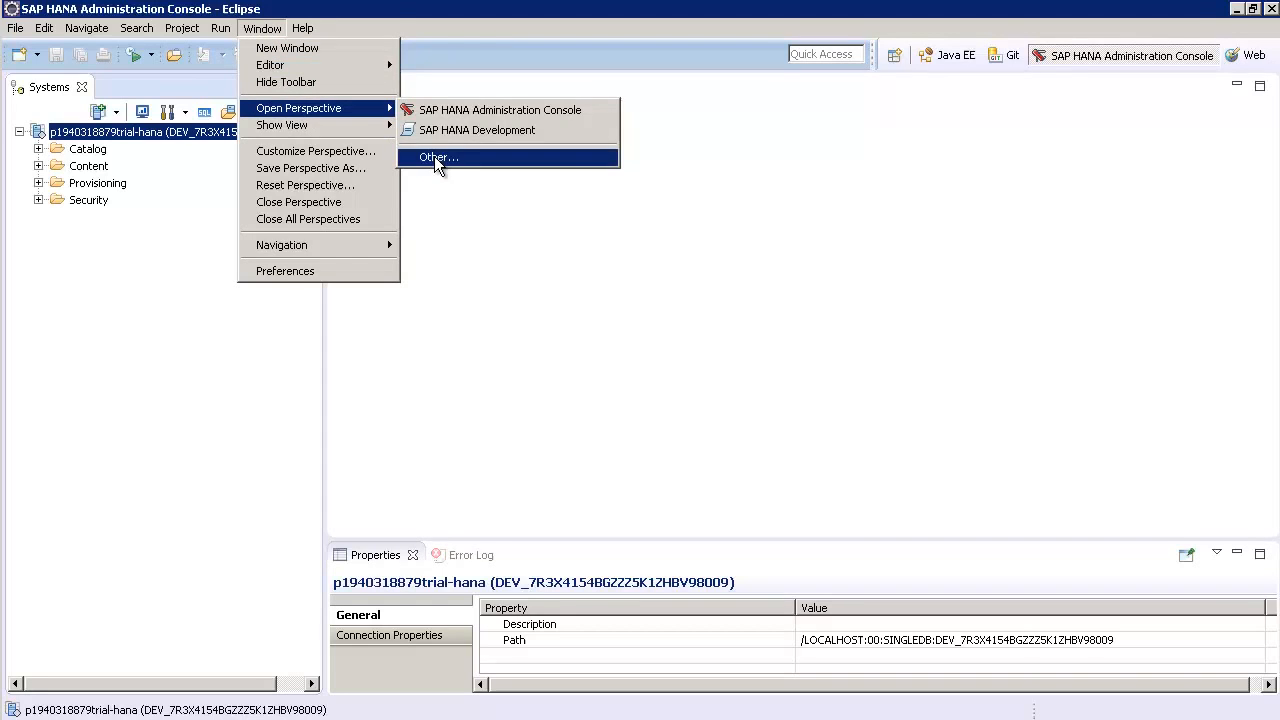
{"action": "left_click", "coordinate": [438, 156]}
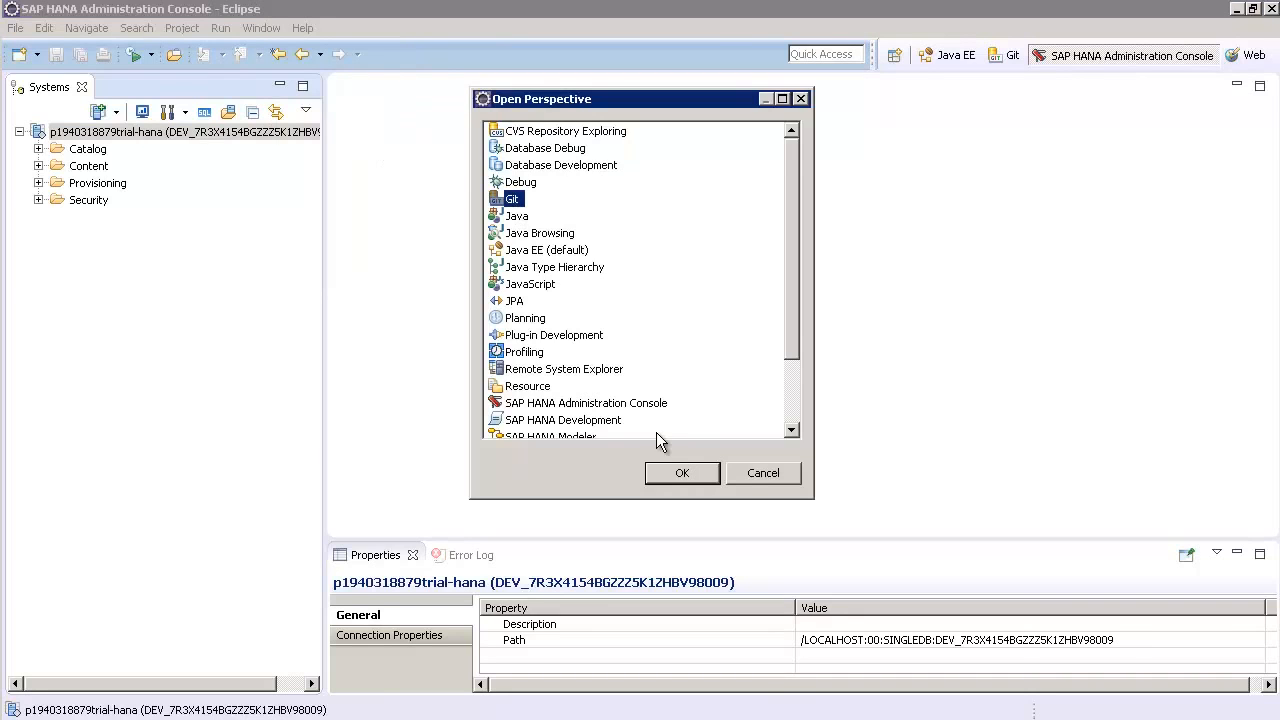
{"action": "left_click", "coordinate": [680, 472]}
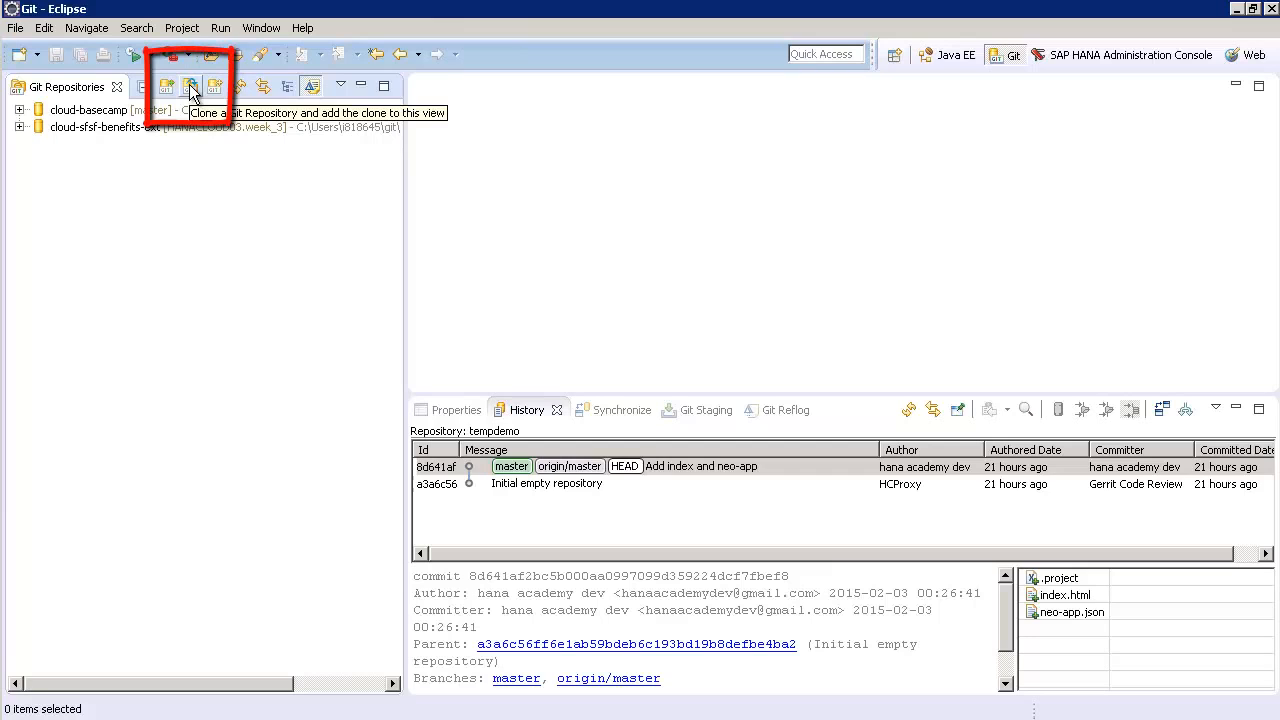
{"action": "left_click", "coordinate": [190, 86]}
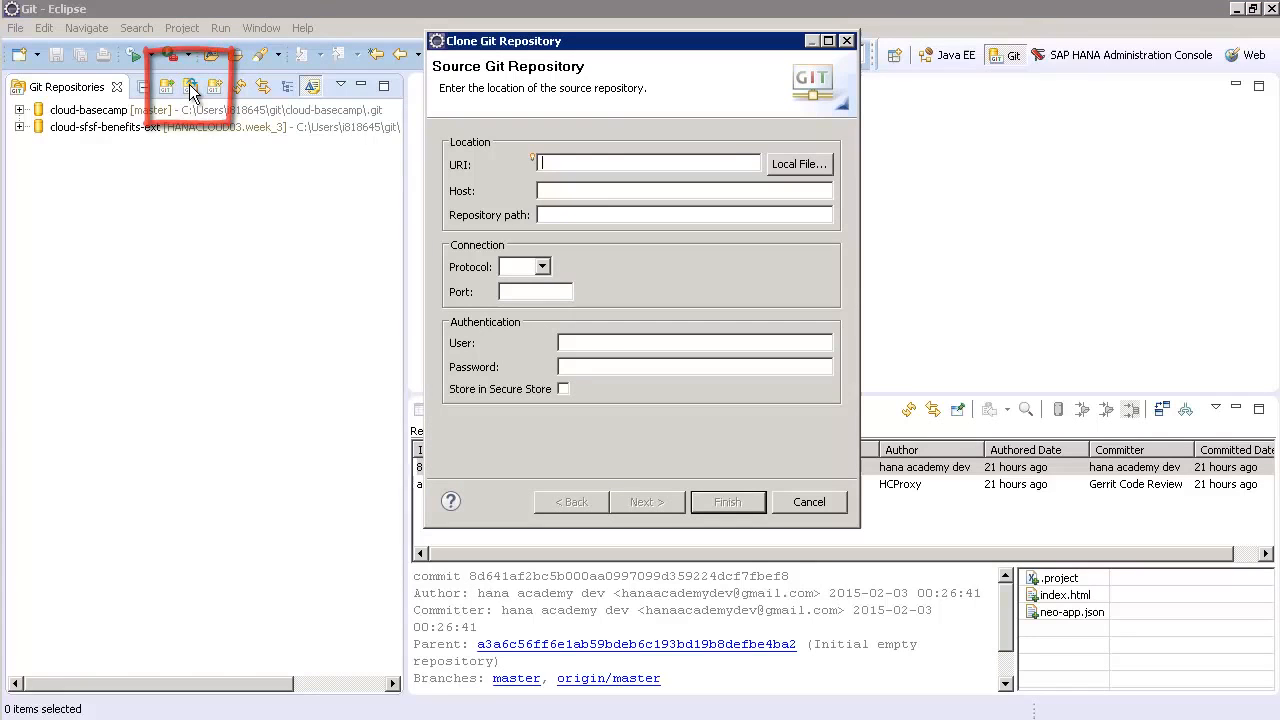
{"action": "type", "text": "https://git.hanatrial.ondemand.com/p1940318879trial/tempdemo"}
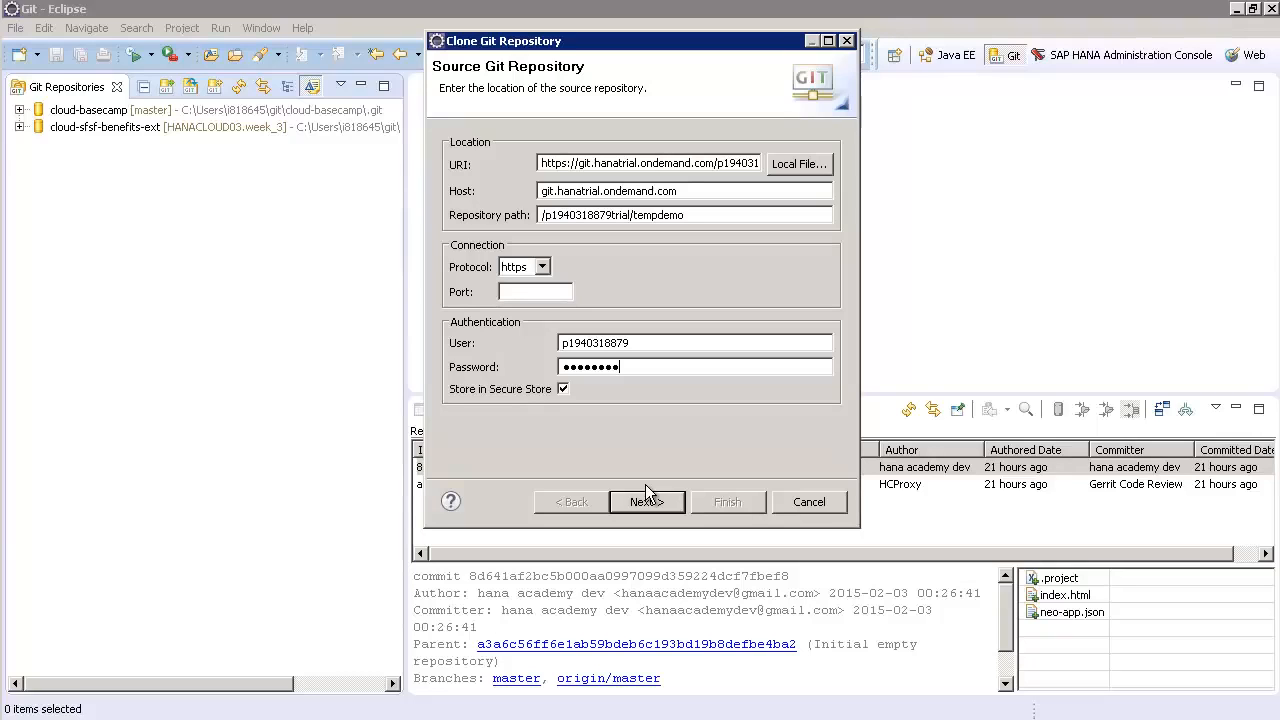
{"action": "left_click", "coordinate": [644, 500]}
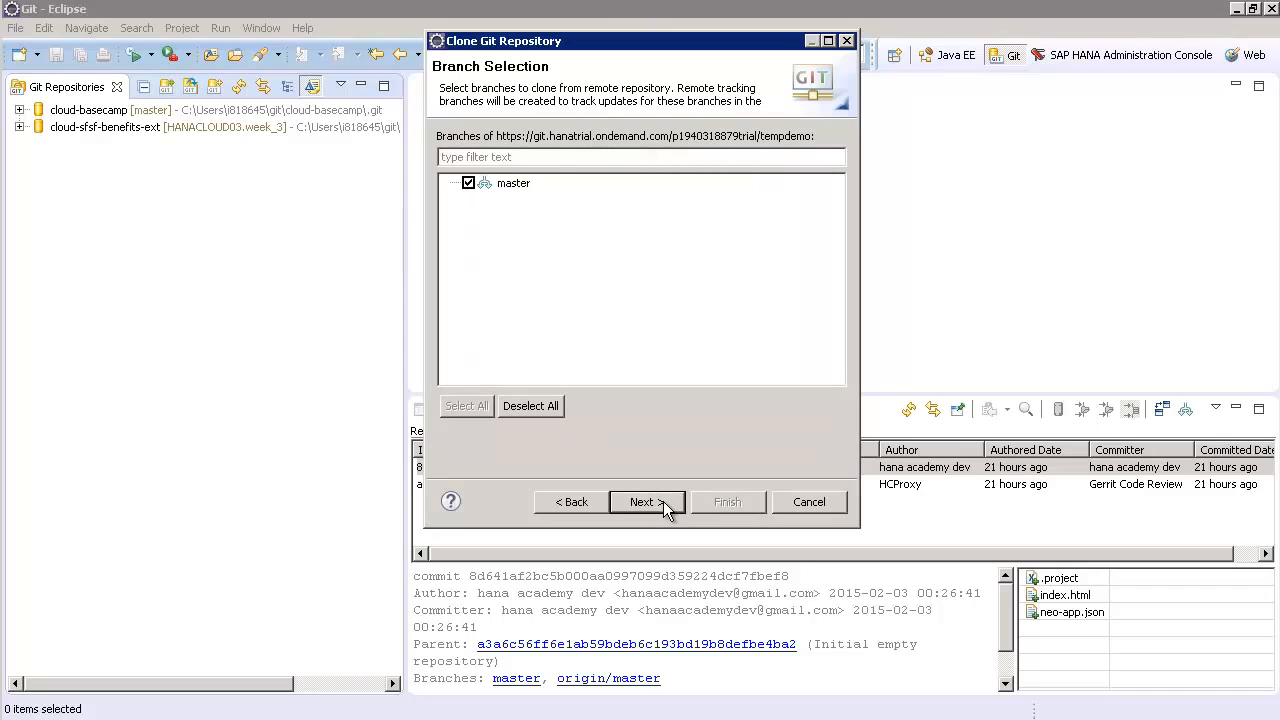
{"action": "left_click", "coordinate": [640, 500]}
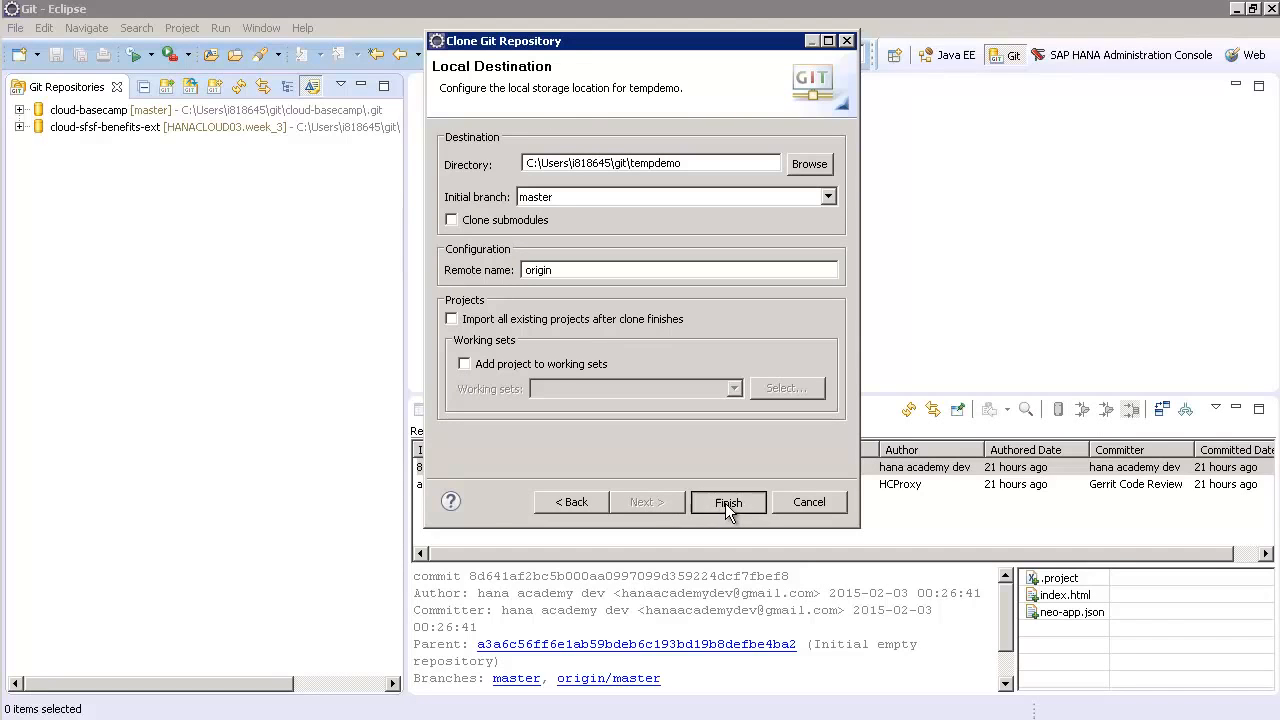
{"action": "left_click", "coordinate": [728, 502]}
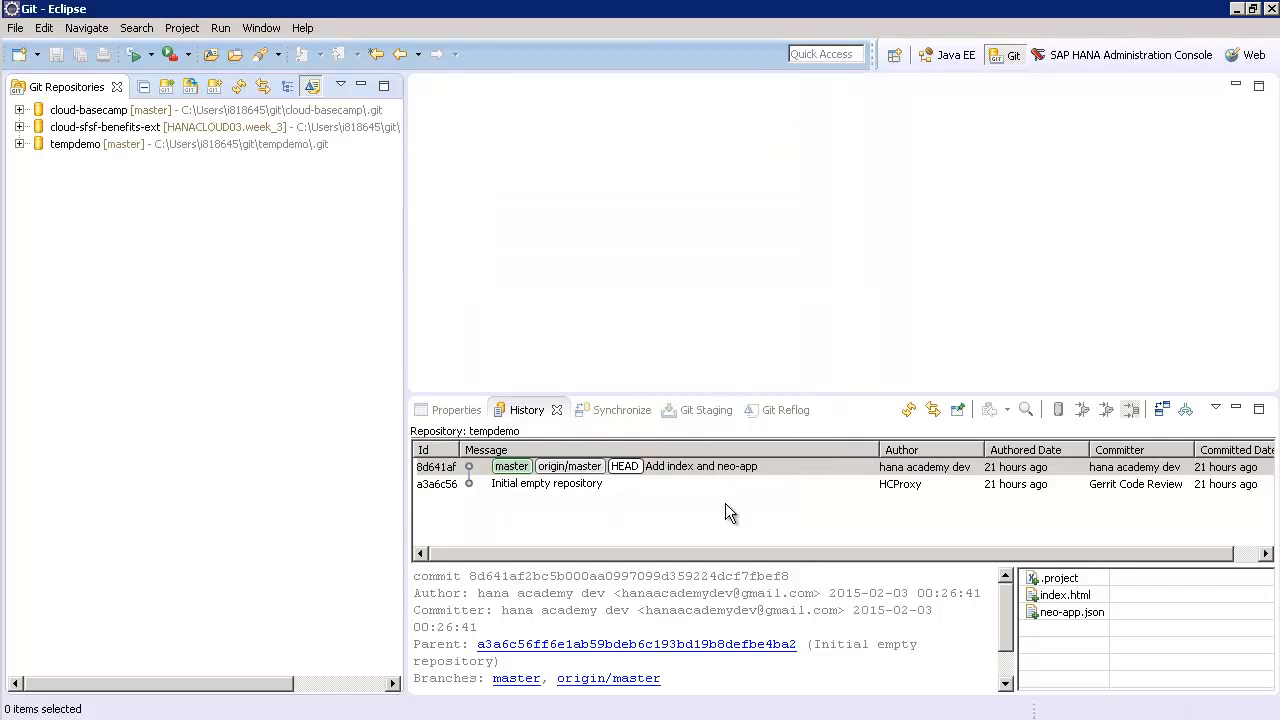
{"action": "mouse_move", "coordinate": [120, 150]}
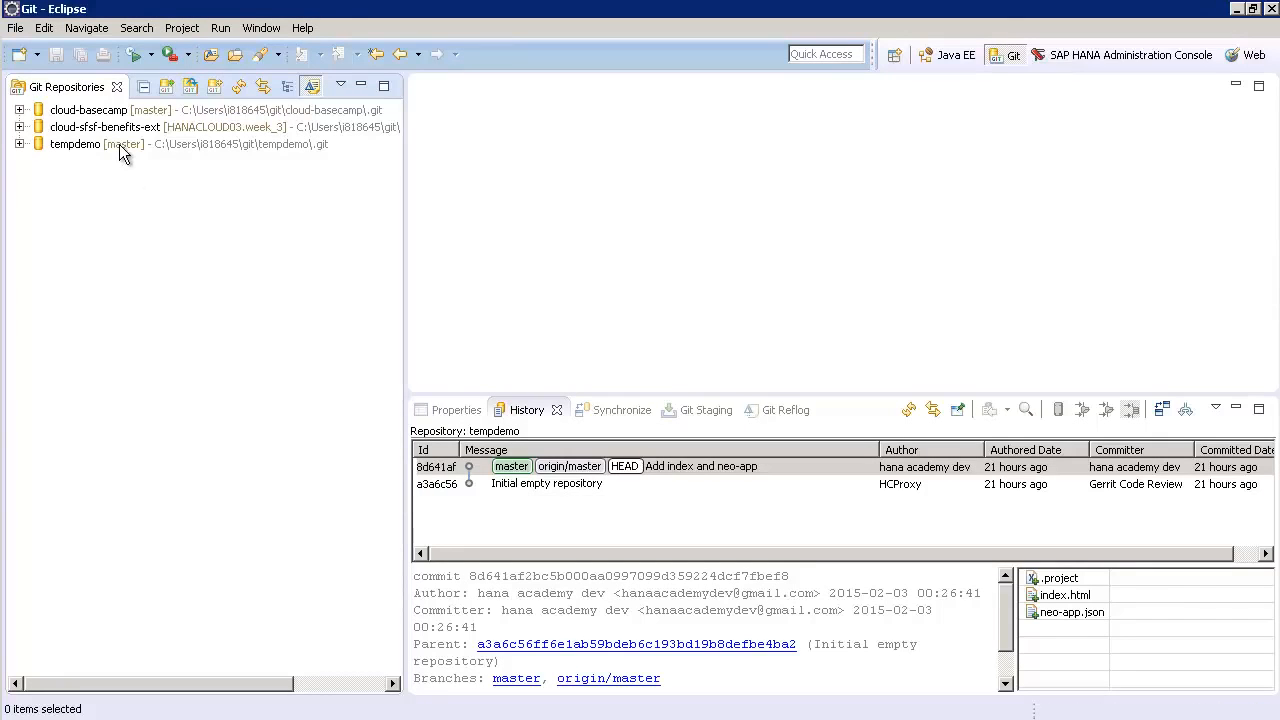
- Import the tempdemo repository into the workspace as a general project named tempdemo
{"action": "left_click", "coordinate": [120, 144]}
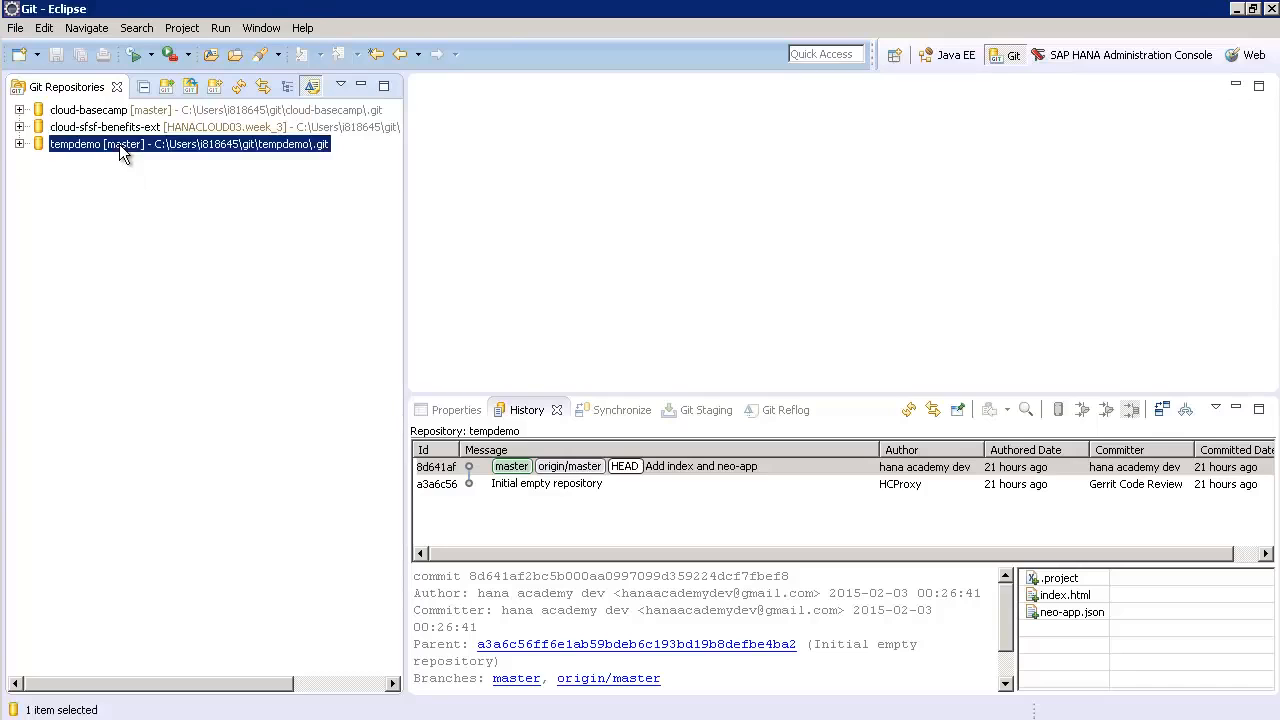
{"action": "right_click", "coordinate": [124, 144]}
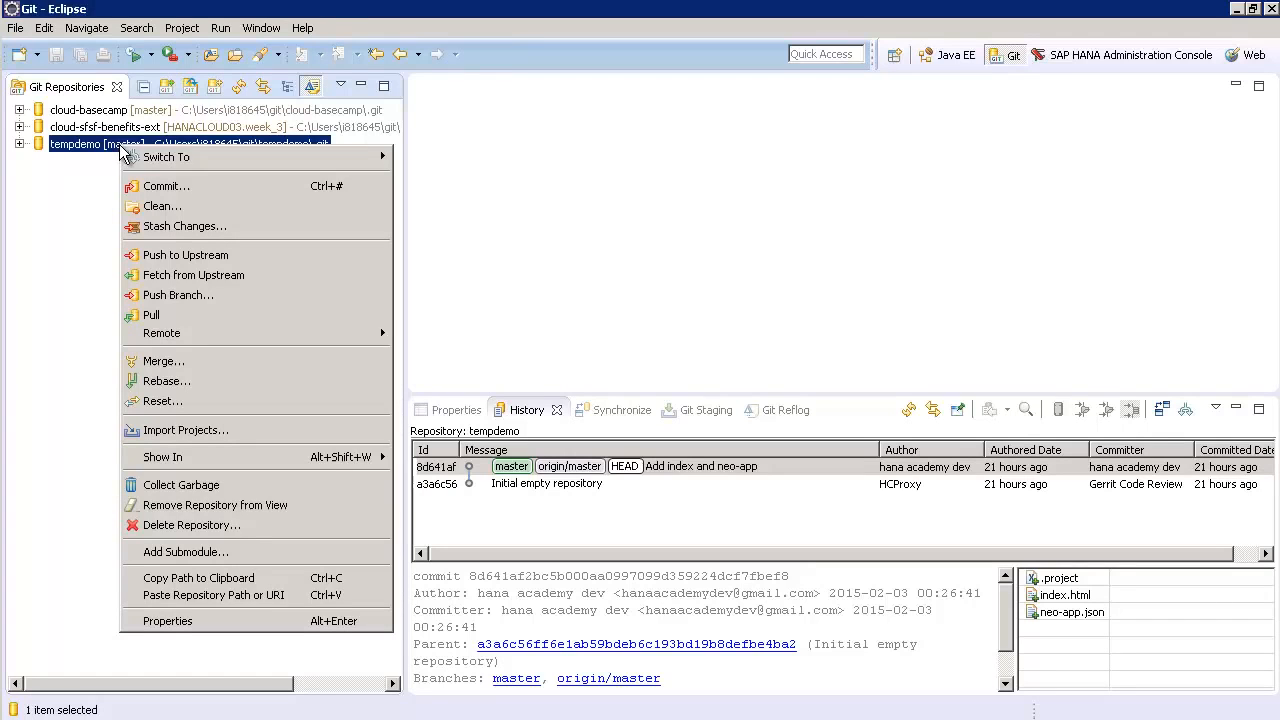
{"action": "mouse_move", "coordinate": [186, 430]}
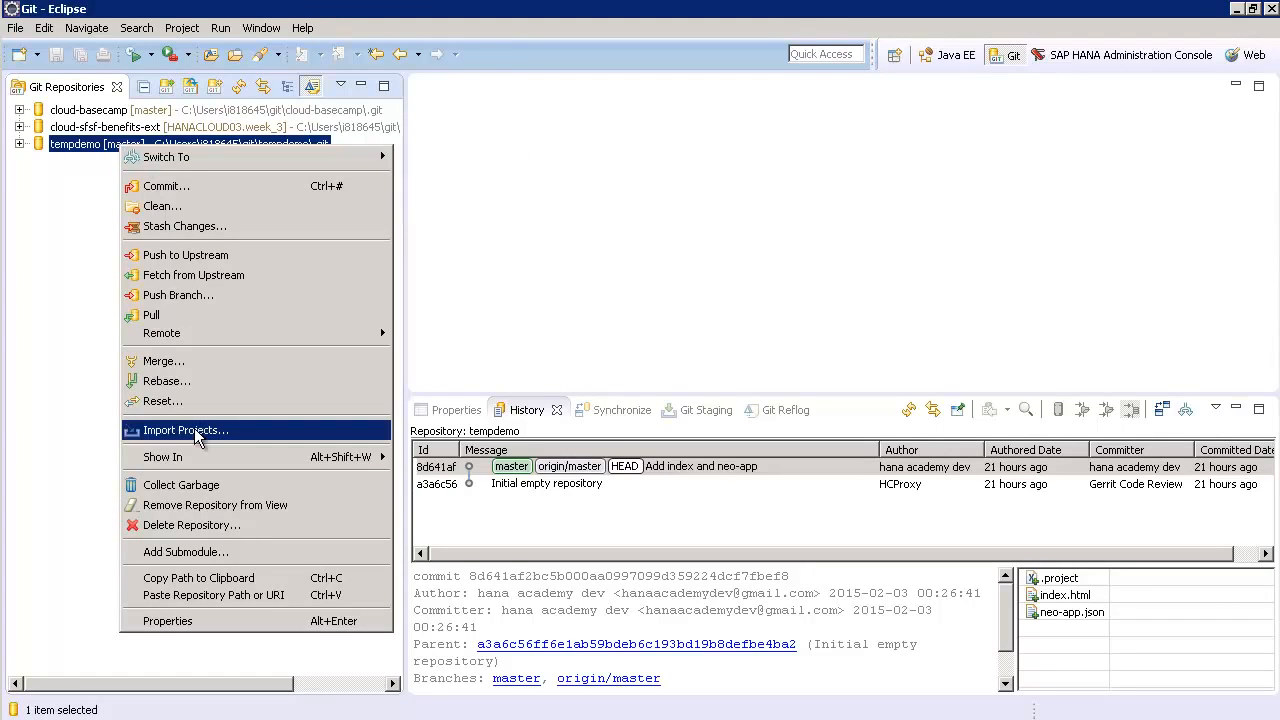
{"action": "left_click", "coordinate": [186, 430]}
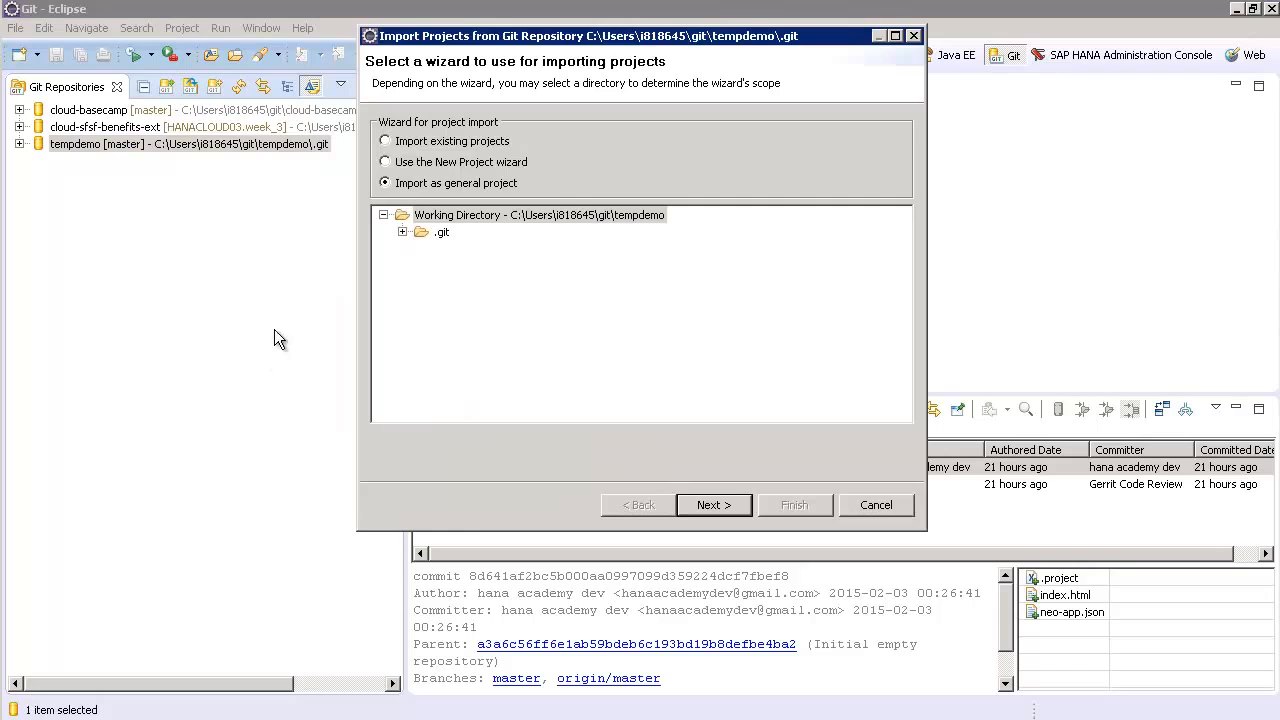
{"action": "mouse_move", "coordinate": [556, 312]}
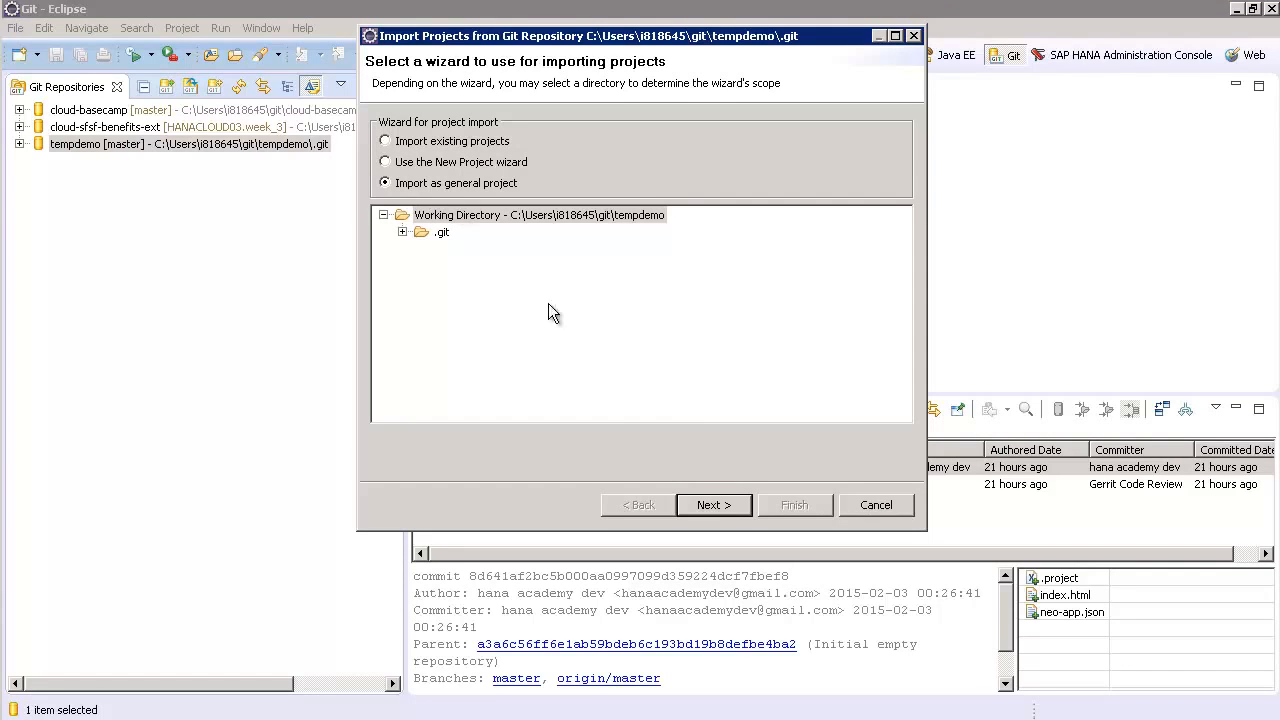
{"action": "left_click", "coordinate": [712, 504]}
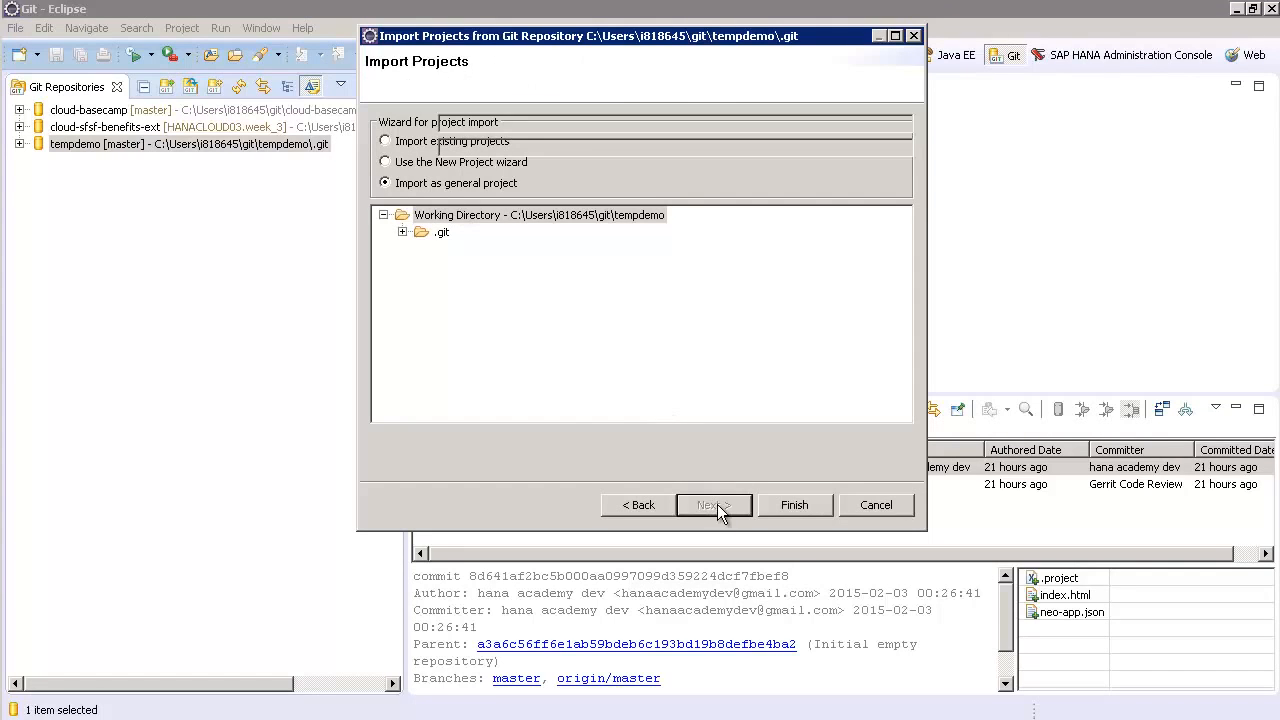
{"action": "left_click", "coordinate": [712, 504]}
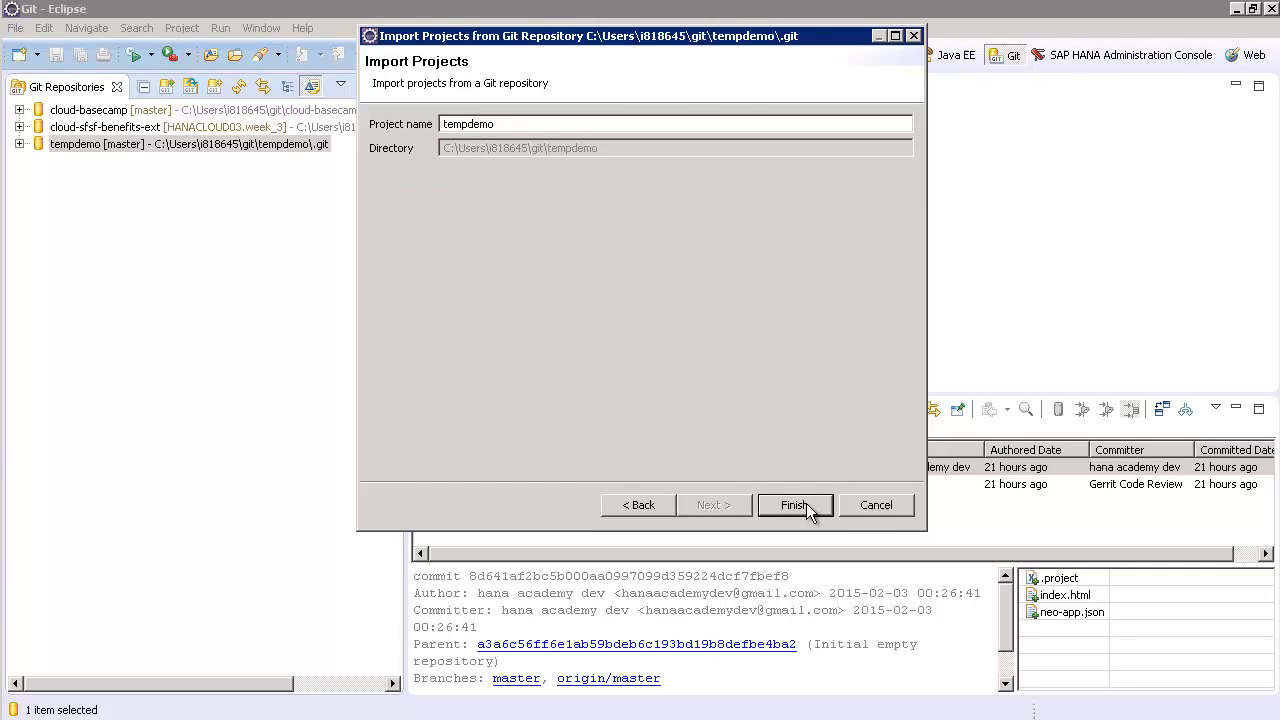
{"action": "left_click", "coordinate": [794, 504]}
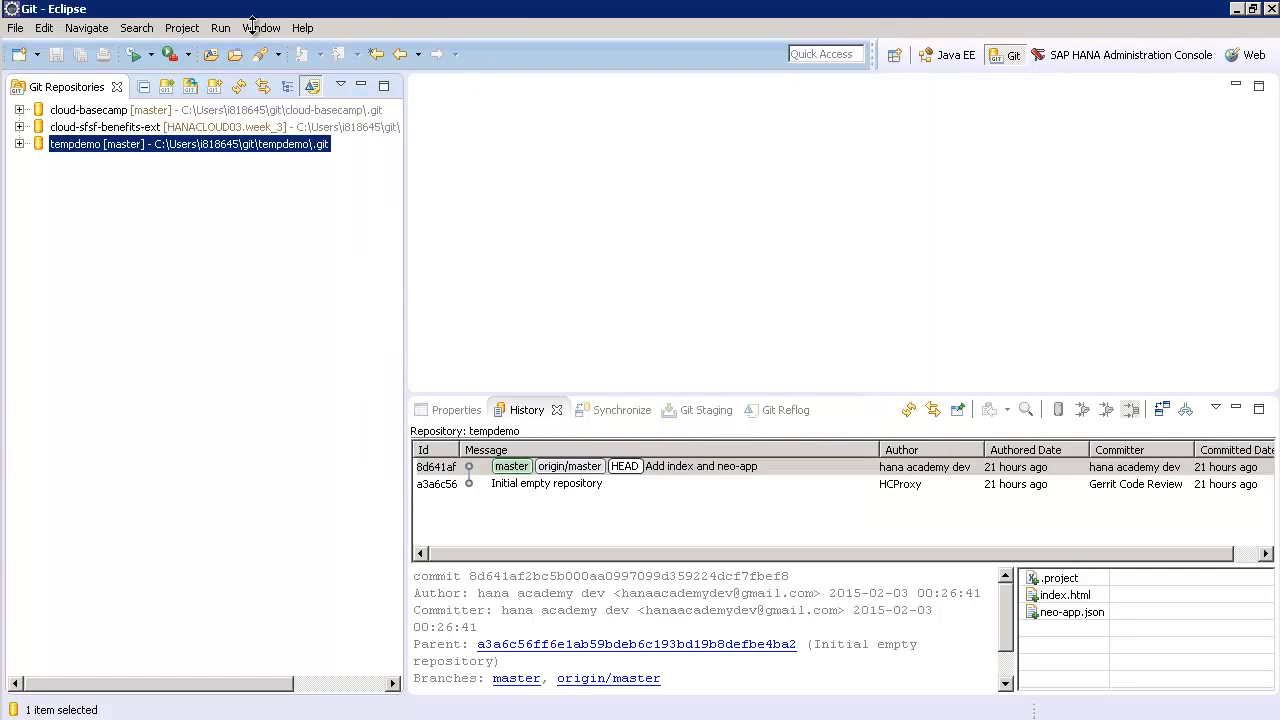
- Choose the Web perspective from the full Open Perspective list
{"action": "left_click", "coordinate": [260, 28]}
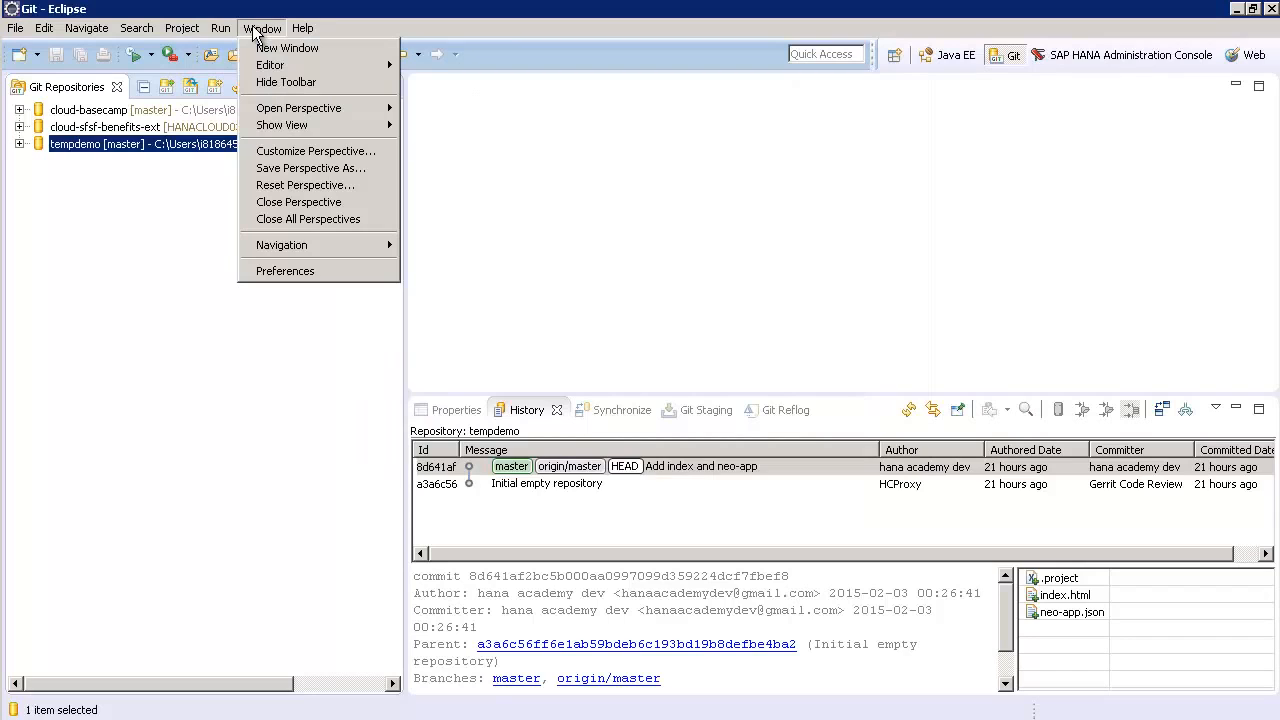
{"action": "mouse_move", "coordinate": [298, 108]}
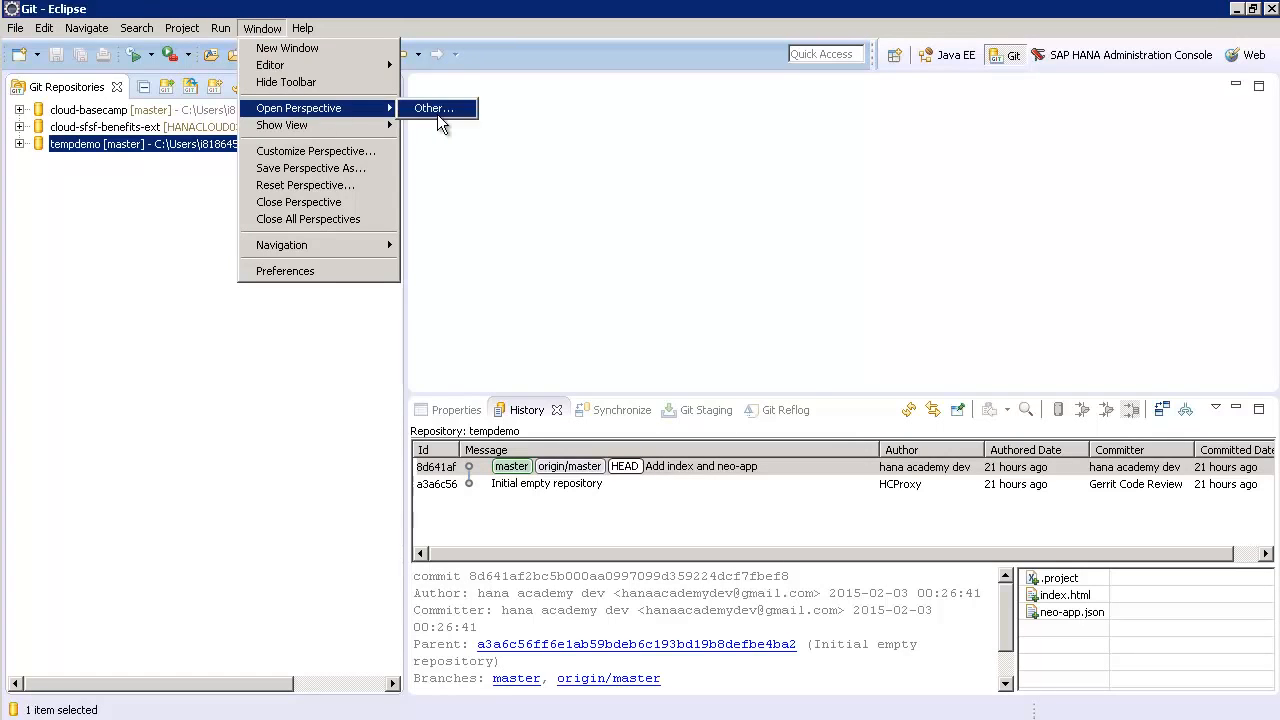
{"action": "left_click", "coordinate": [432, 108]}
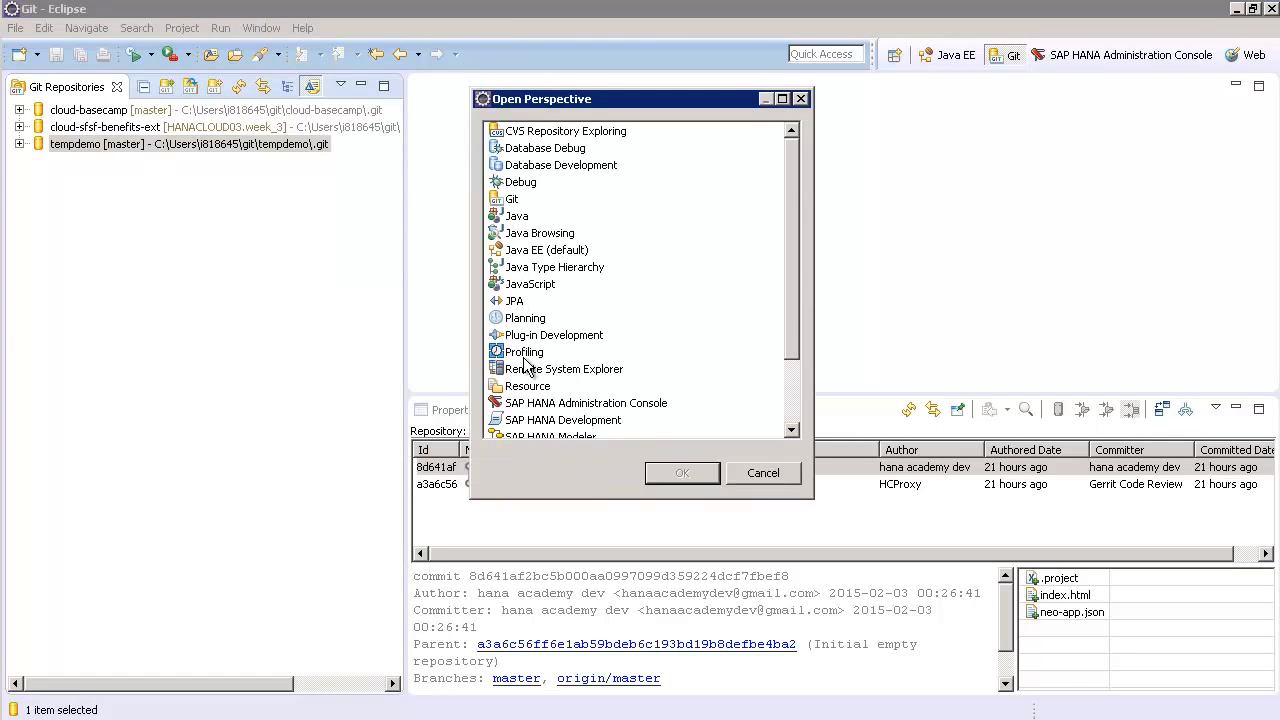
{"action": "scroll", "scroll_direction": "down", "scroll_amount": 3}
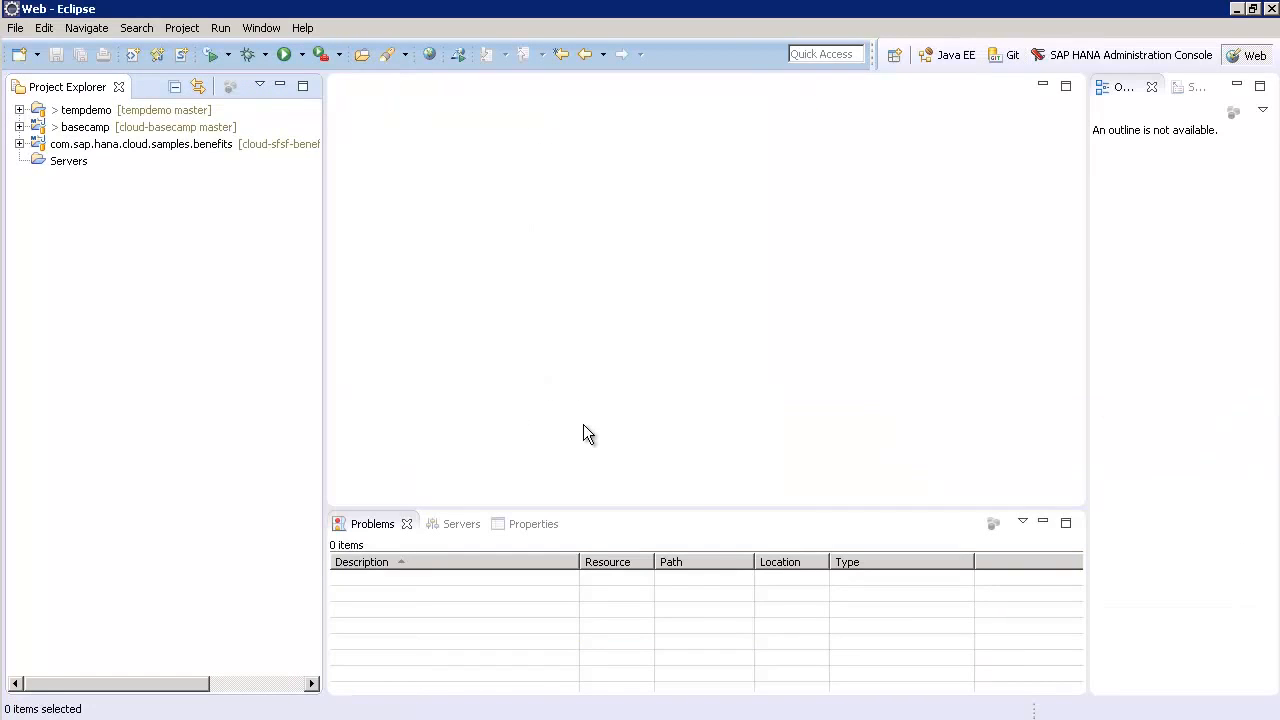
{"action": "mouse_move", "coordinate": [112, 114]}
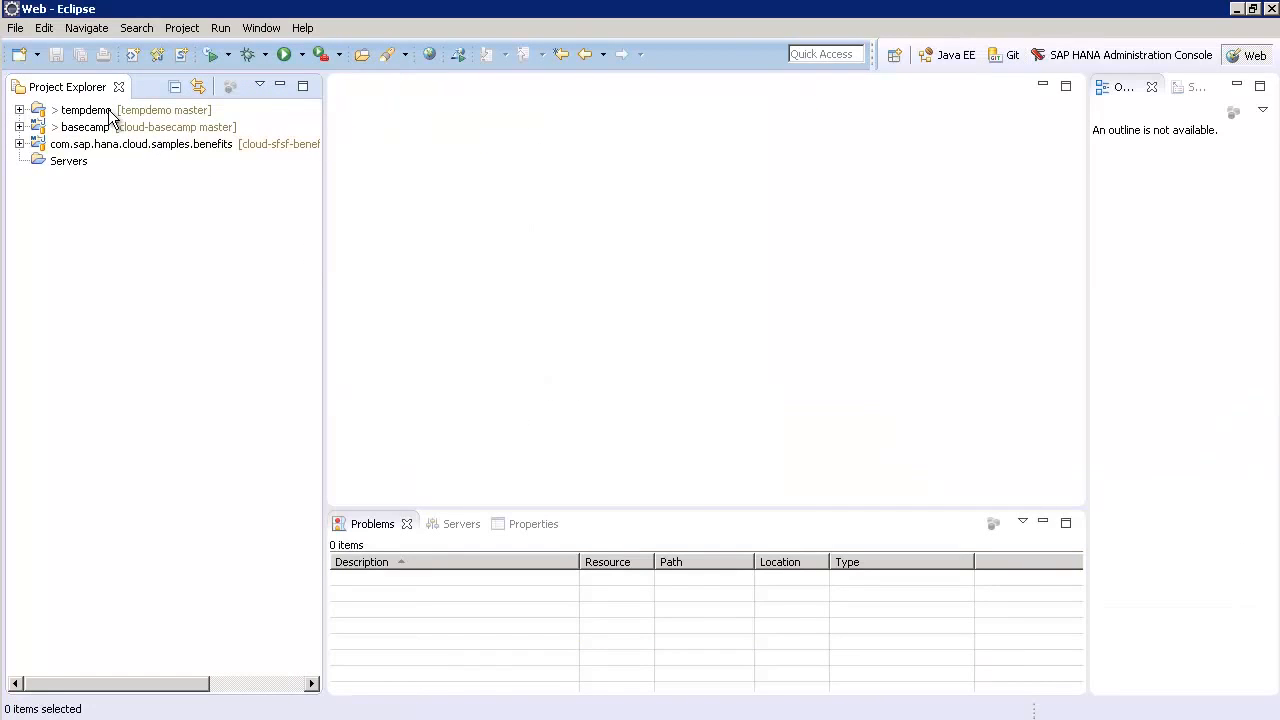
- Create a new file index.html in the tempdemo project for the SAPUI5 weather-tile page
{"action": "right_click", "coordinate": [84, 110]}
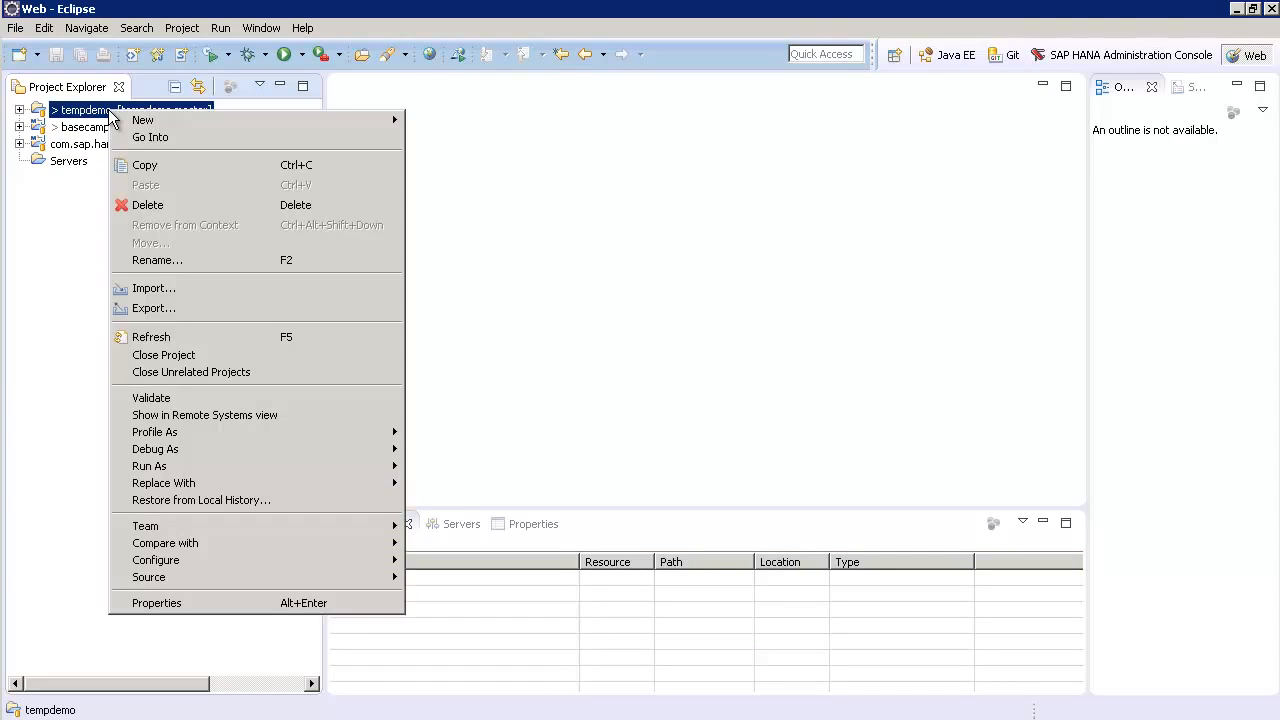
{"action": "mouse_move", "coordinate": [144, 120]}
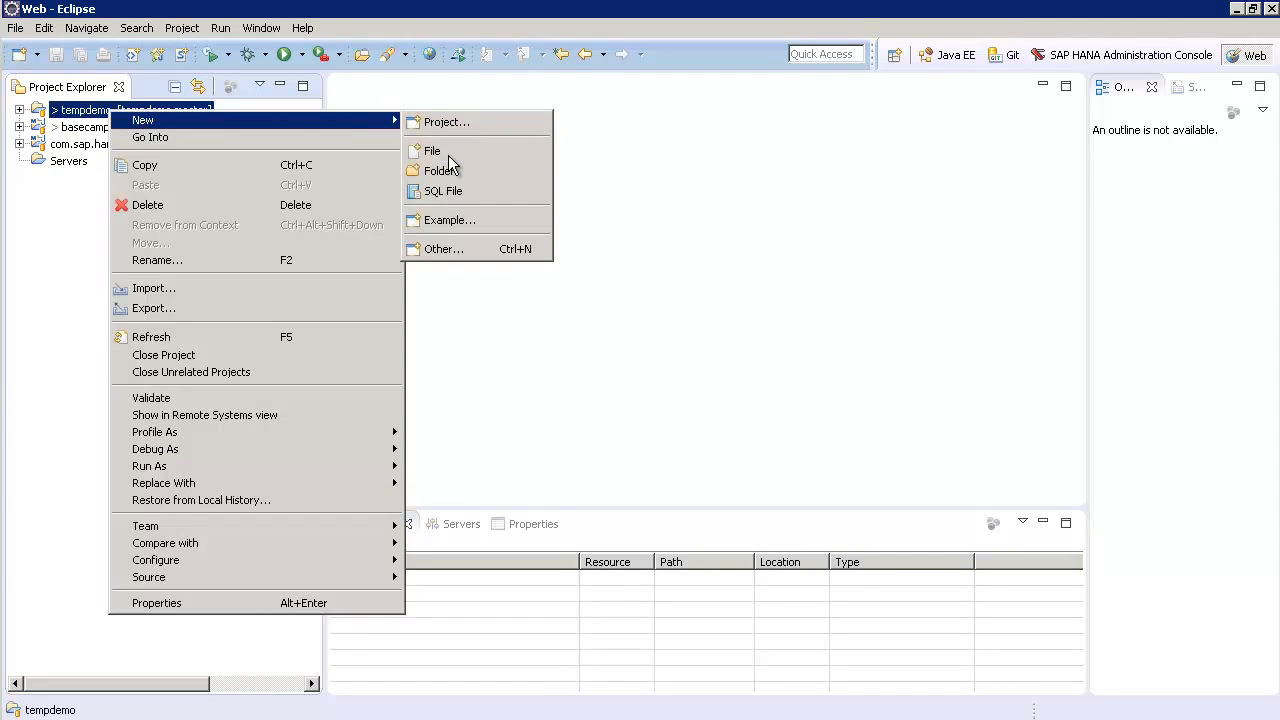
{"action": "left_click", "coordinate": [432, 150]}
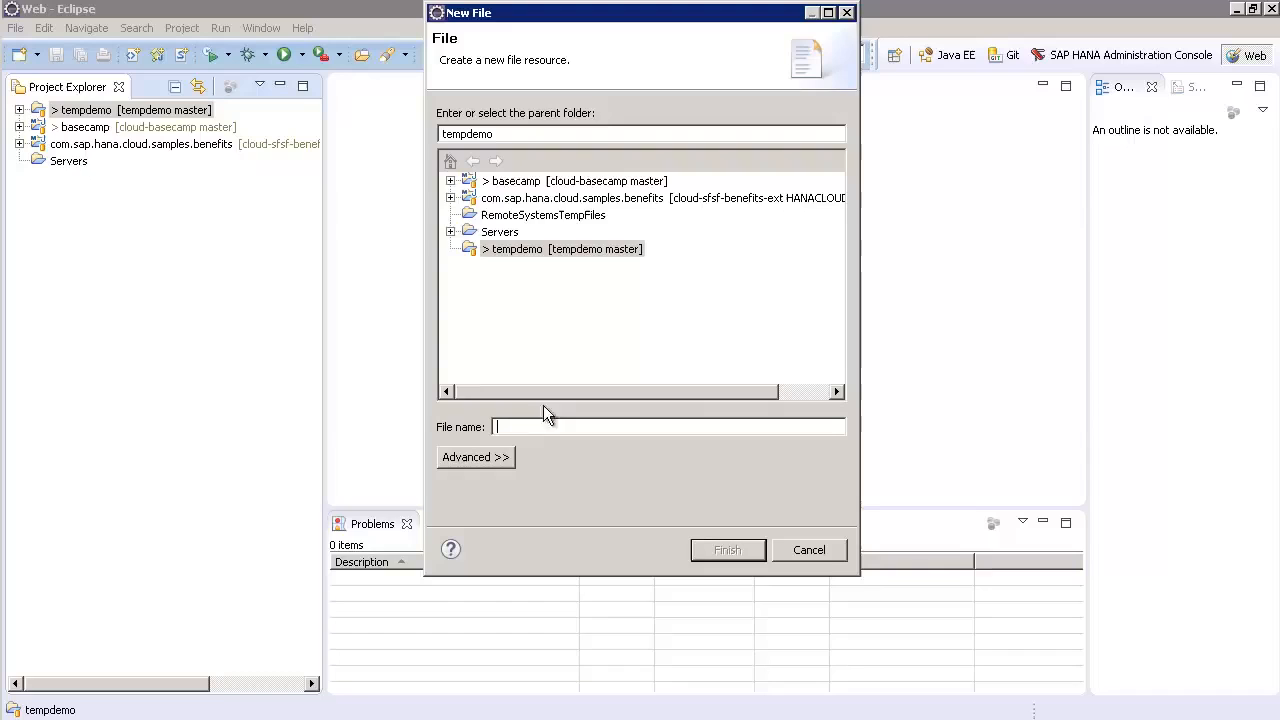
{"action": "type", "text": "index.html"}
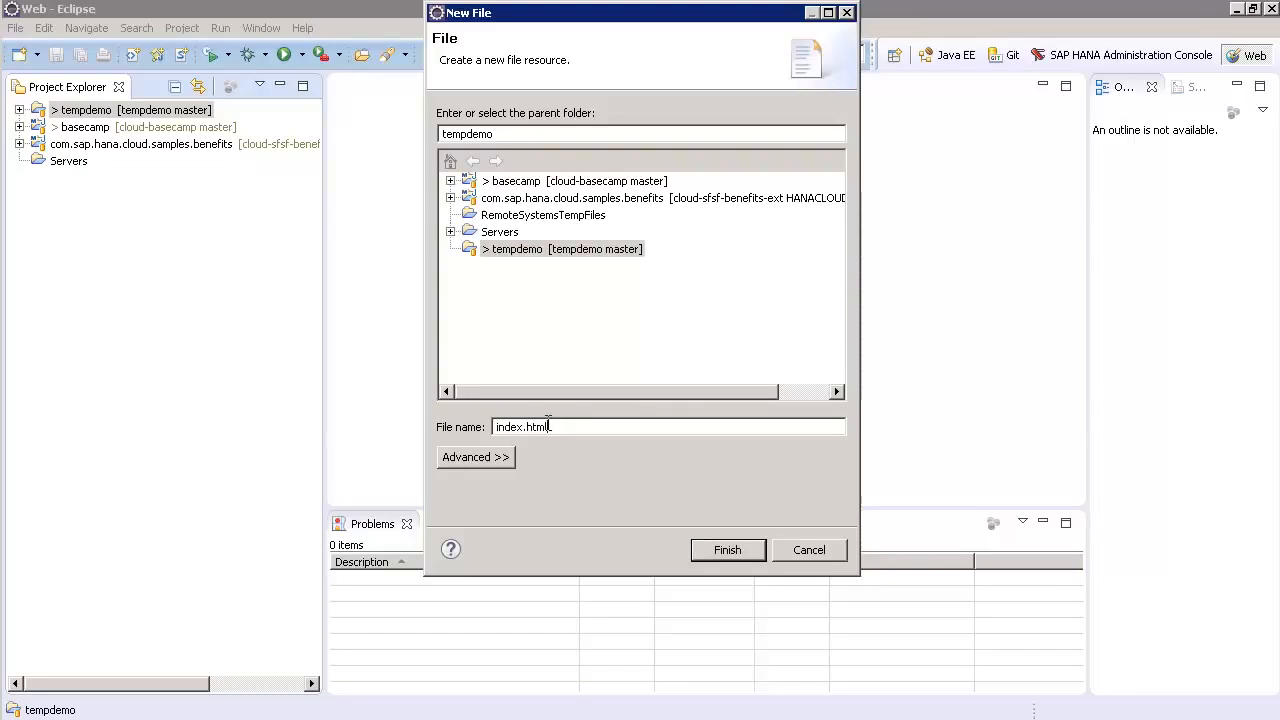
{"action": "left_click", "coordinate": [728, 548]}
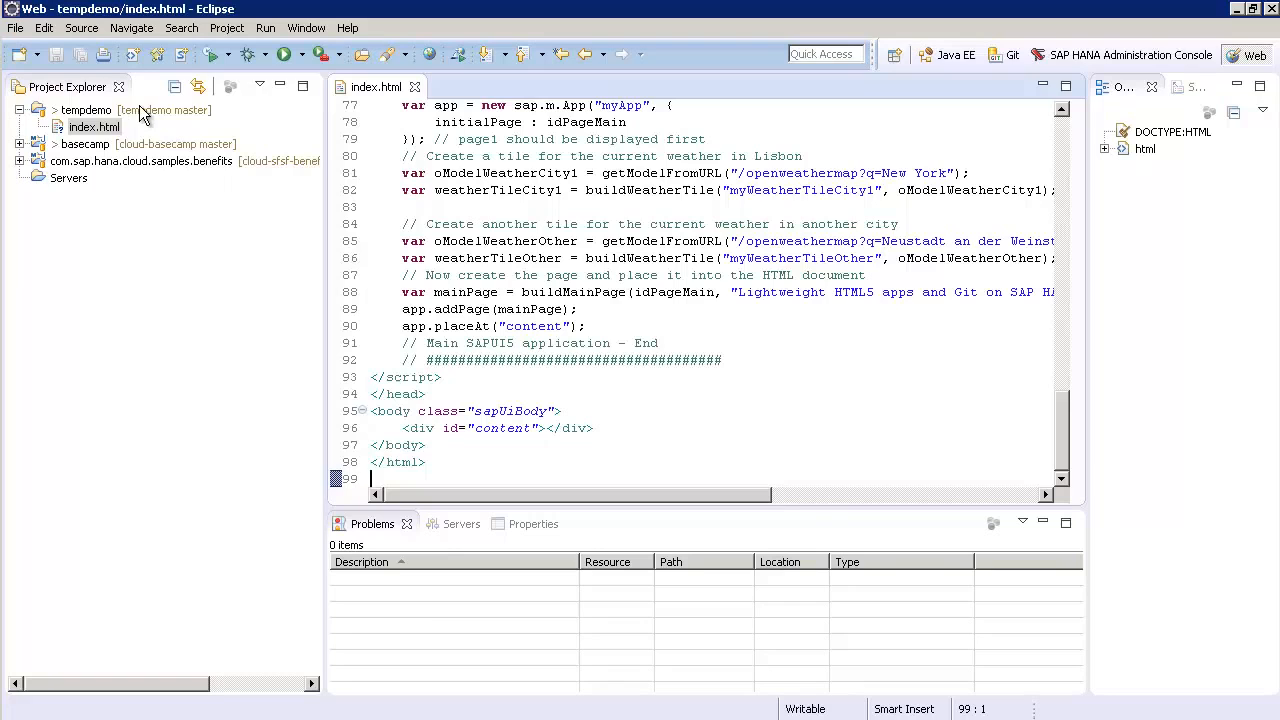
- Create neo-app.json in tempdemo with the /openweathermap and /sapui5 routes and save it
{"action": "right_click", "coordinate": [84, 110]}
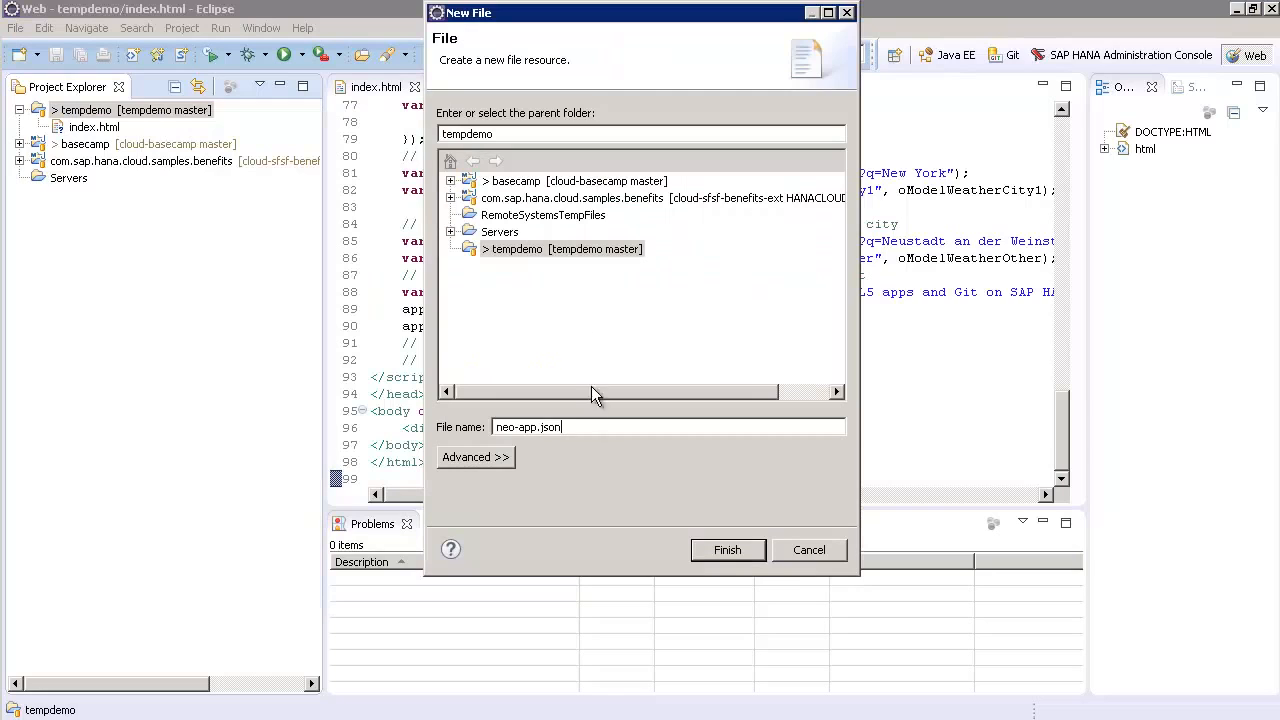
{"action": "left_click", "coordinate": [728, 548]}
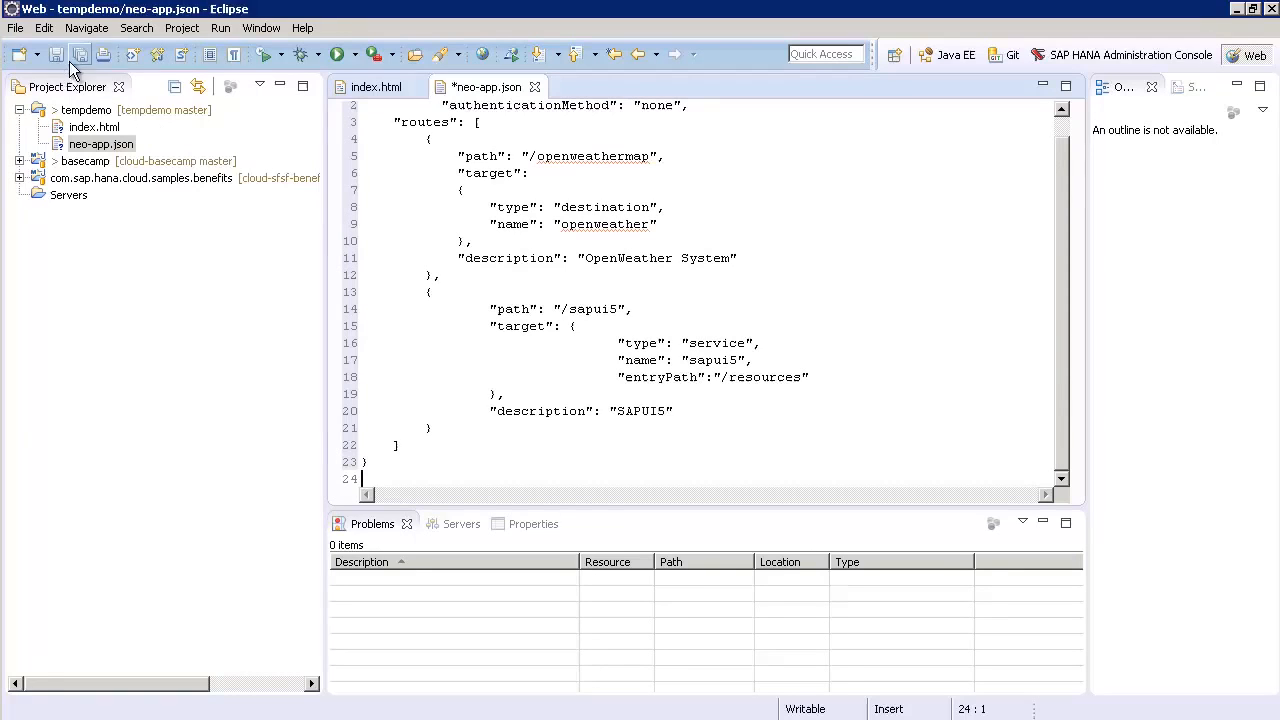
{"action": "left_click", "coordinate": [56, 56]}
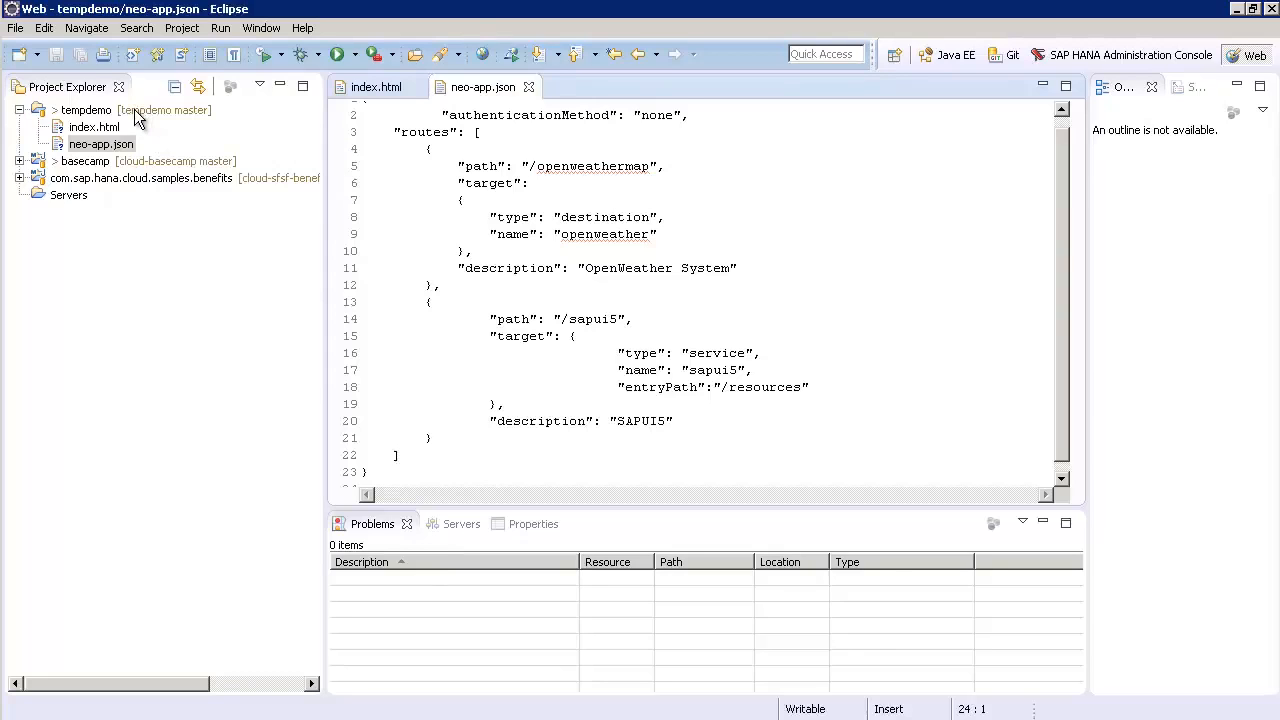
- Commit all tempdemo files with message "Add index.html and neo-app.json file" and push to origin
{"action": "right_click", "coordinate": [84, 110]}
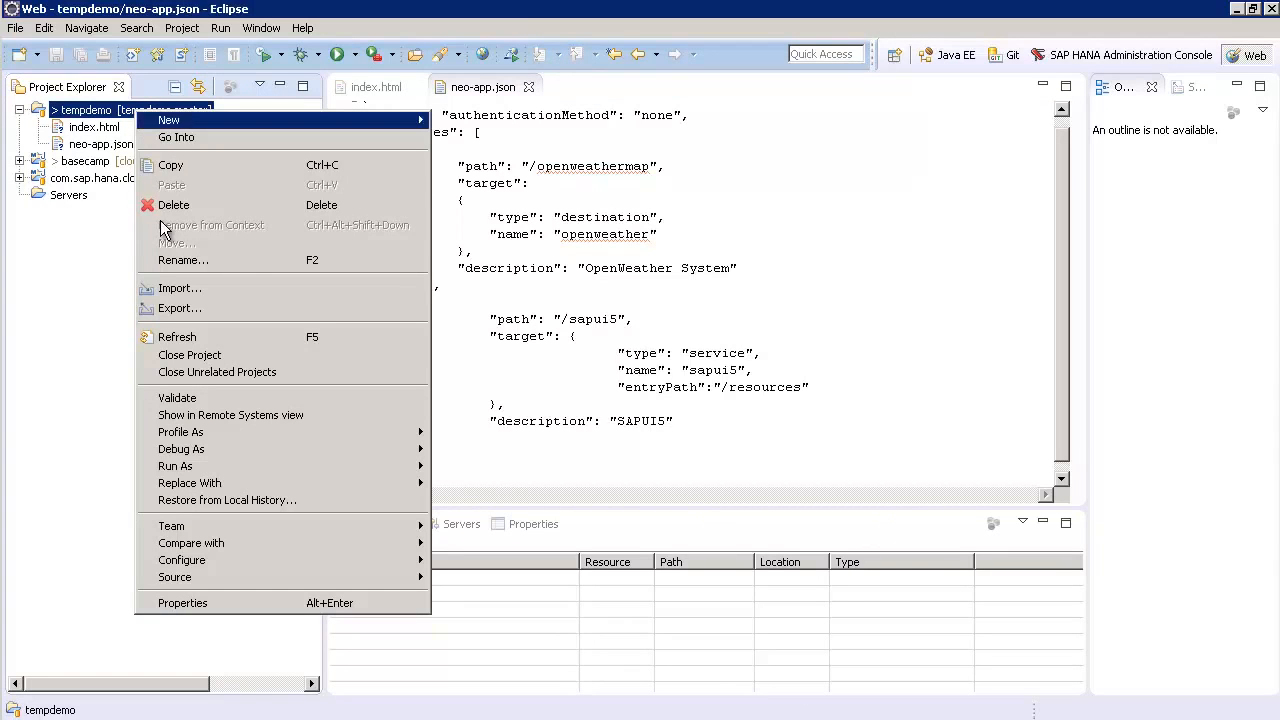
{"action": "mouse_move", "coordinate": [172, 526]}
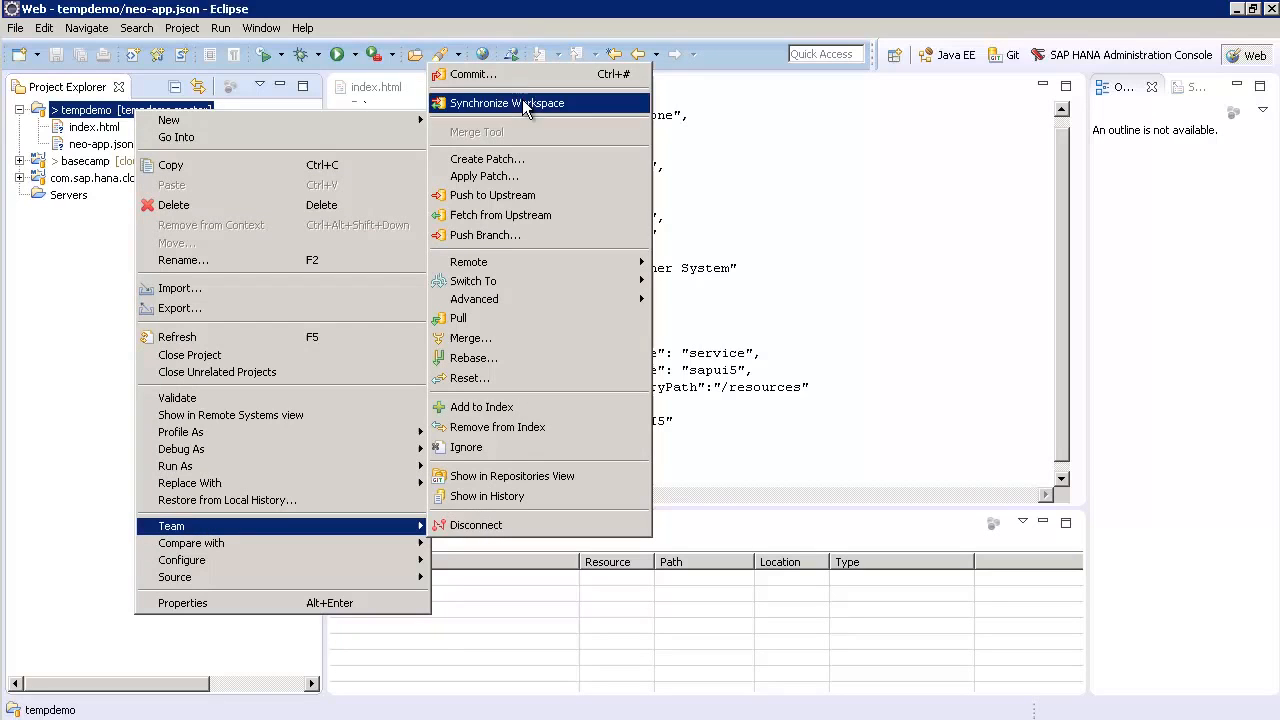
{"action": "left_click", "coordinate": [472, 72]}
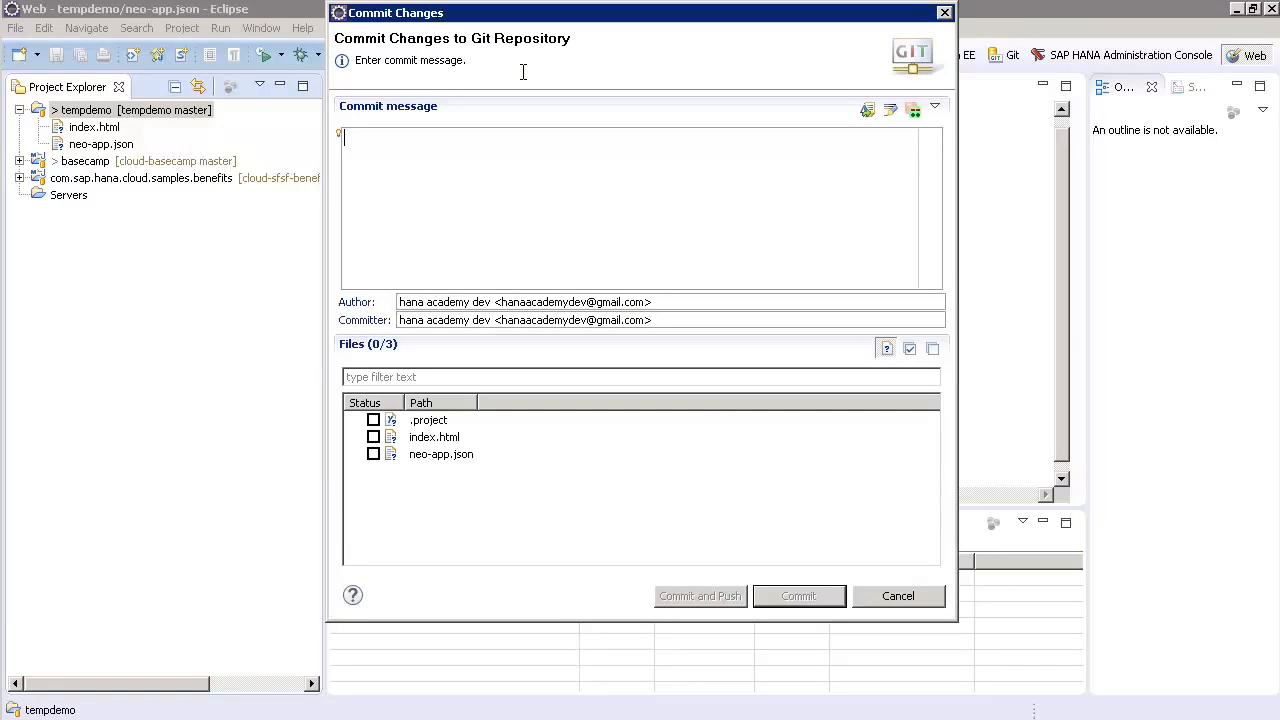
{"action": "type", "text": "Add index.html and neo-app.json file"}
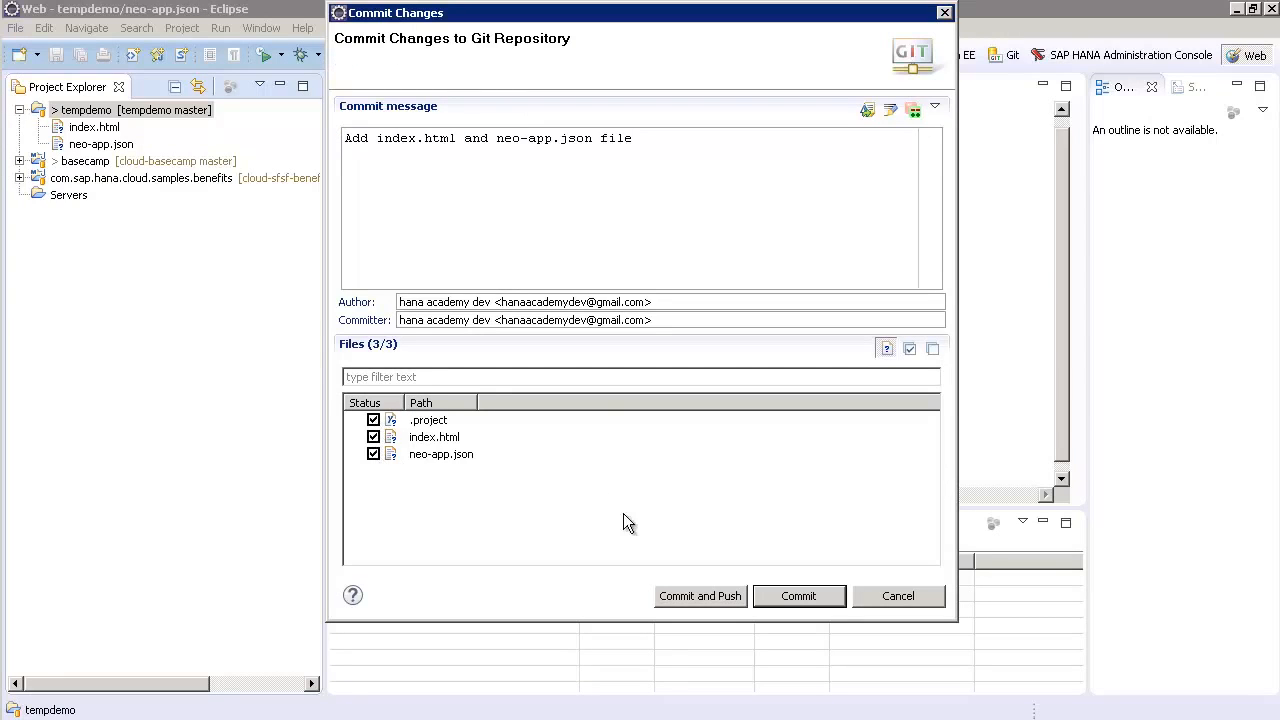
{"action": "mouse_move", "coordinate": [700, 596]}
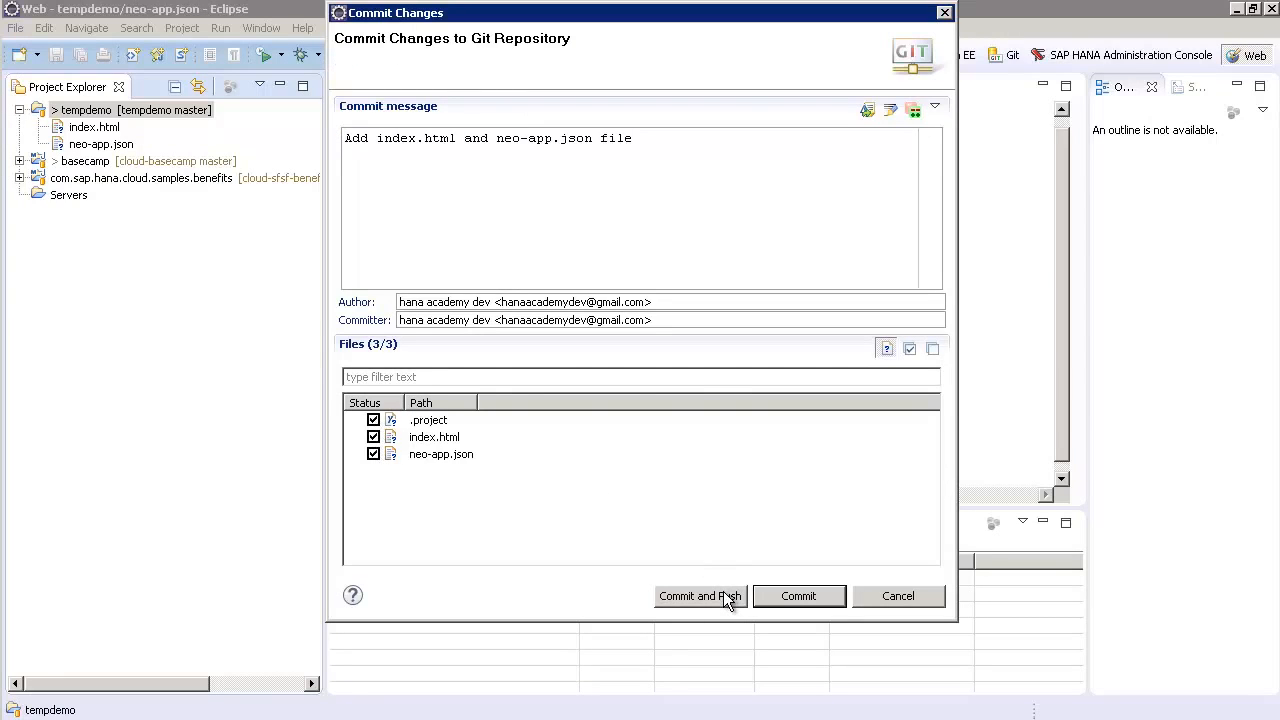
{"action": "left_click", "coordinate": [698, 596]}
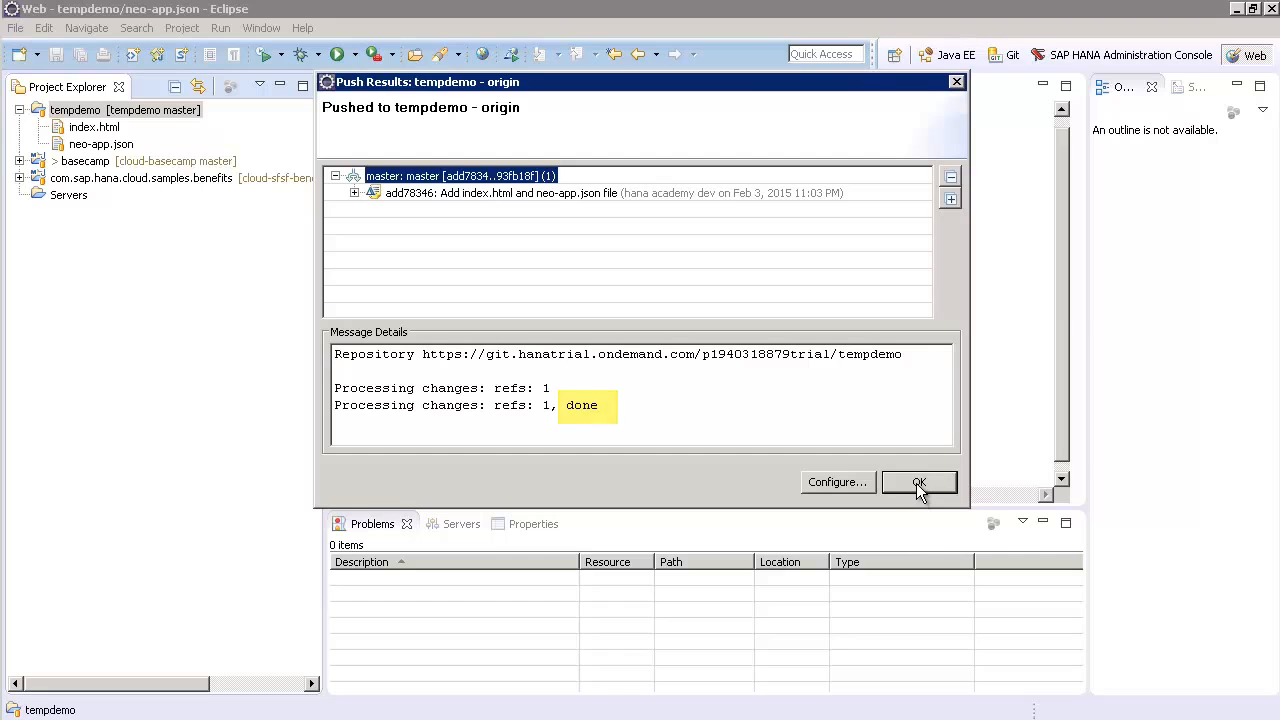
- Dismiss the push results and select the newly pushed commit in tempdemo's development history
{"action": "left_click", "coordinate": [918, 482]}
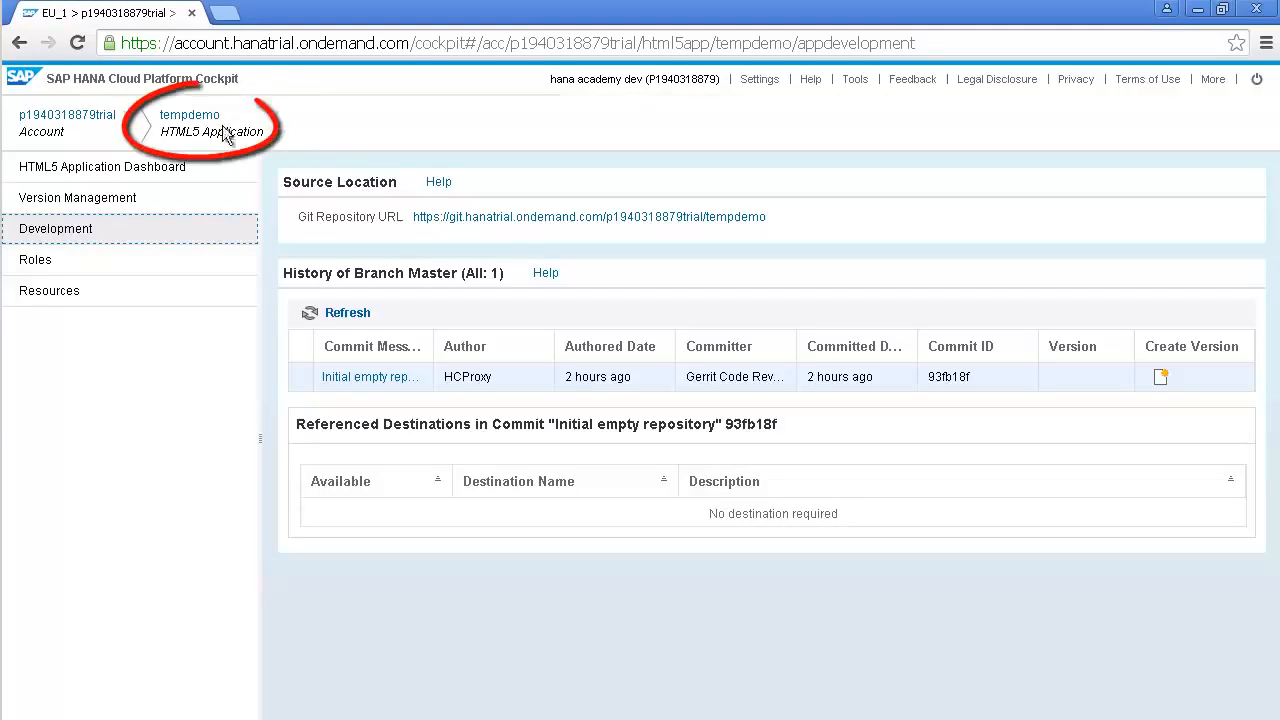
{"action": "left_click", "coordinate": [188, 114]}
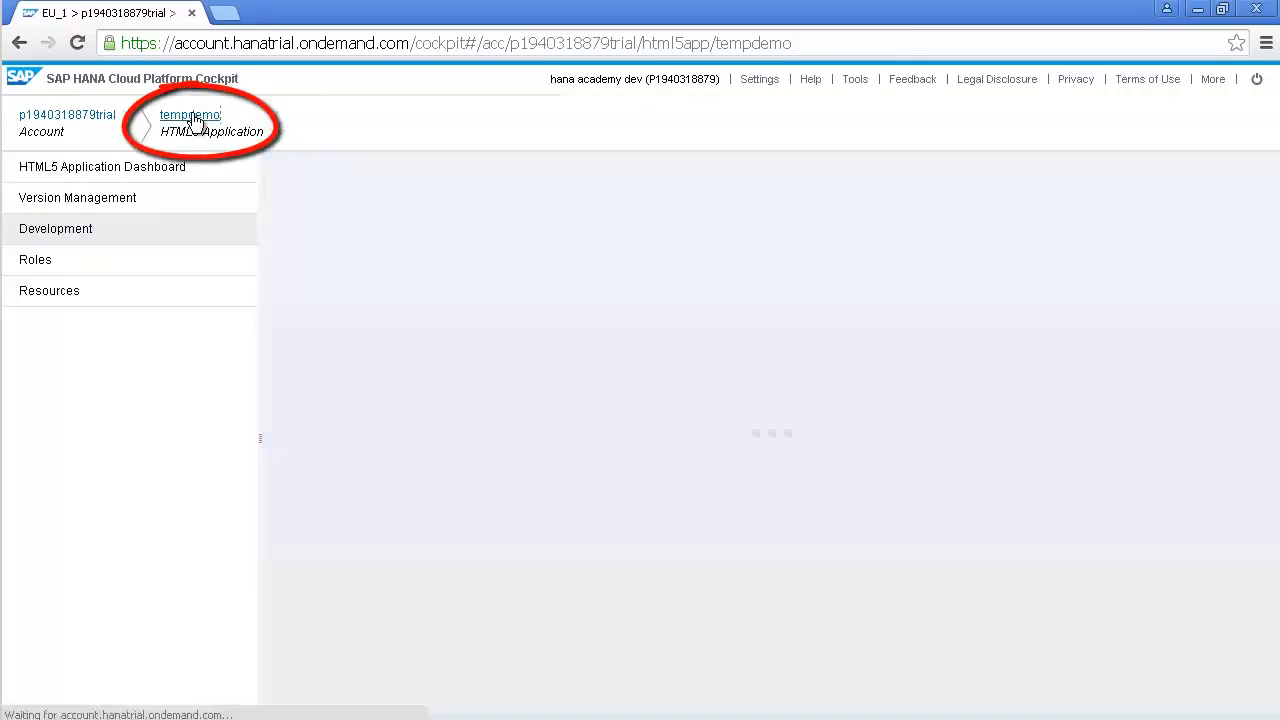
{"action": "left_click", "coordinate": [56, 228]}
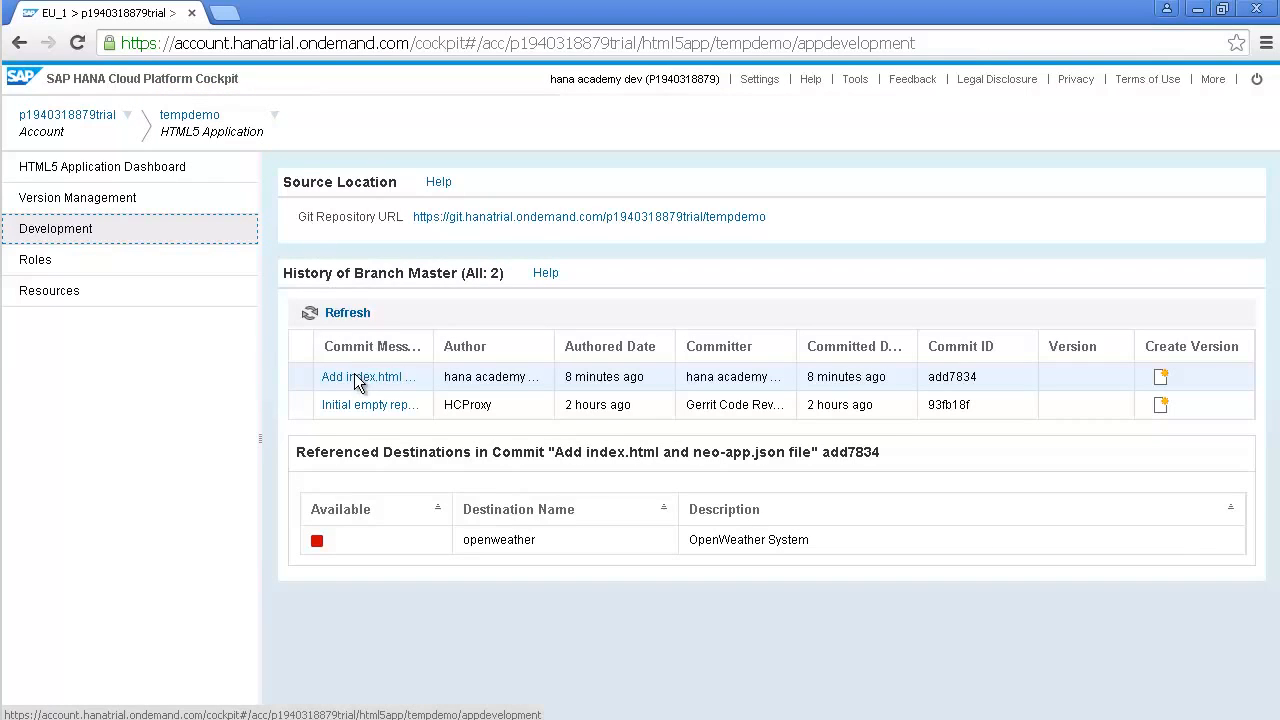
{"action": "mouse_move", "coordinate": [368, 376]}
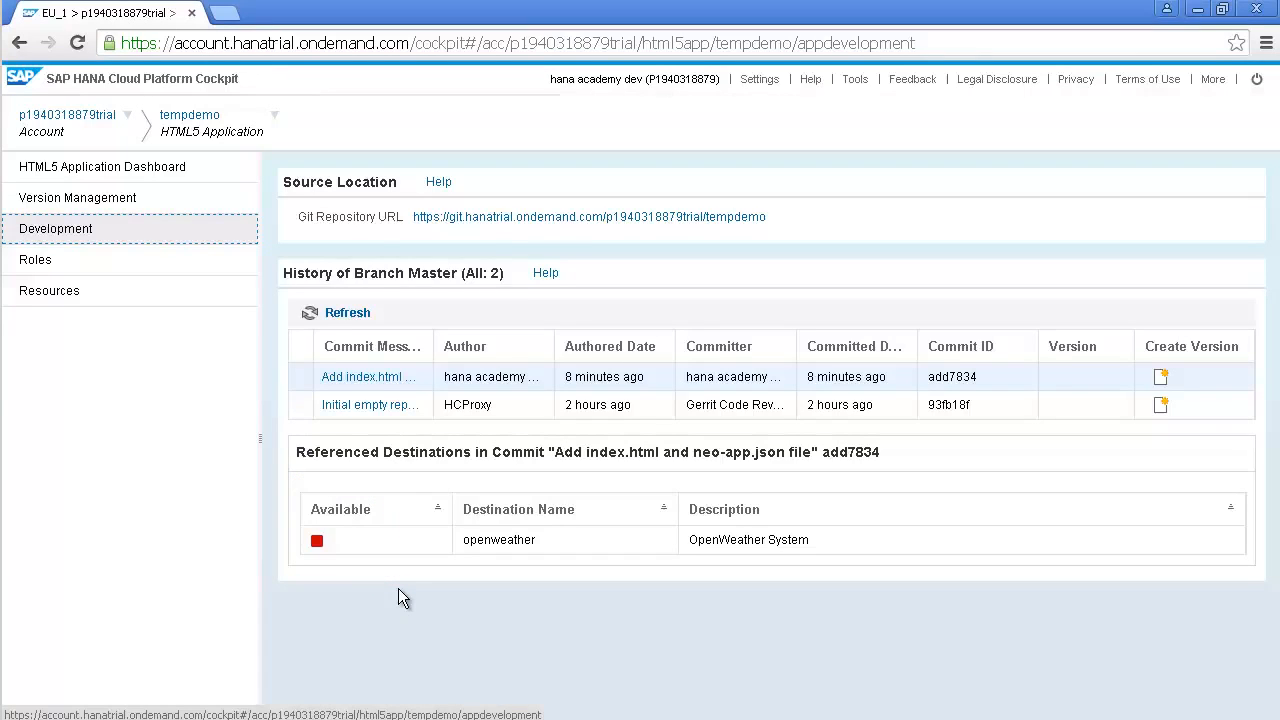
{"action": "mouse_move", "coordinate": [348, 556]}
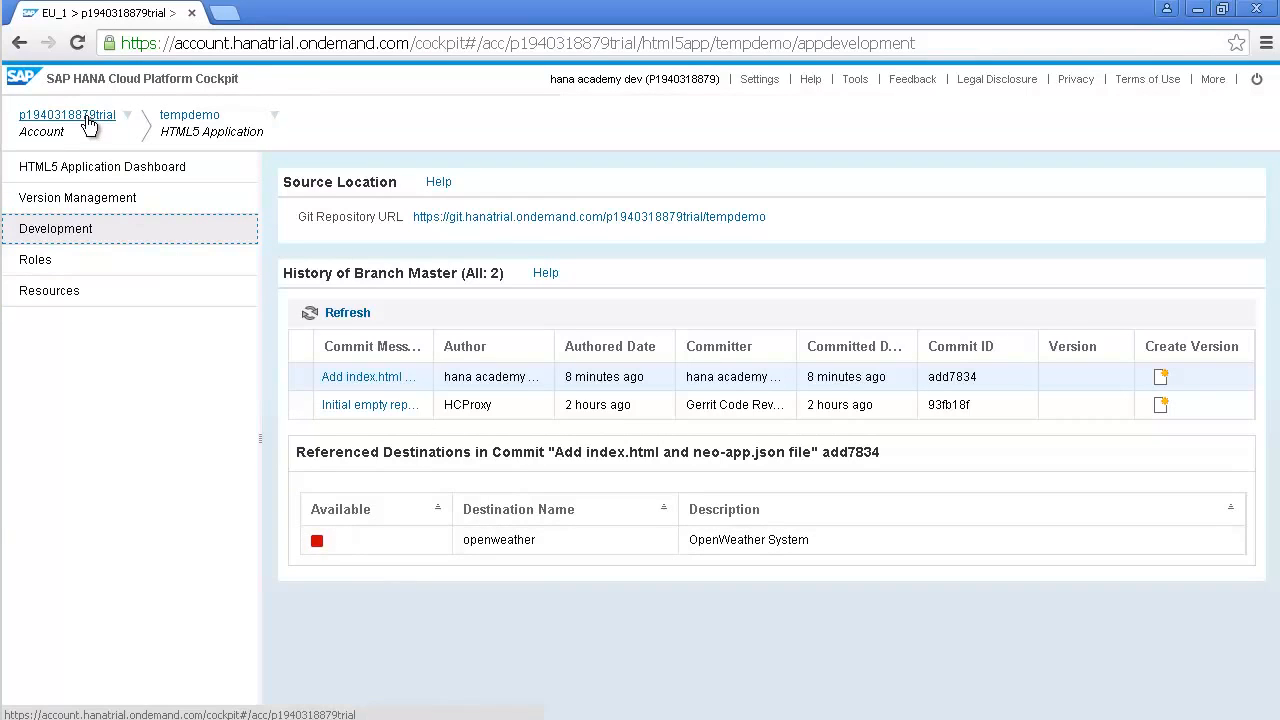
- Define and save a new openweather HTTP destination for the OpenWeatherMap API with NoAuthentication
{"action": "left_click", "coordinate": [68, 114]}
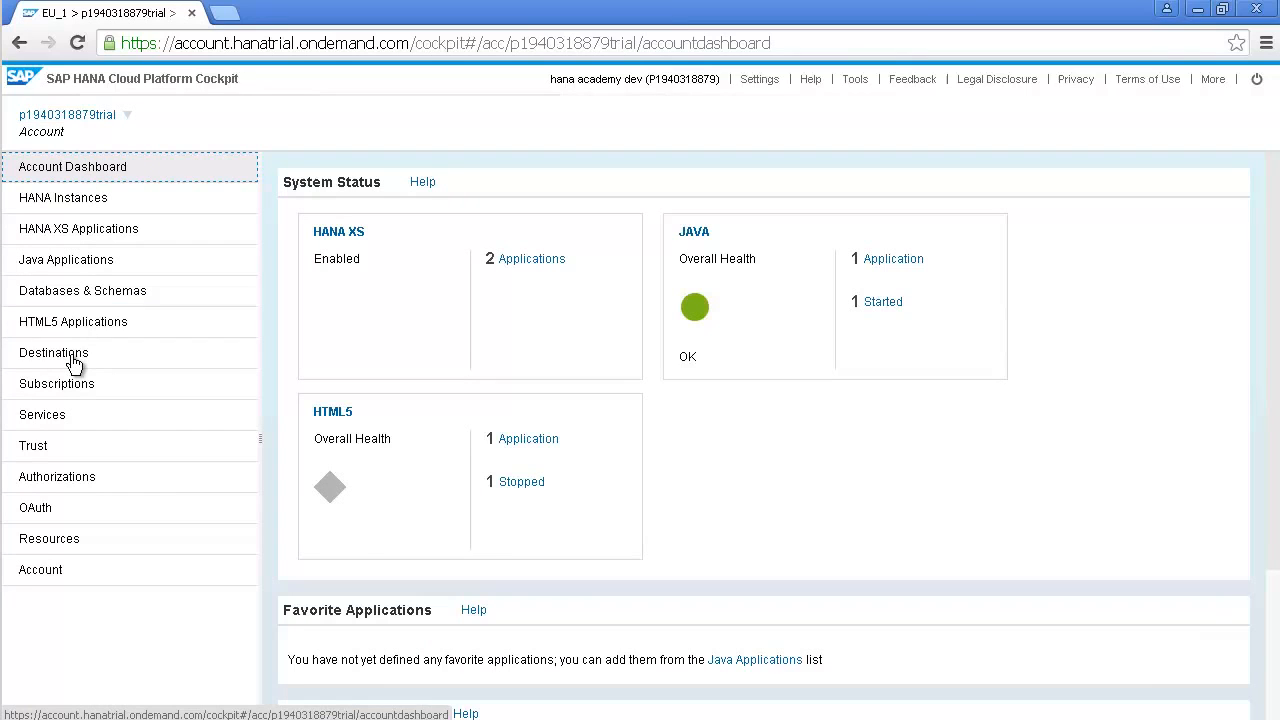
{"action": "left_click", "coordinate": [54, 352]}
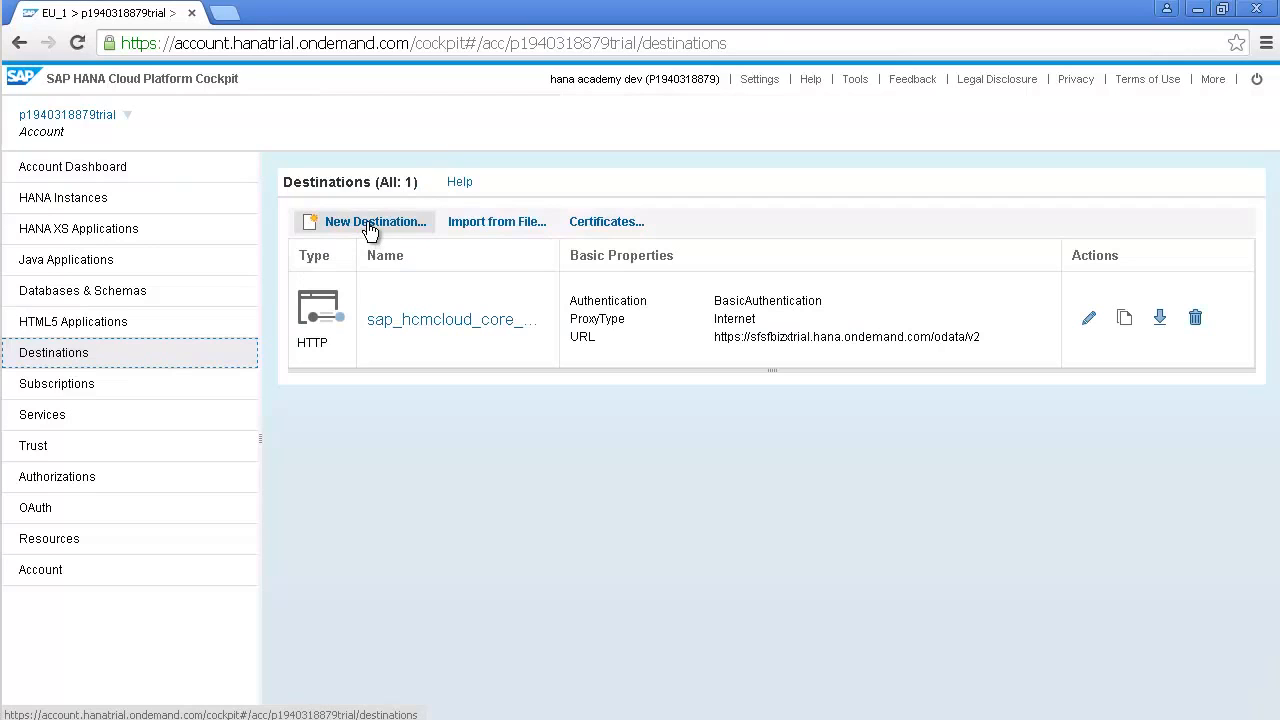
{"action": "left_click", "coordinate": [376, 220]}
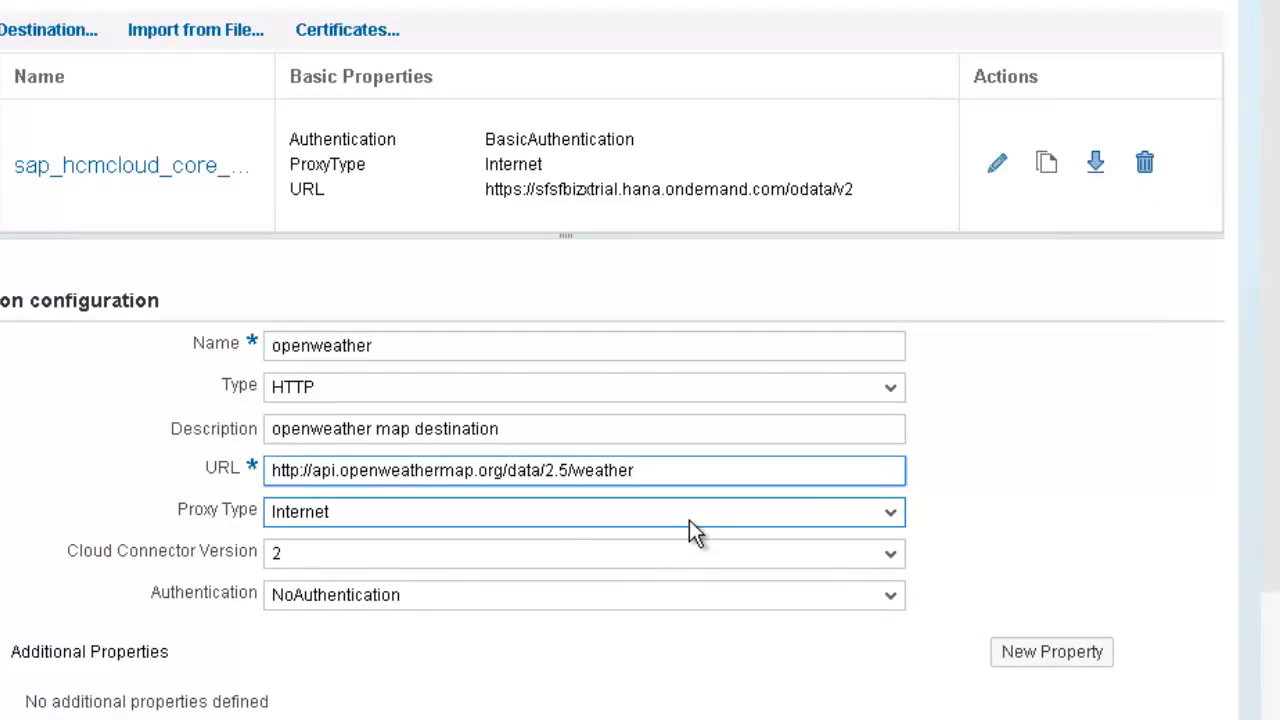
{"action": "mouse_move", "coordinate": [690, 524]}
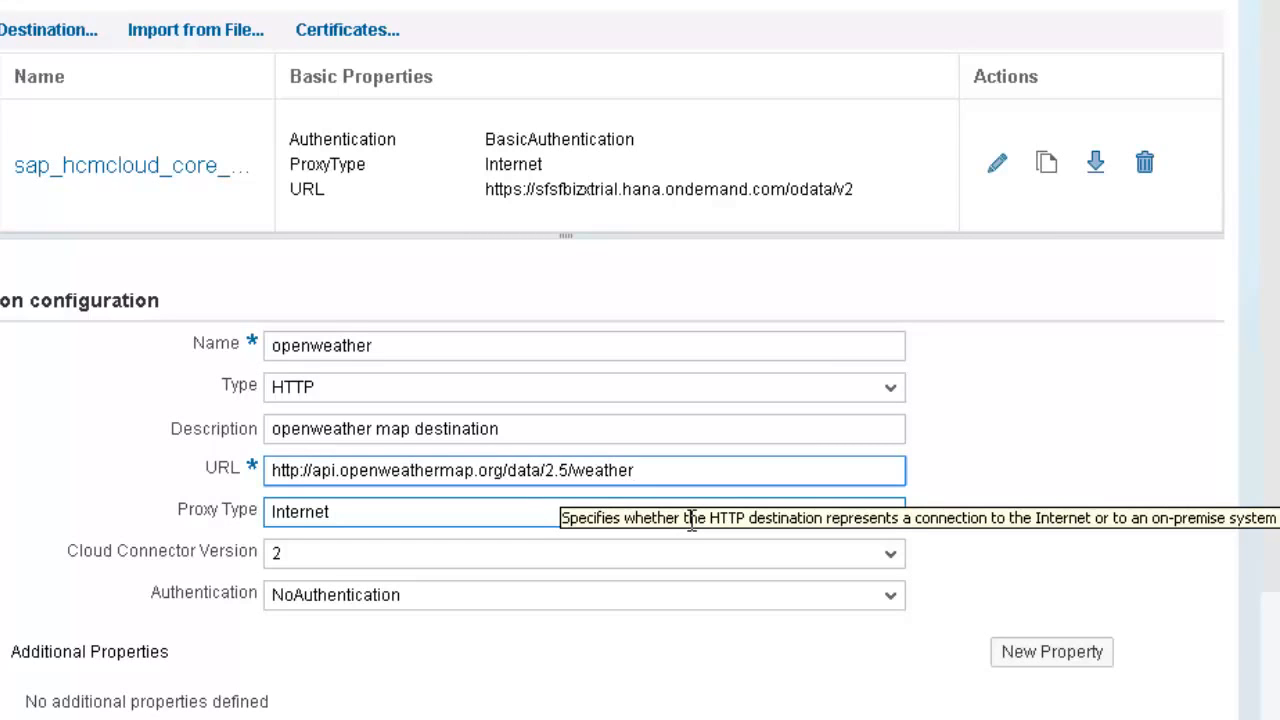
{"action": "left_click", "coordinate": [636, 470]}
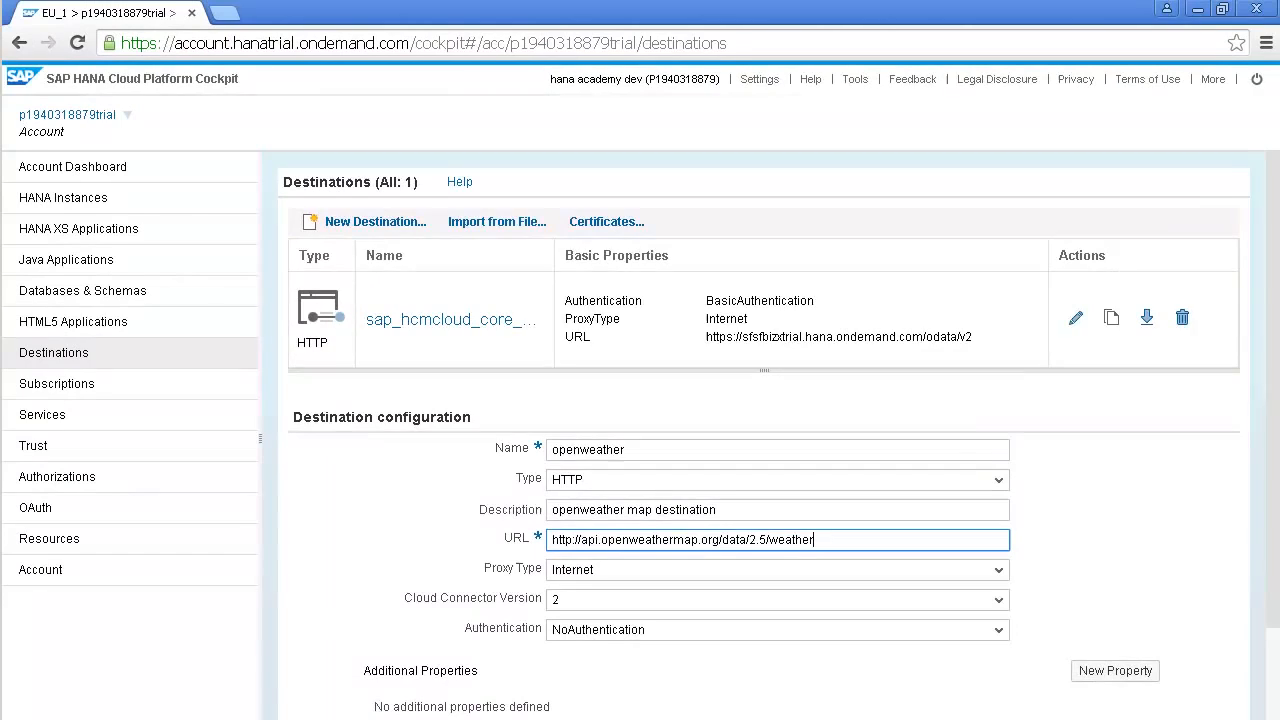
{"action": "scroll", "scroll_direction": "down", "scroll_amount": 3}
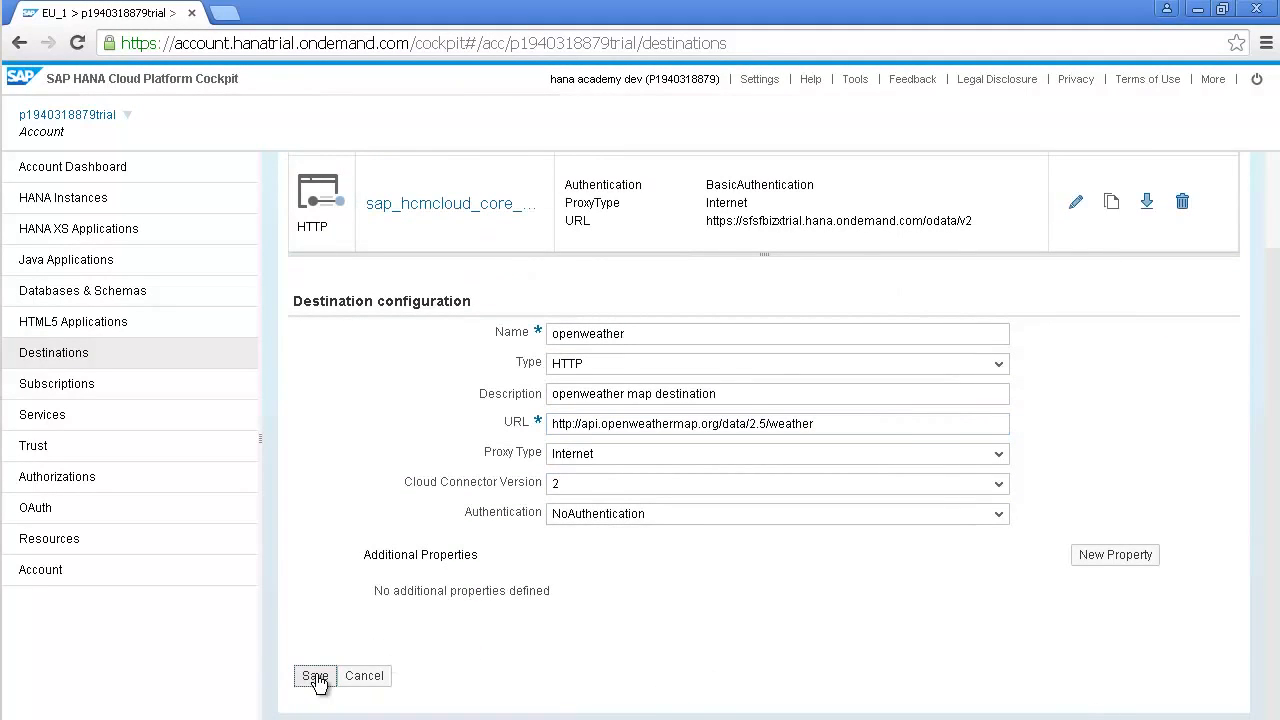
{"action": "left_click", "coordinate": [314, 676]}
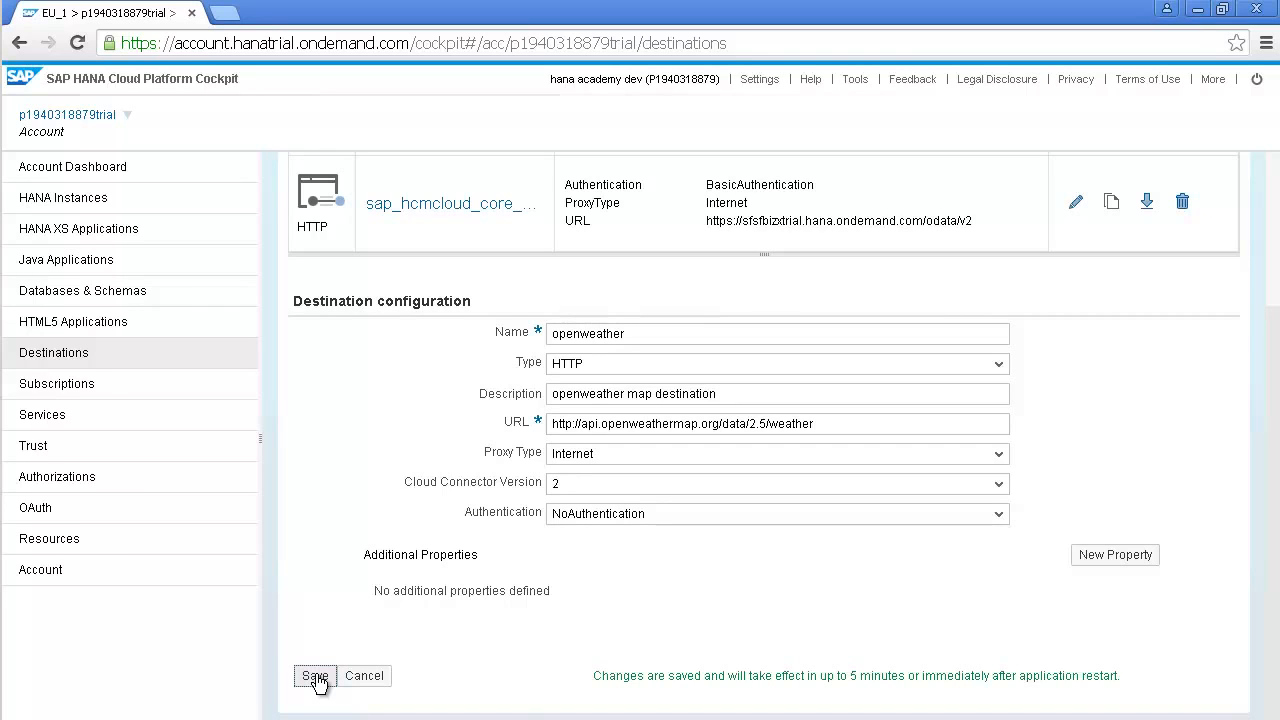
{"action": "left_click", "coordinate": [312, 676]}
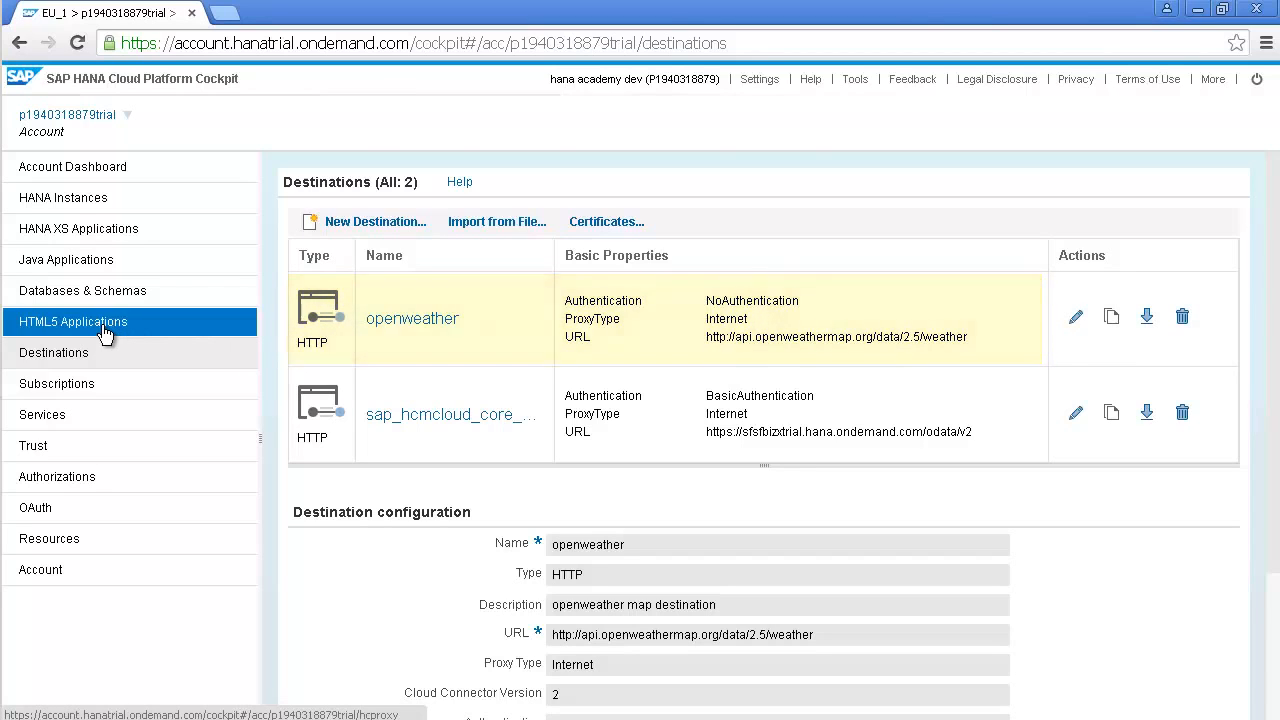
- Preview the 'Add index.html…' commit from tempdemo's Development page, showing weather for both cities
{"action": "left_click", "coordinate": [72, 320]}
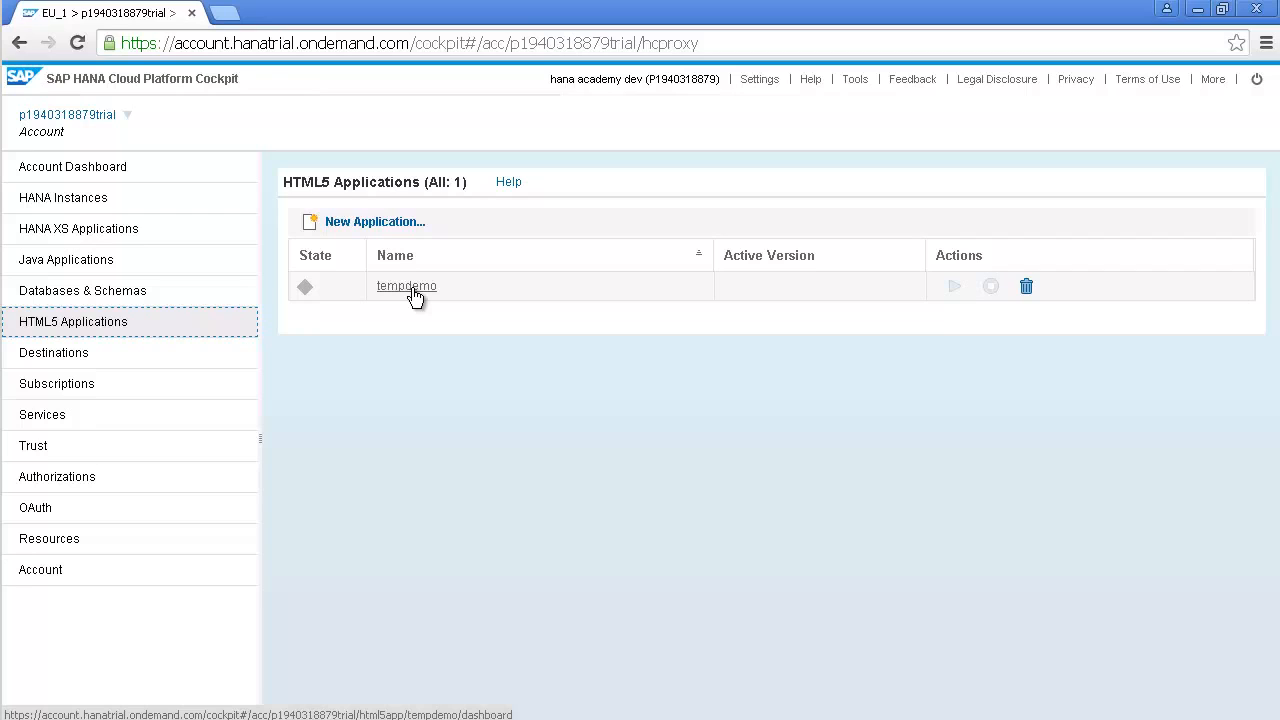
{"action": "left_click", "coordinate": [406, 286]}
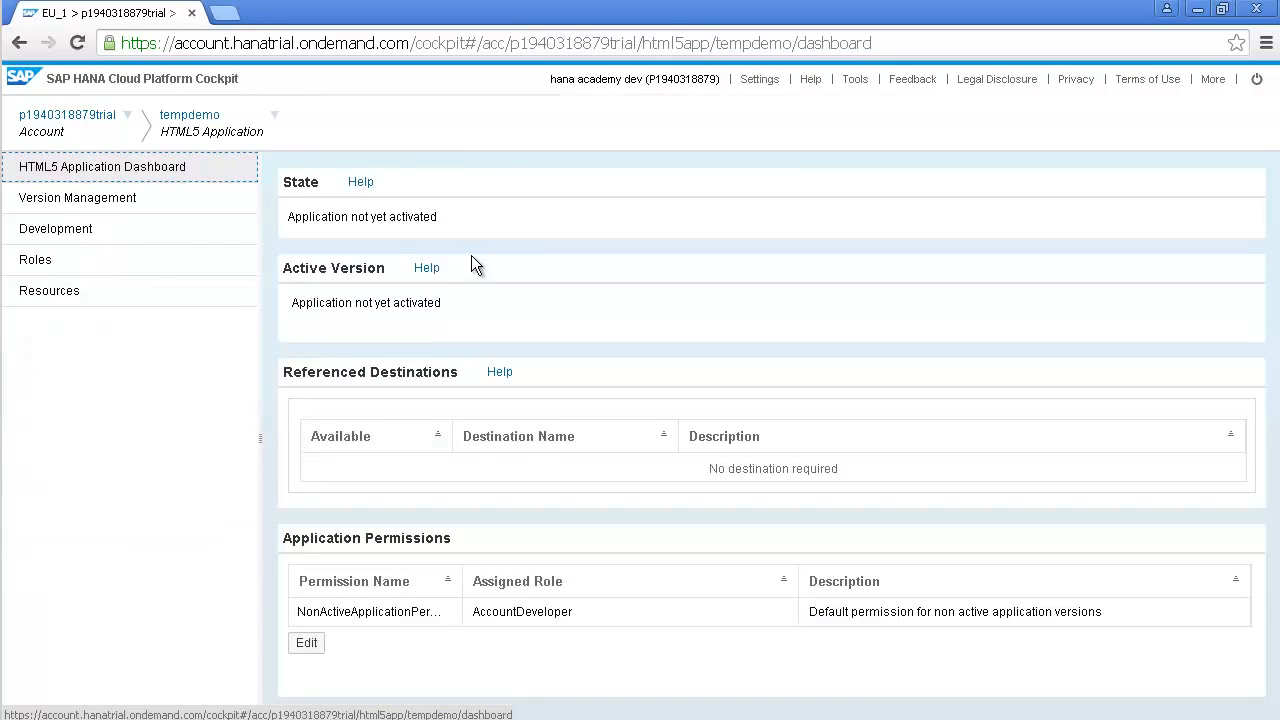
{"action": "left_click", "coordinate": [56, 228]}
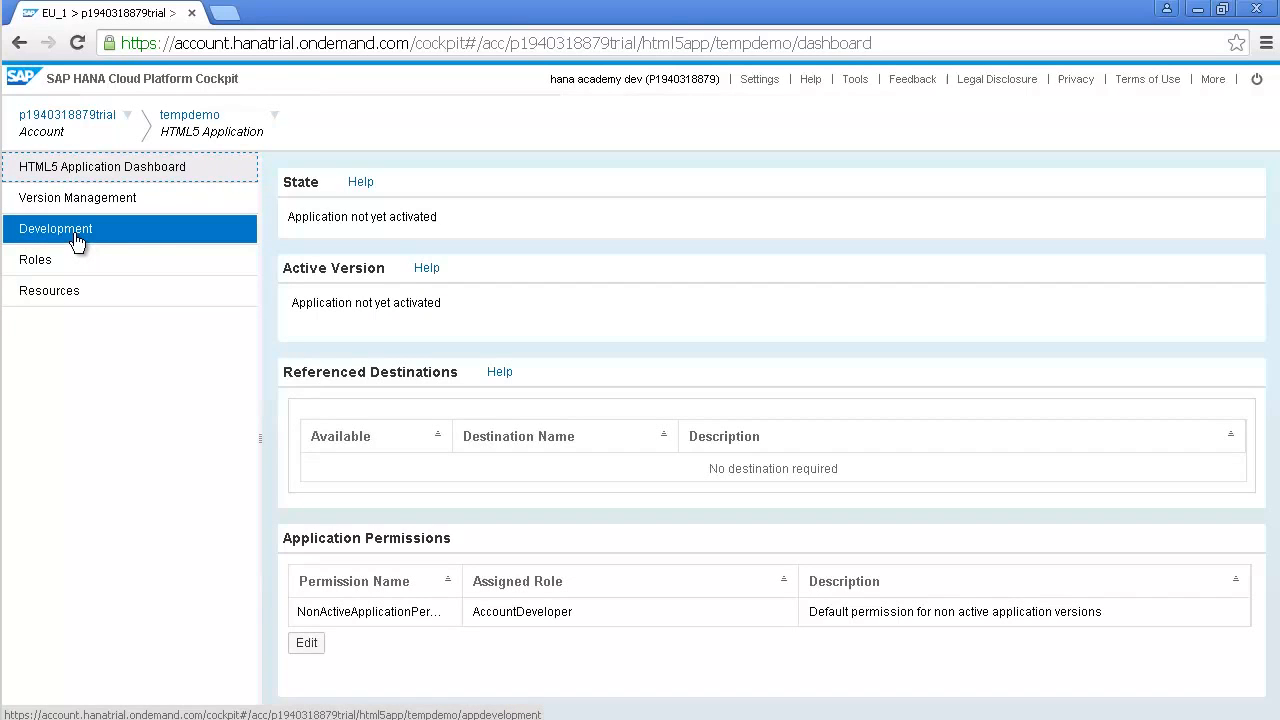
{"action": "left_click", "coordinate": [56, 228]}
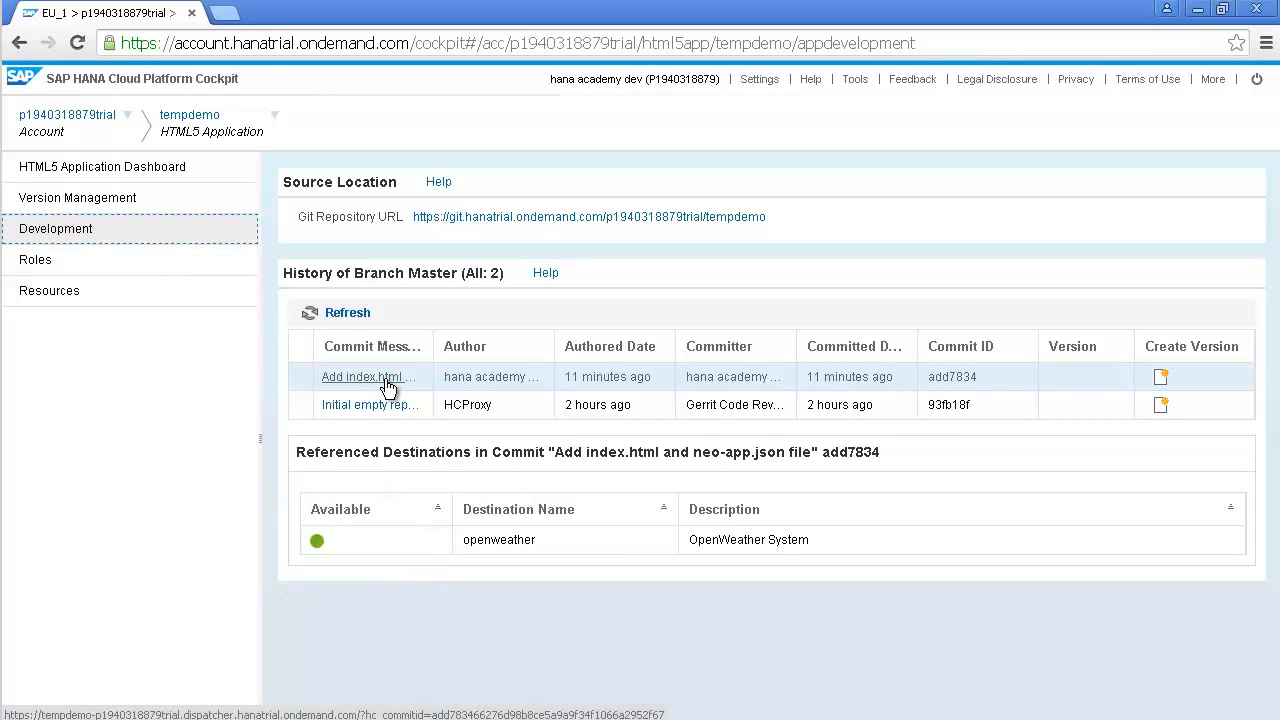
{"action": "left_click", "coordinate": [366, 376]}
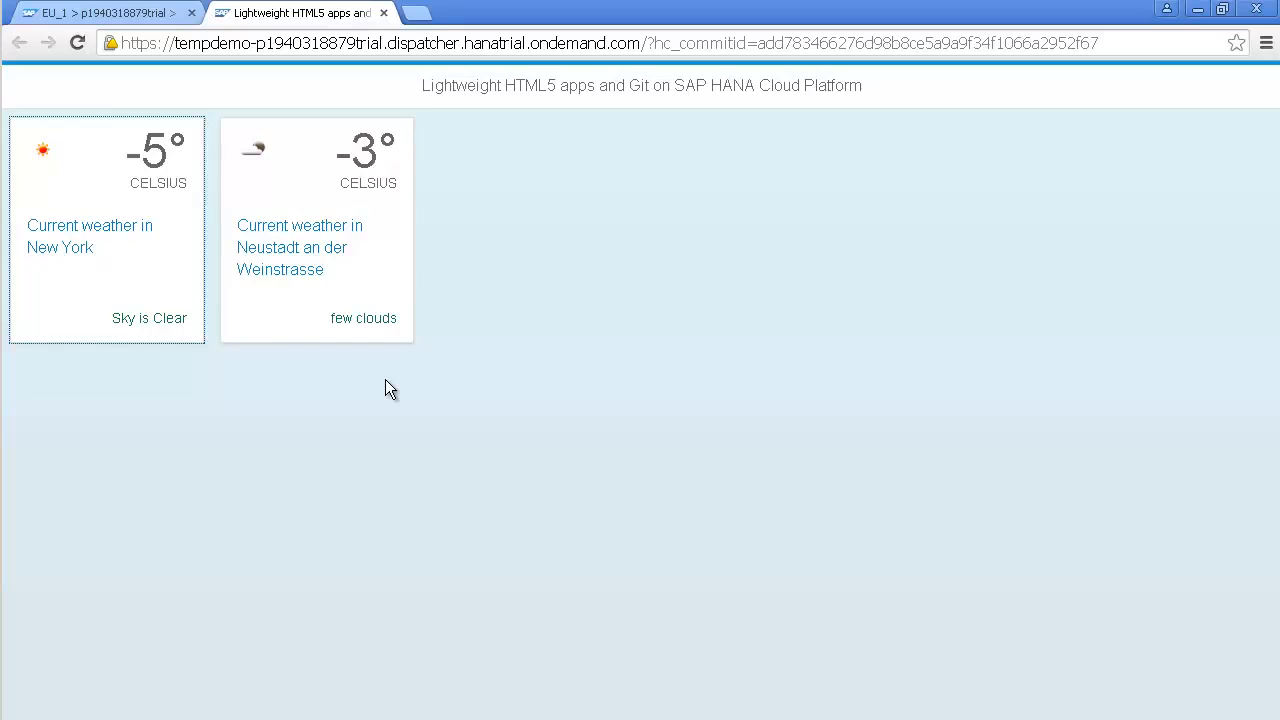
{"action": "mouse_move", "coordinate": [272, 112]}
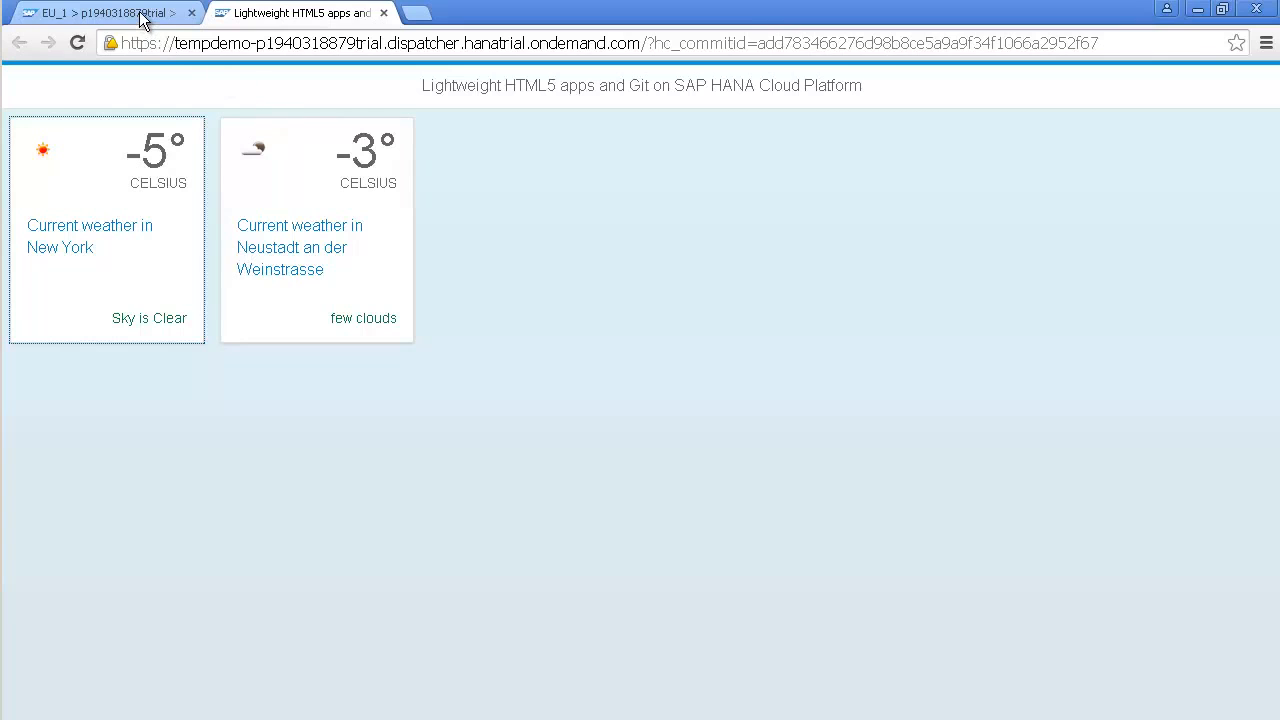
- Create and save version 1.0 of tempdemo from the latest commit in the cockpit
{"action": "left_click", "coordinate": [90, 12]}
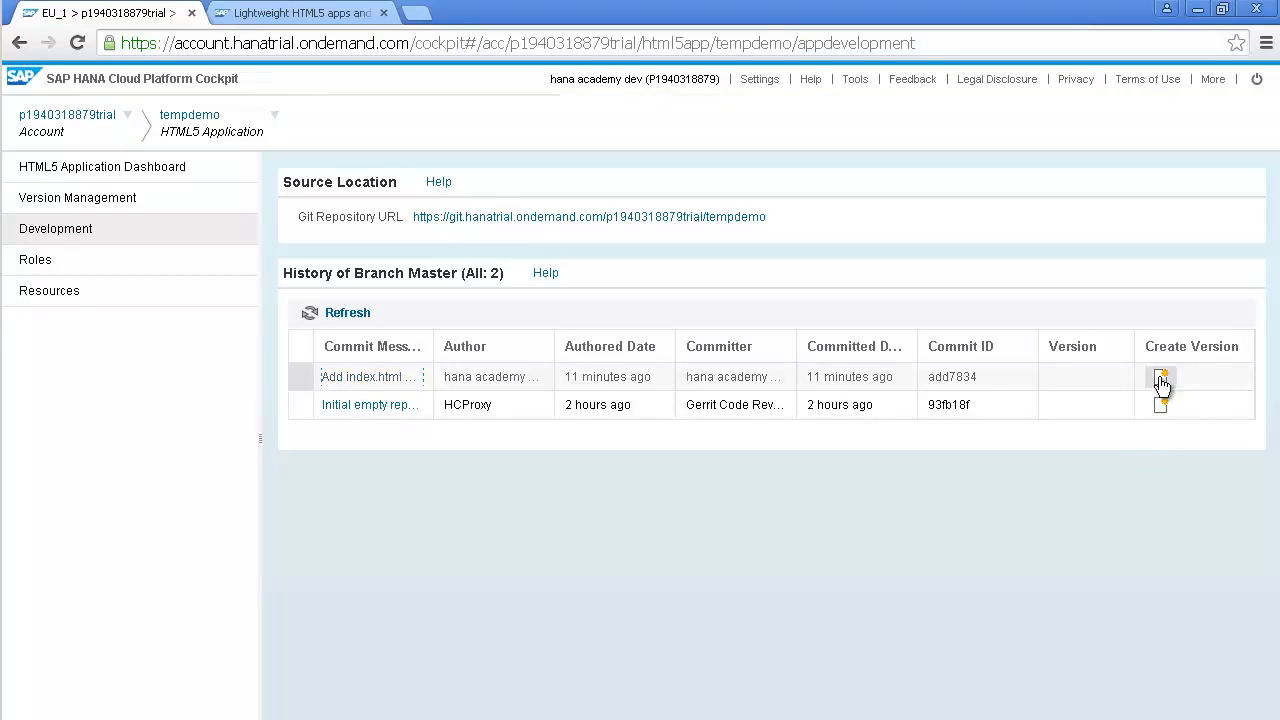
{"action": "mouse_move", "coordinate": [1160, 380]}
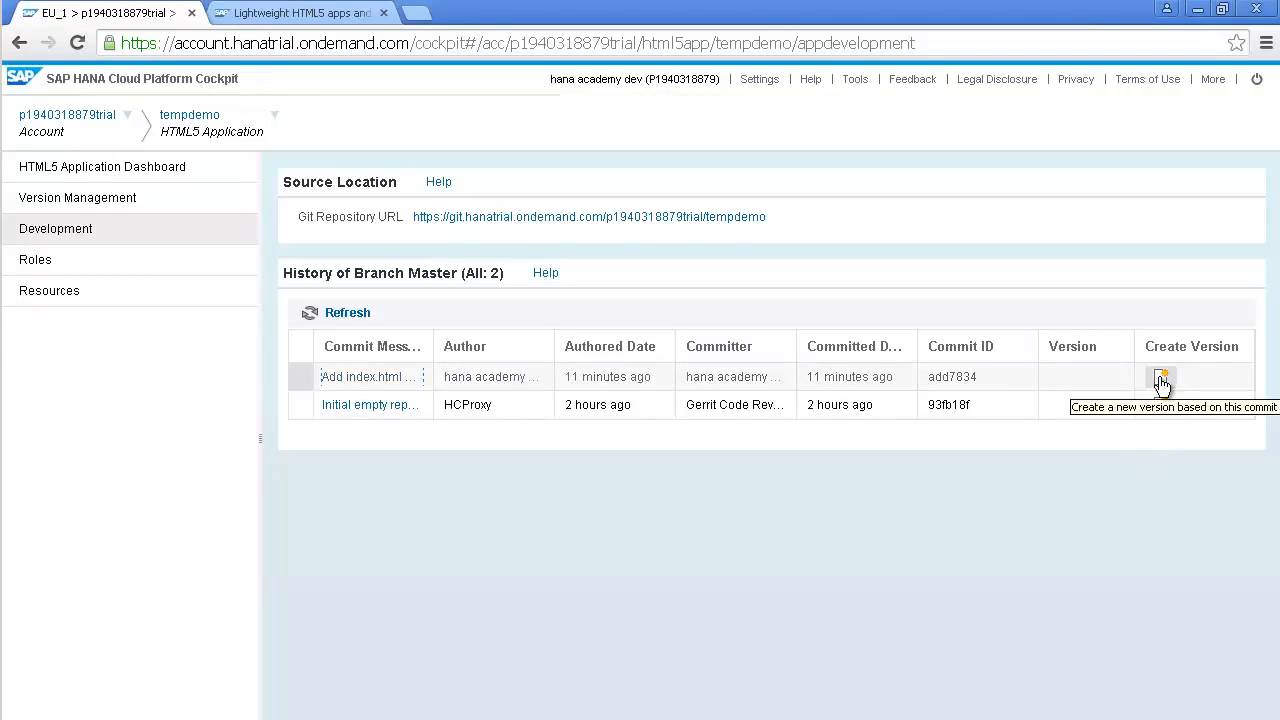
{"action": "left_click", "coordinate": [1160, 376]}
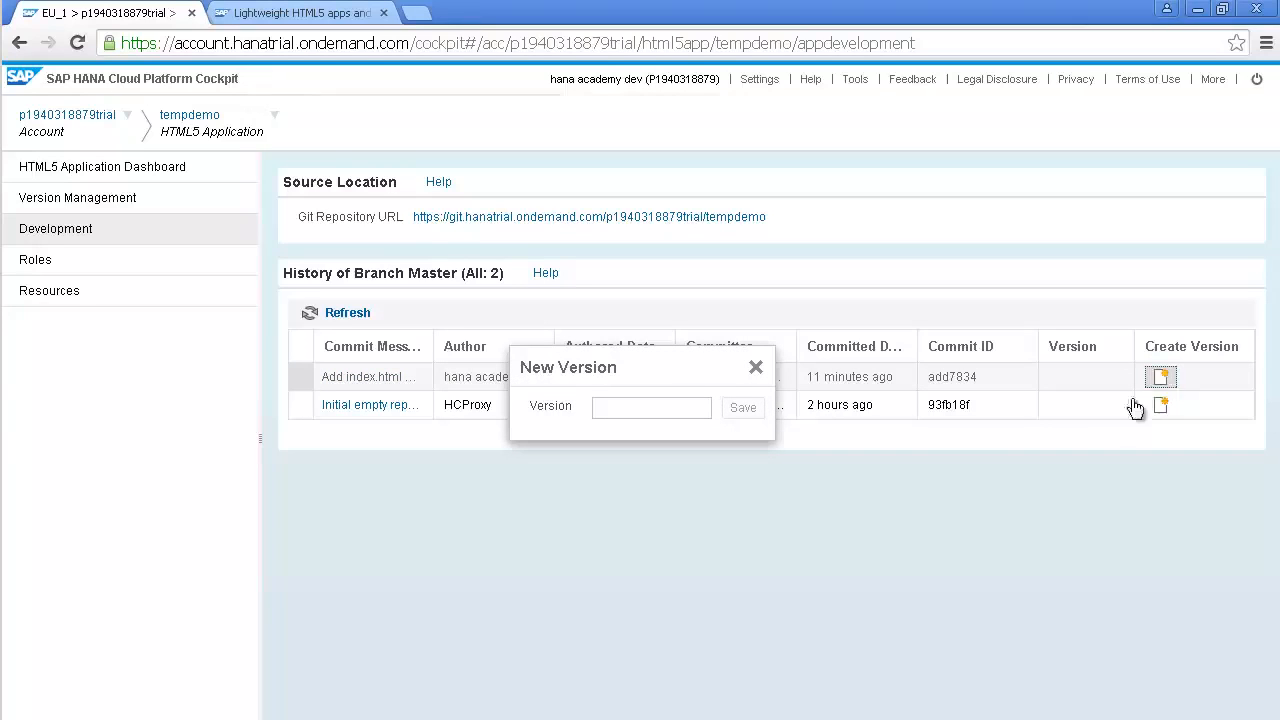
{"action": "type", "text": "1.0"}
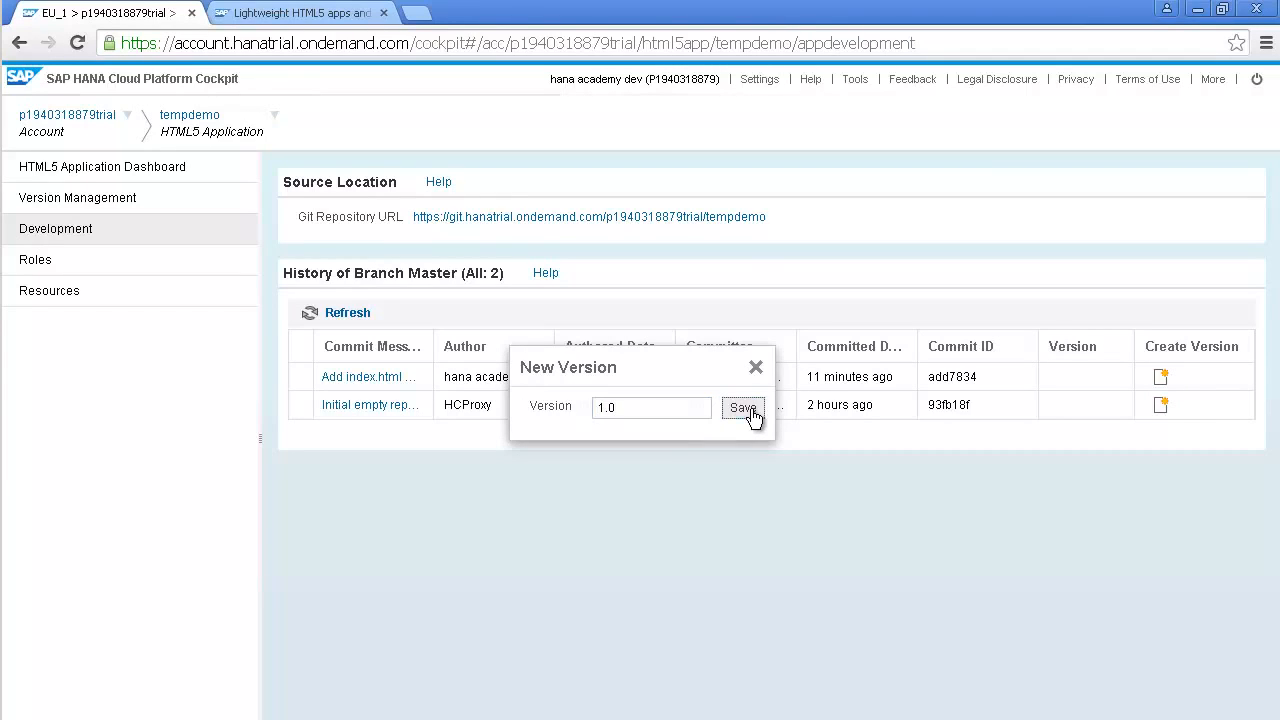
{"action": "left_click", "coordinate": [742, 408]}
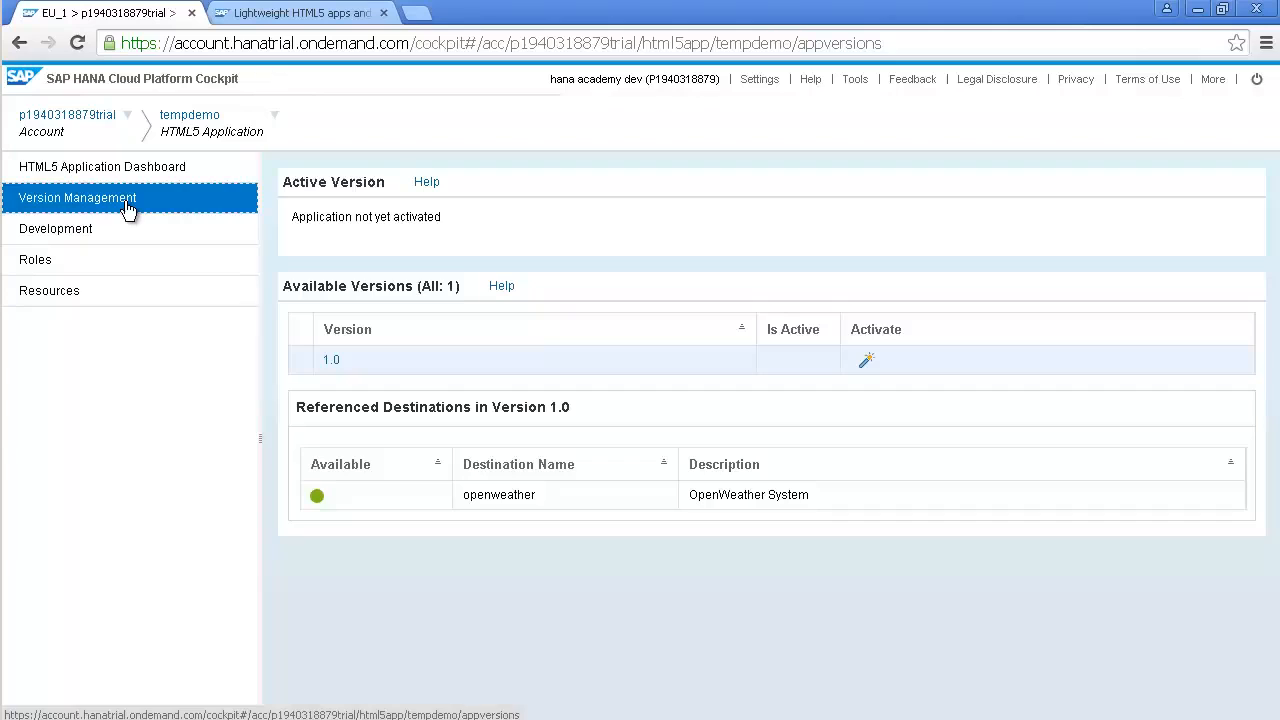
{"action": "mouse_move", "coordinate": [856, 390]}
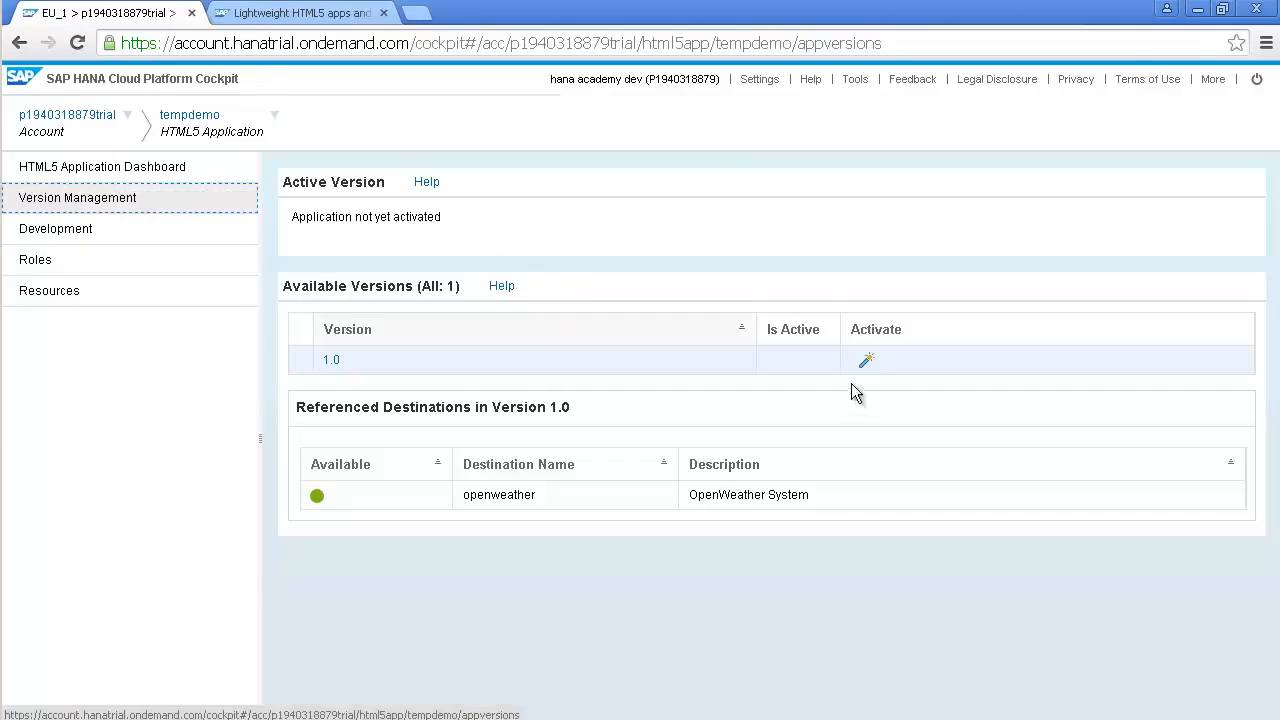
- Activate version 1.0 and confirm Yes to restart the application
{"action": "left_click", "coordinate": [866, 360]}
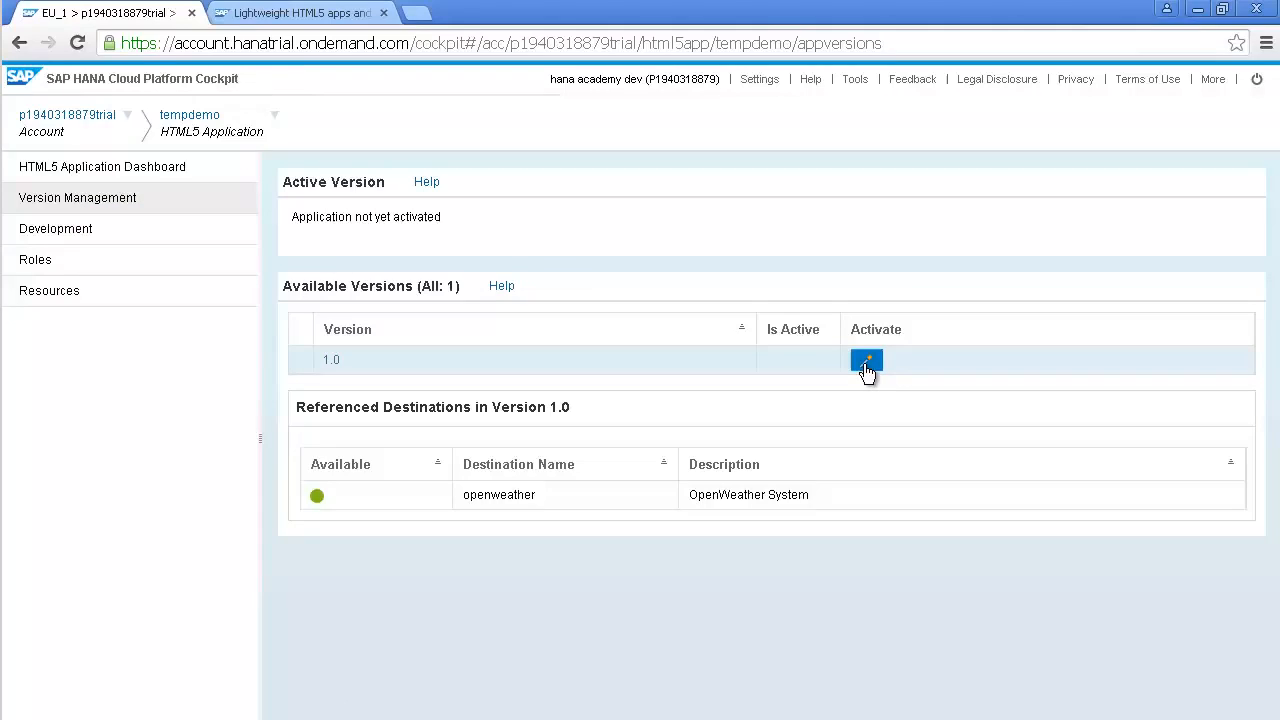
{"action": "left_click", "coordinate": [866, 360]}
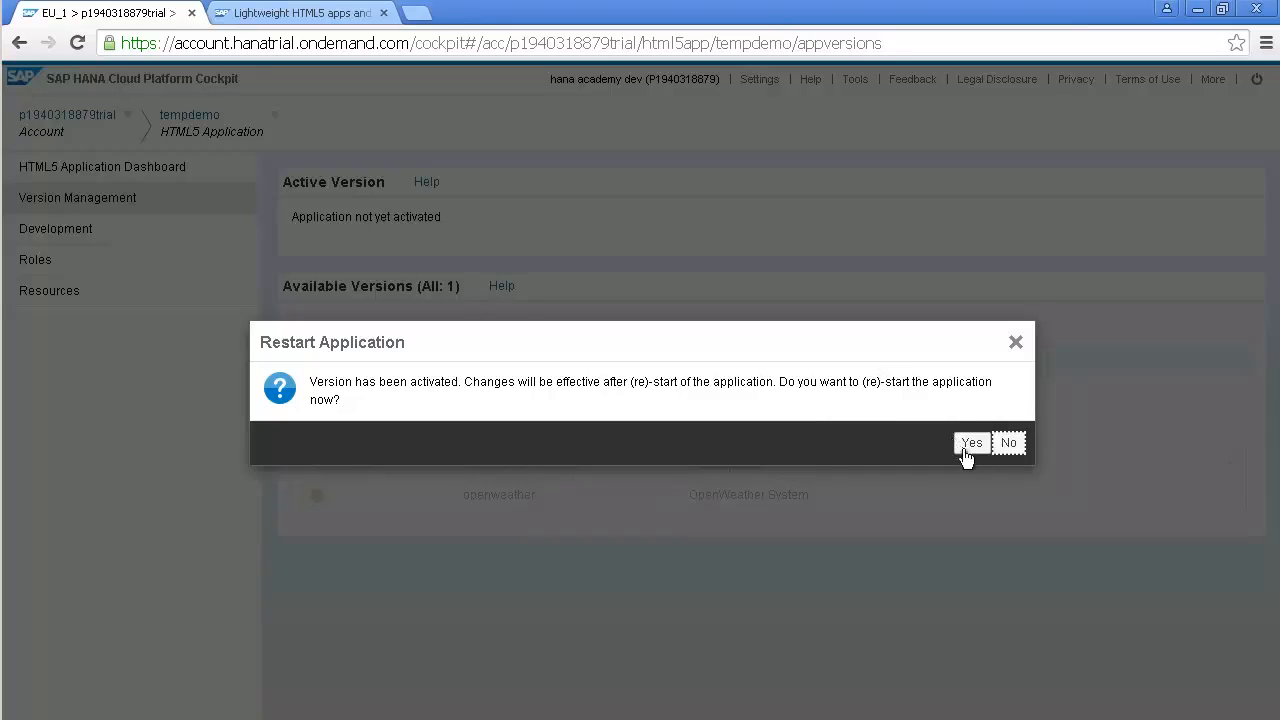
{"action": "left_click", "coordinate": [972, 444]}
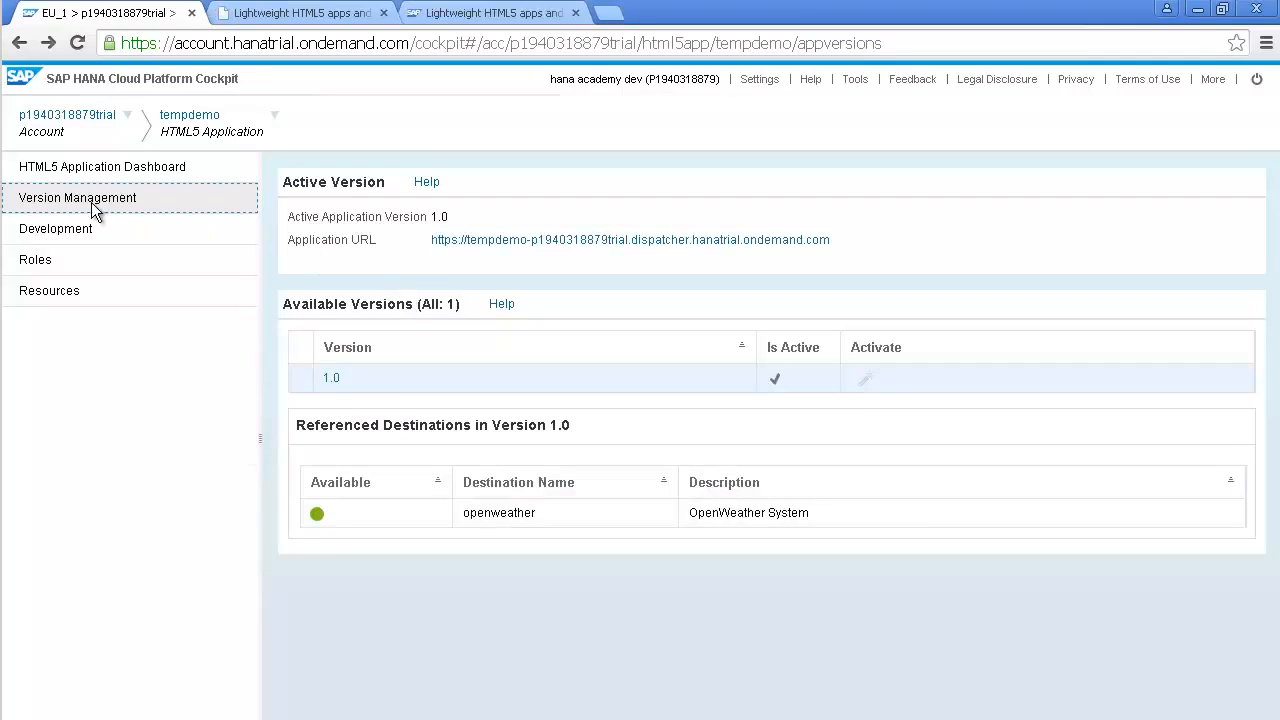
- From the HTML5 Application Dashboard, launch the started tempdemo app via its Application URL
{"action": "left_click", "coordinate": [100, 166]}
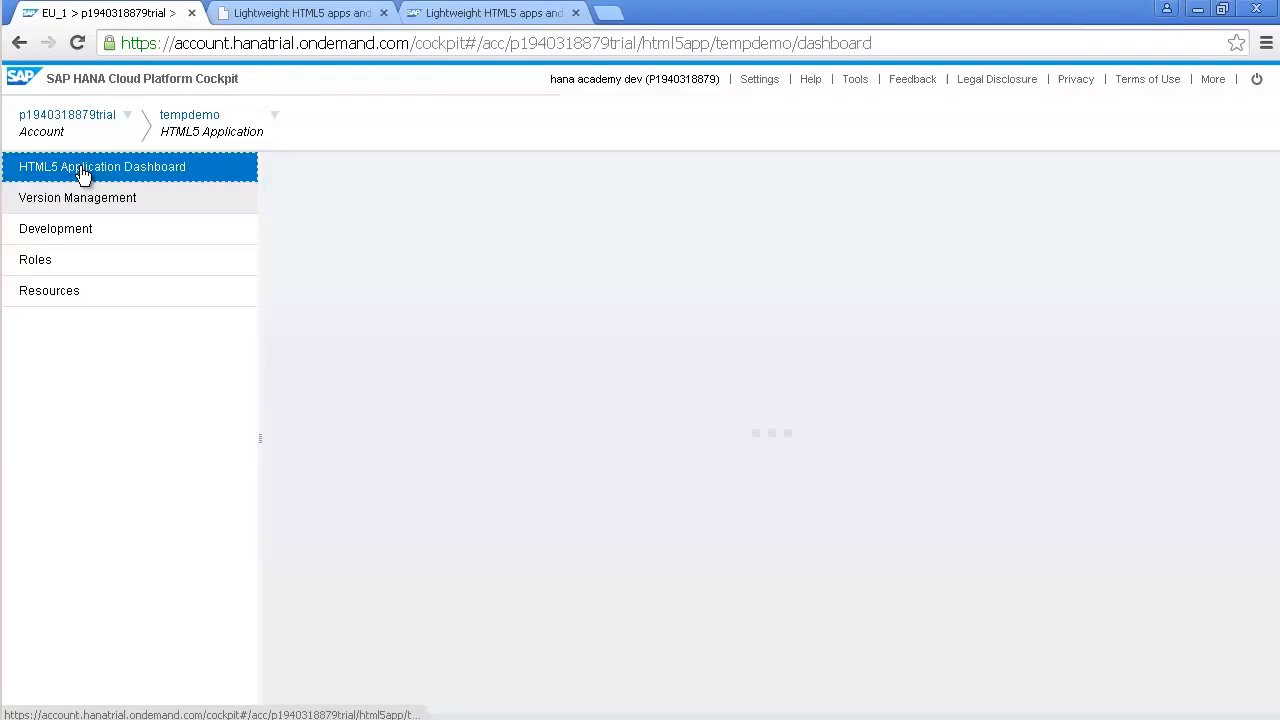
{"action": "left_click", "coordinate": [100, 166]}
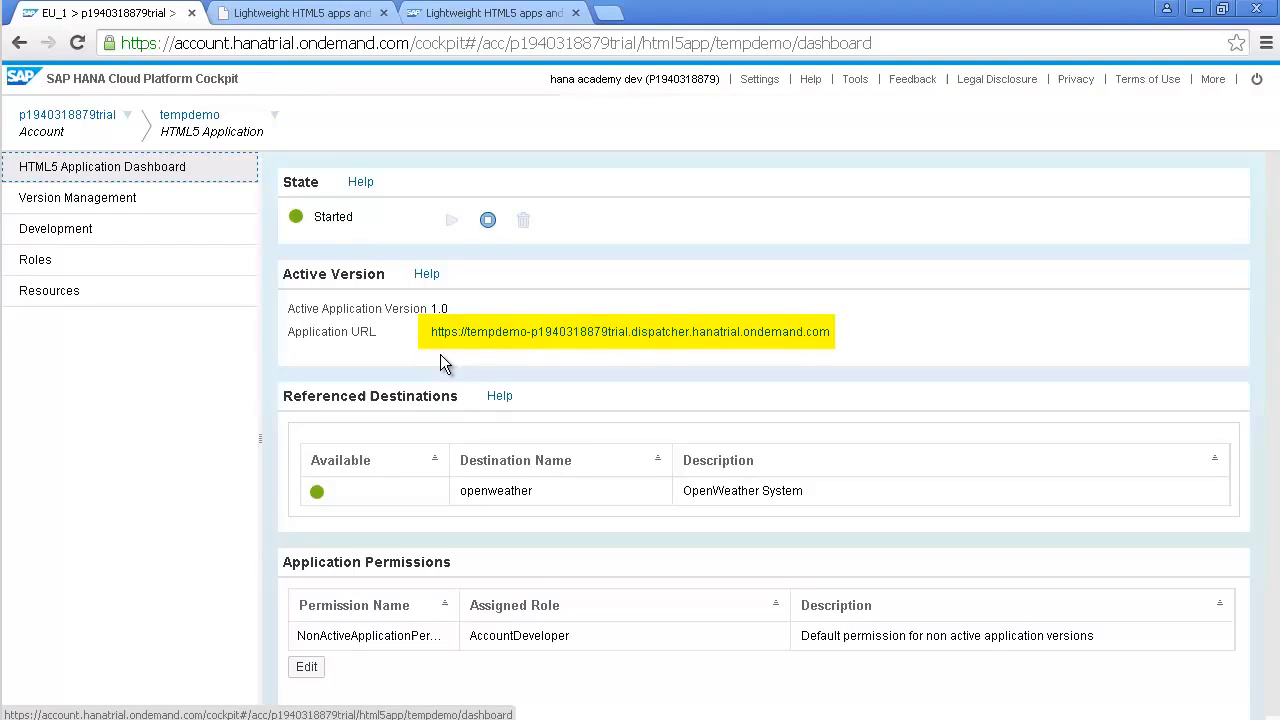
{"action": "mouse_move", "coordinate": [452, 358]}
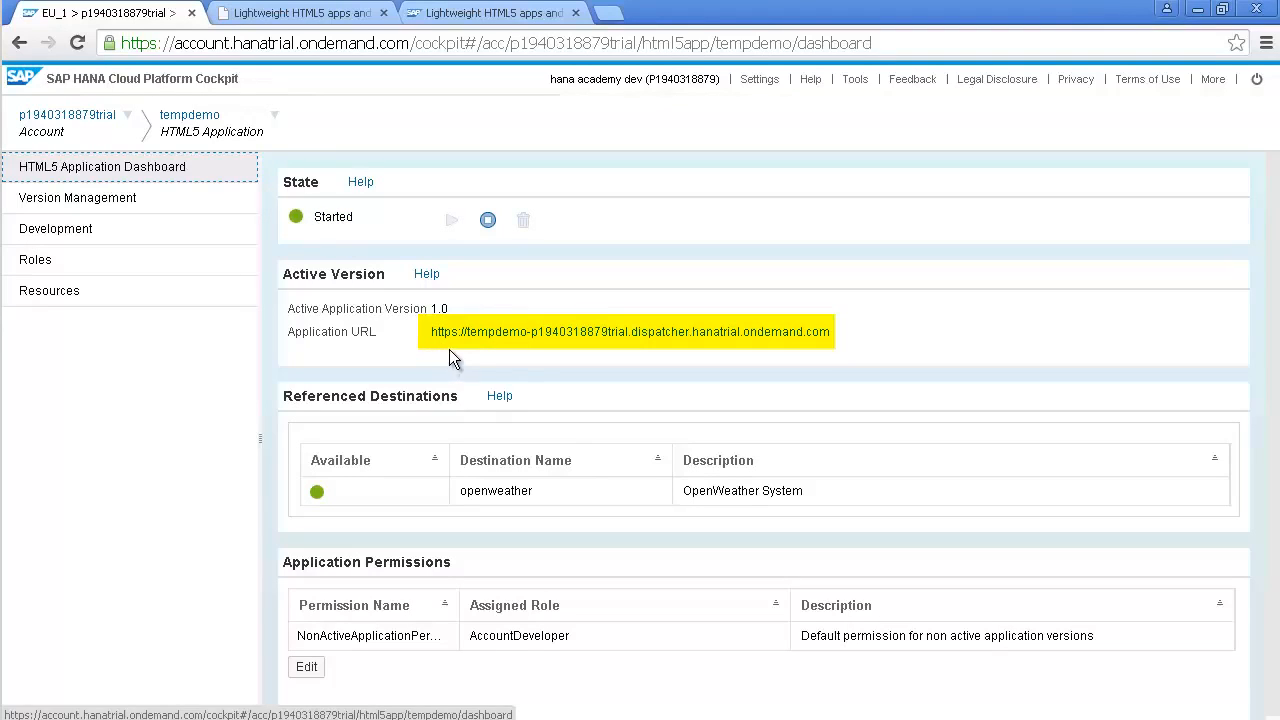
{"action": "left_click", "coordinate": [628, 332]}
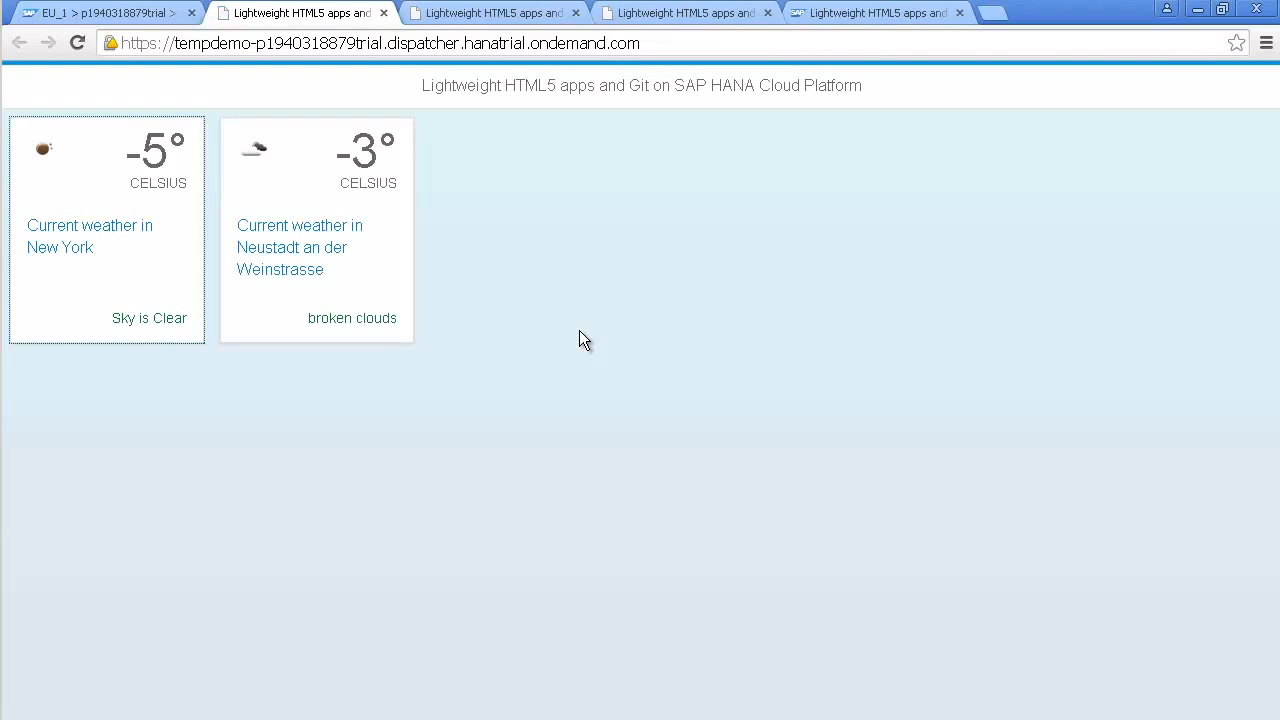